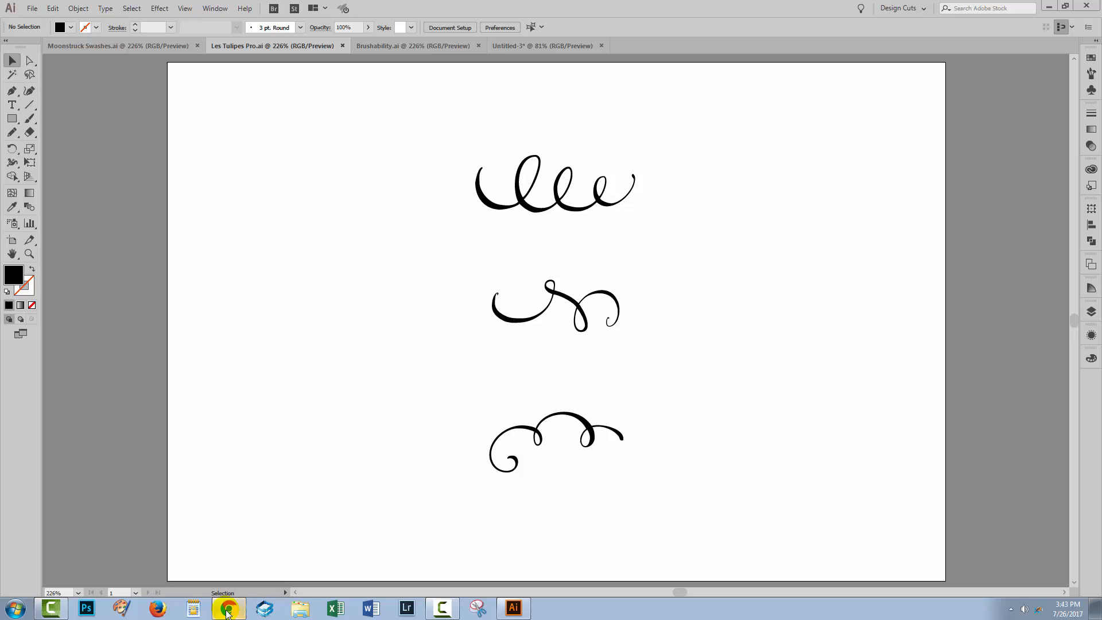
# - Show the Decorative Flourishes freebie page's preview banner in Chrome
pyautogui.click(227, 609)
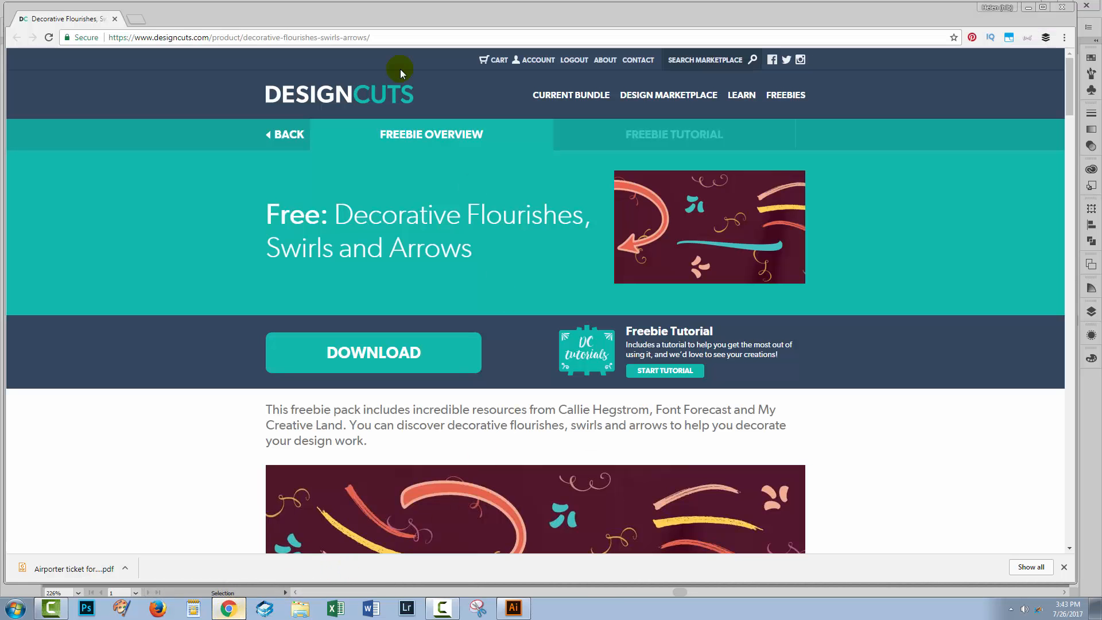
pyautogui.moveTo(383, 227)
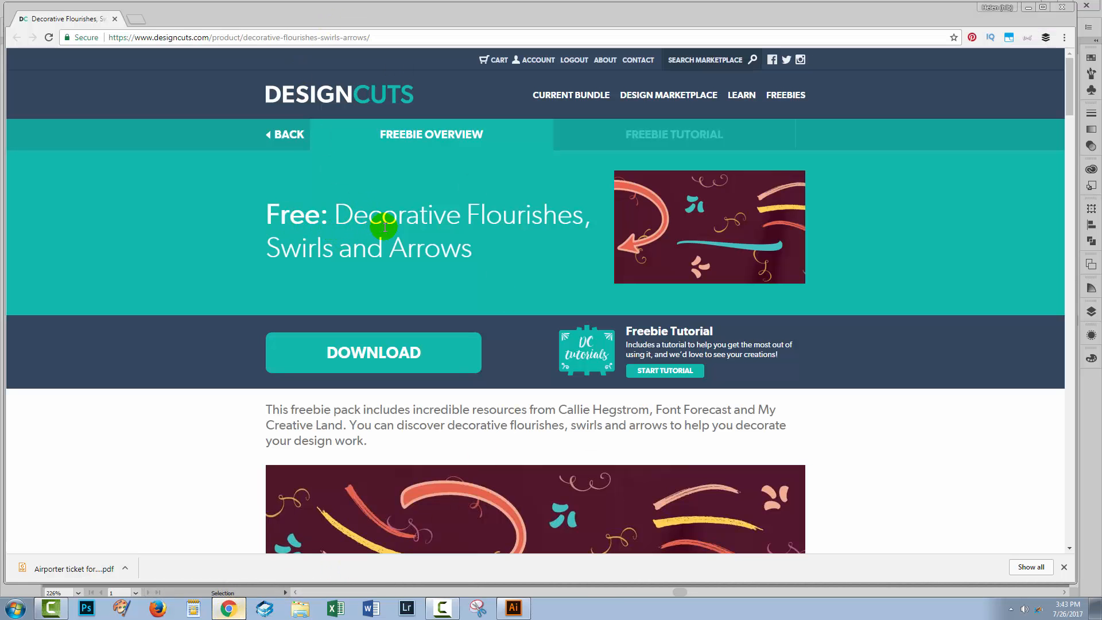
pyautogui.moveTo(773, 402)
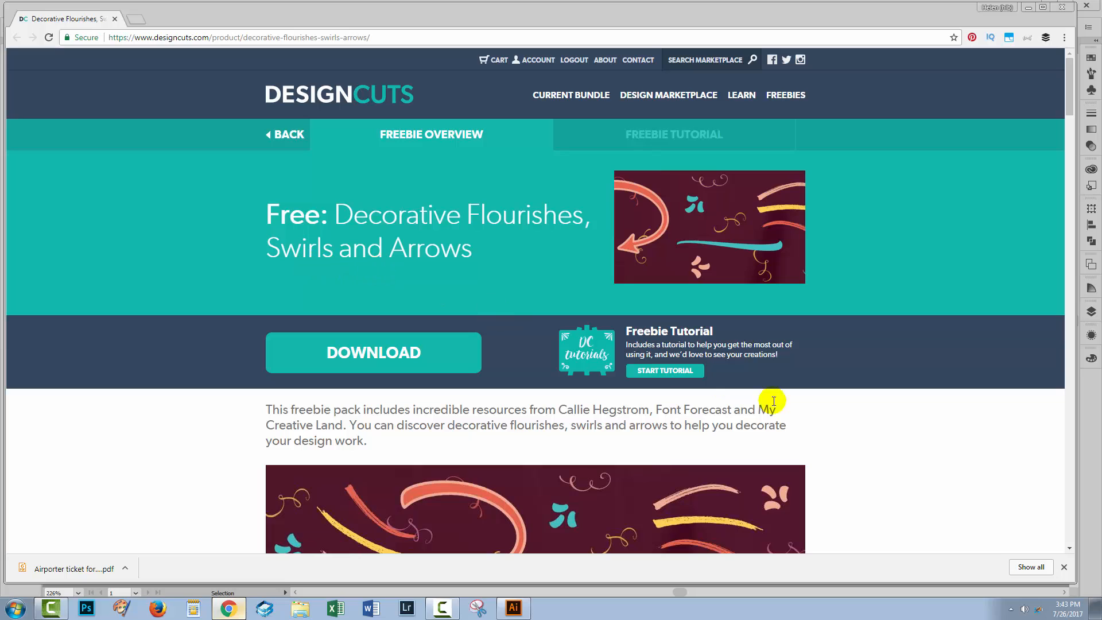
pyautogui.scroll(-3)
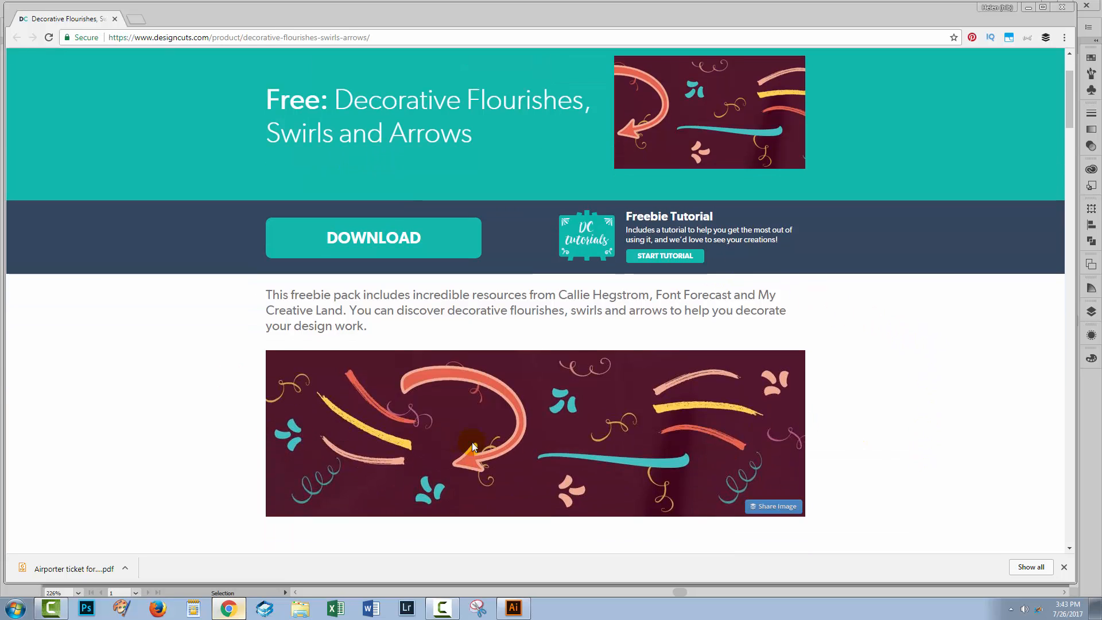
pyautogui.moveTo(280, 608)
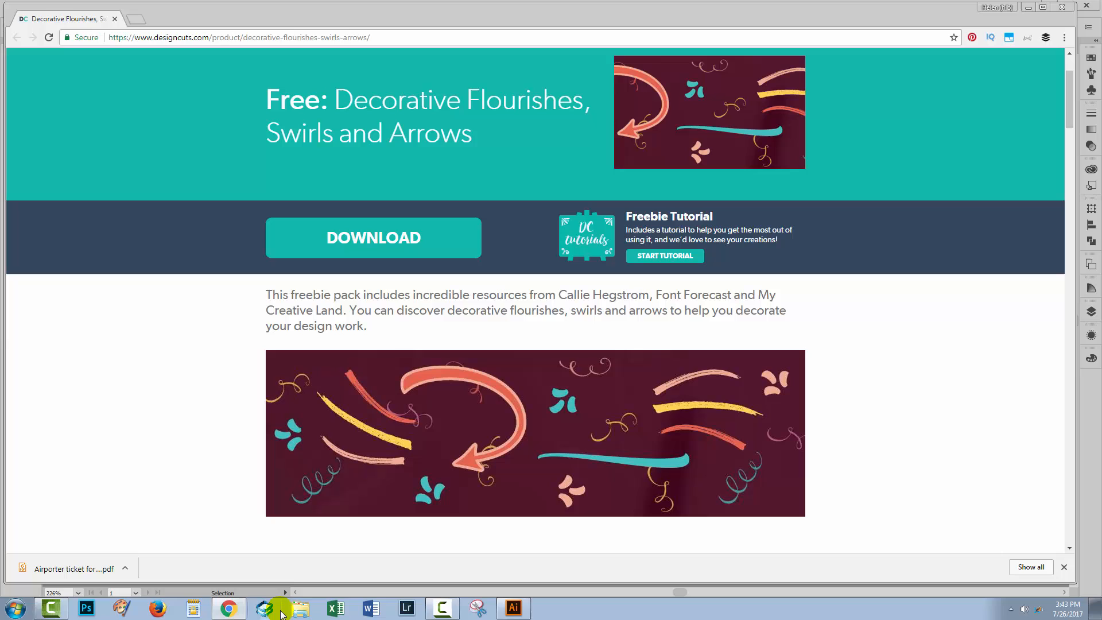
pyautogui.moveTo(513, 608)
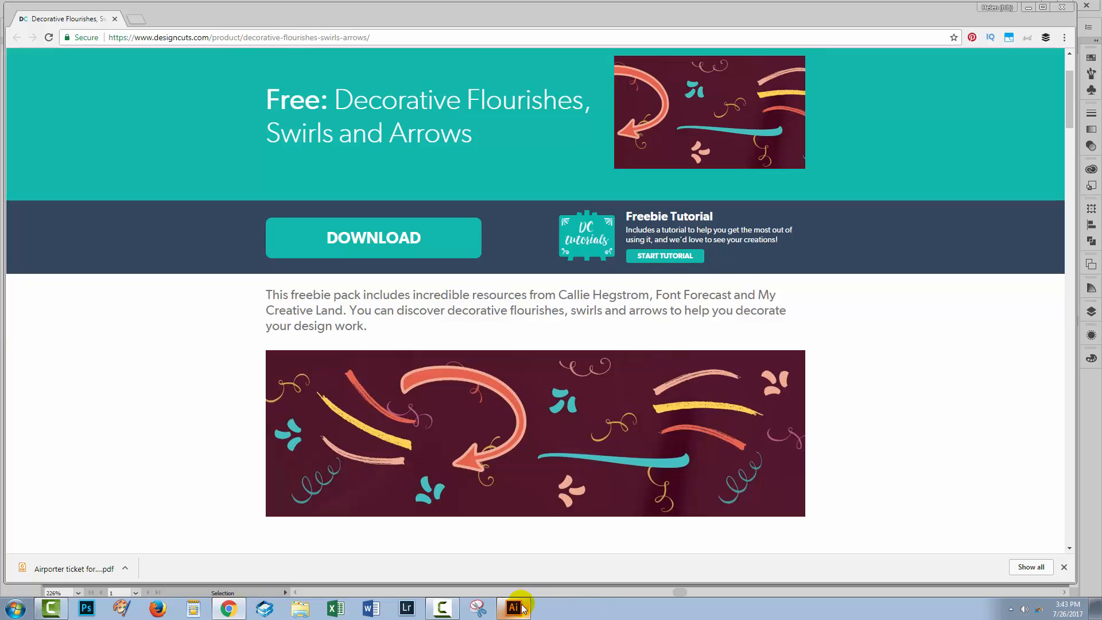
# - Paste the copied swirl flourish onto the blank Untitled-3 artboard
pyautogui.click(512, 608)
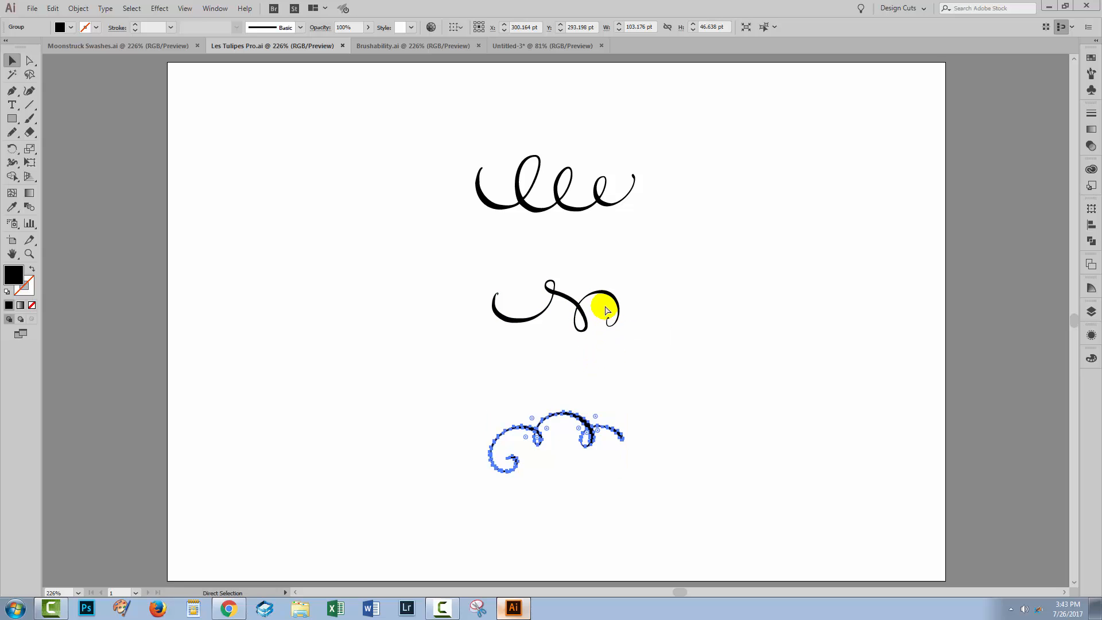
pyautogui.click(542, 46)
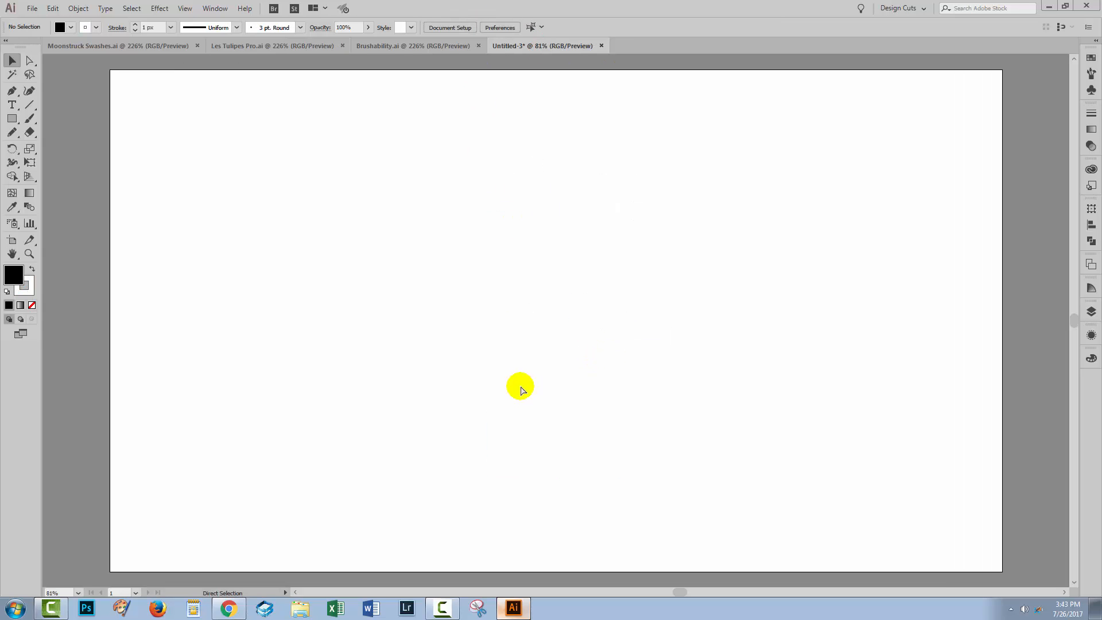
pyautogui.click(556, 321)
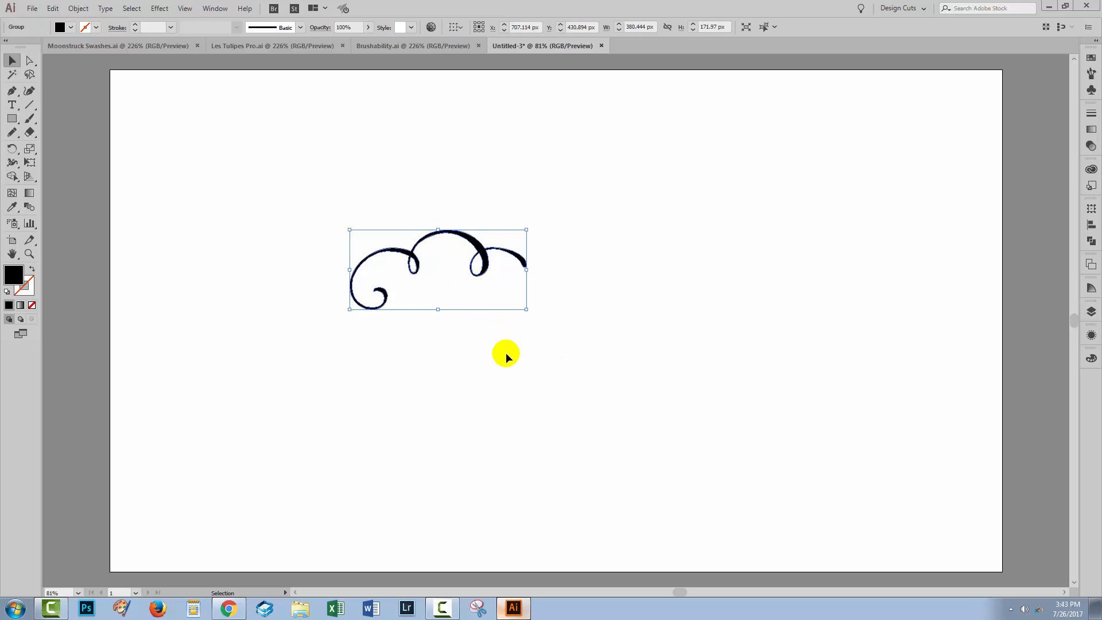
pyautogui.moveTo(357, 262)
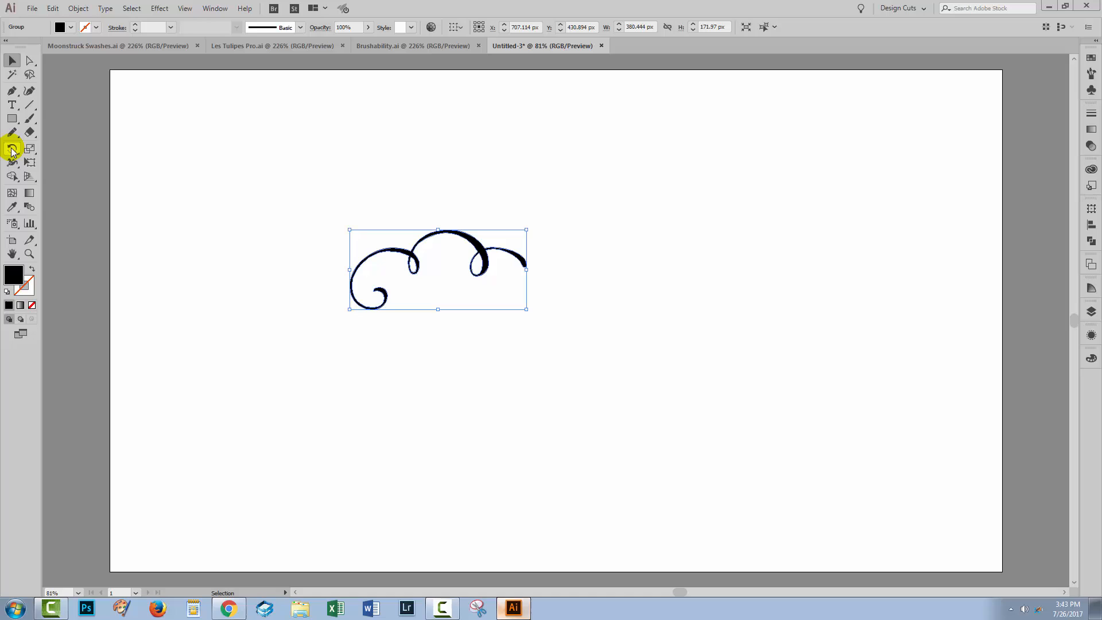
pyautogui.moveTo(12, 148)
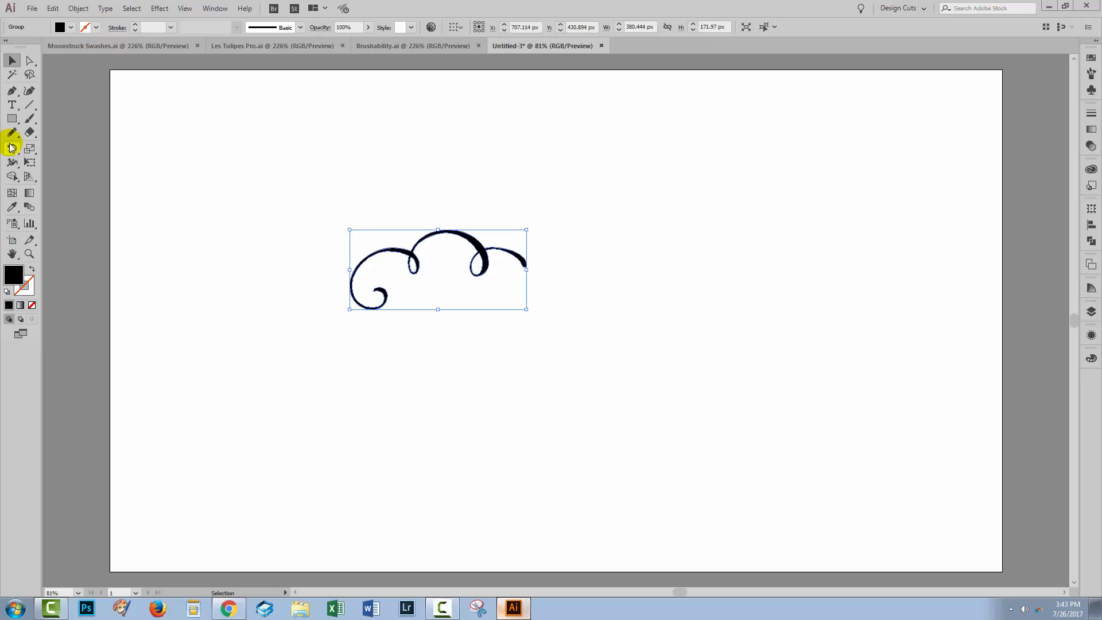
pyautogui.moveTo(12, 148)
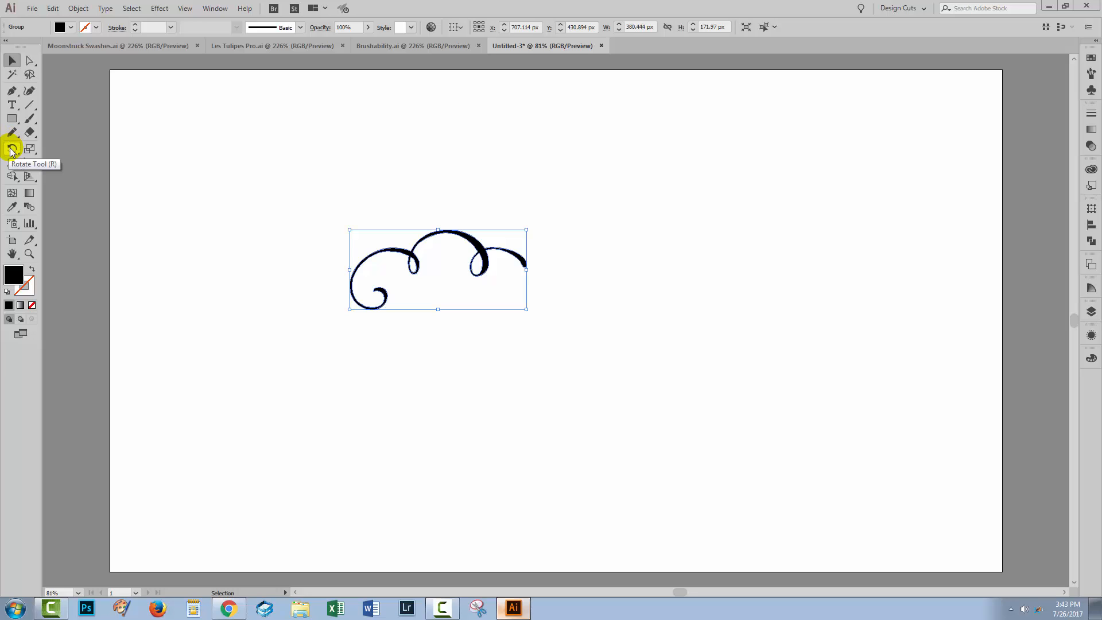
# - Preview a 360/15 rotation of the swirl around a pivot to its upper right
pyautogui.click(12, 148)
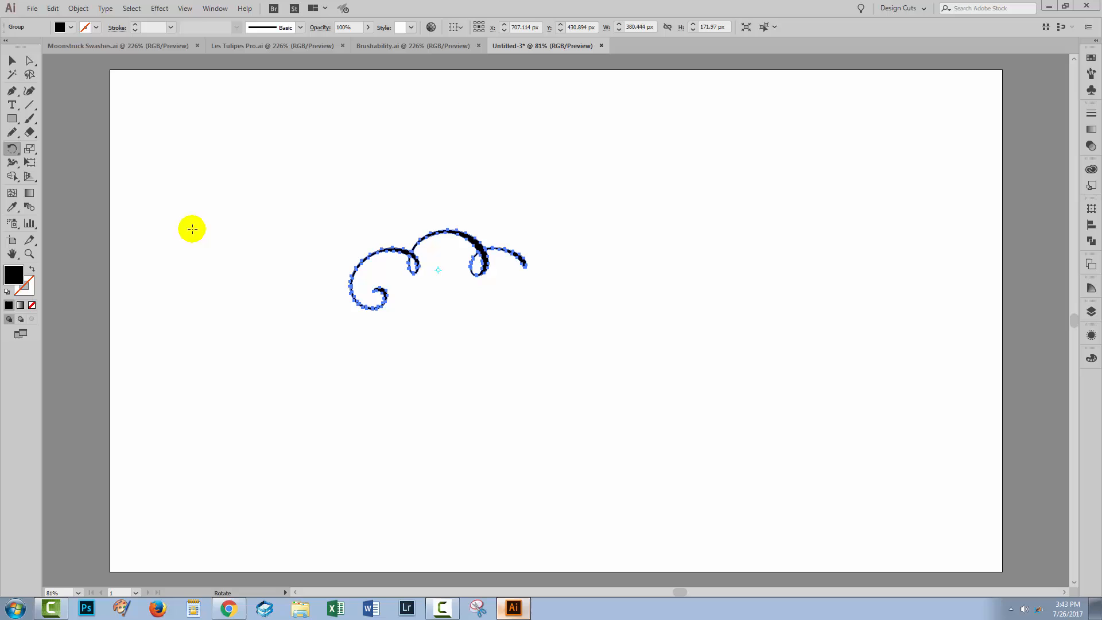
pyautogui.moveTo(438, 325)
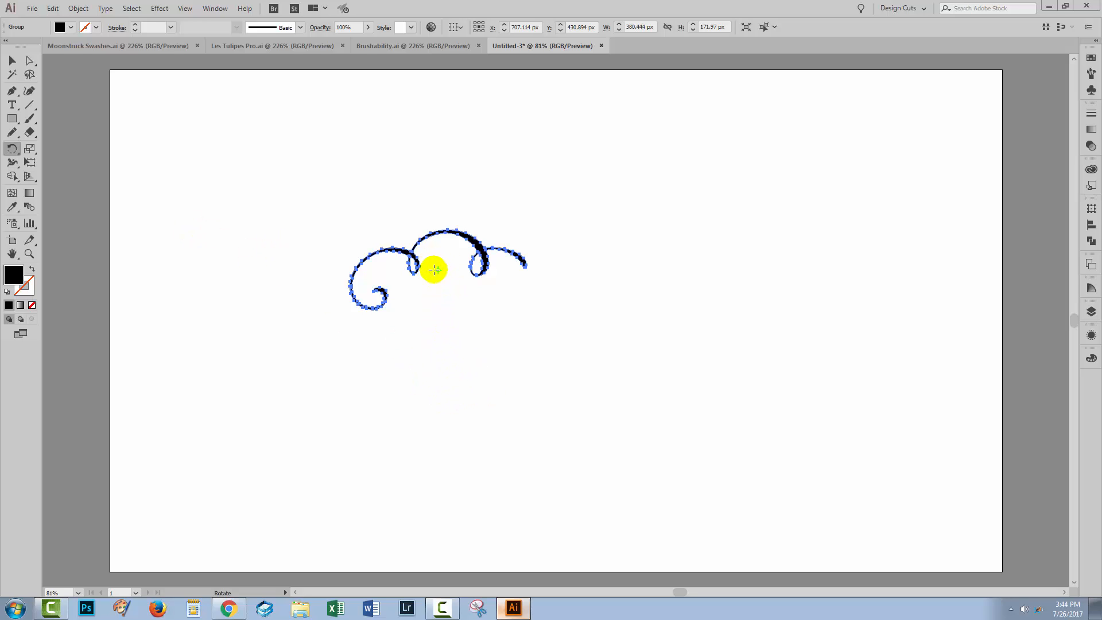
pyautogui.moveTo(440, 271)
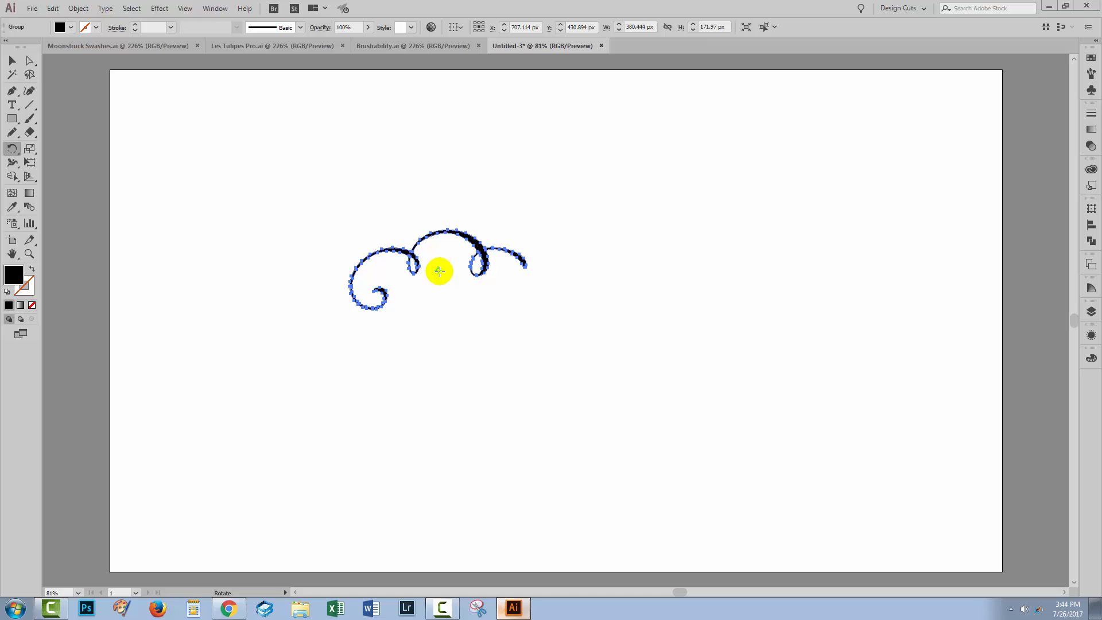
pyautogui.moveTo(588, 263)
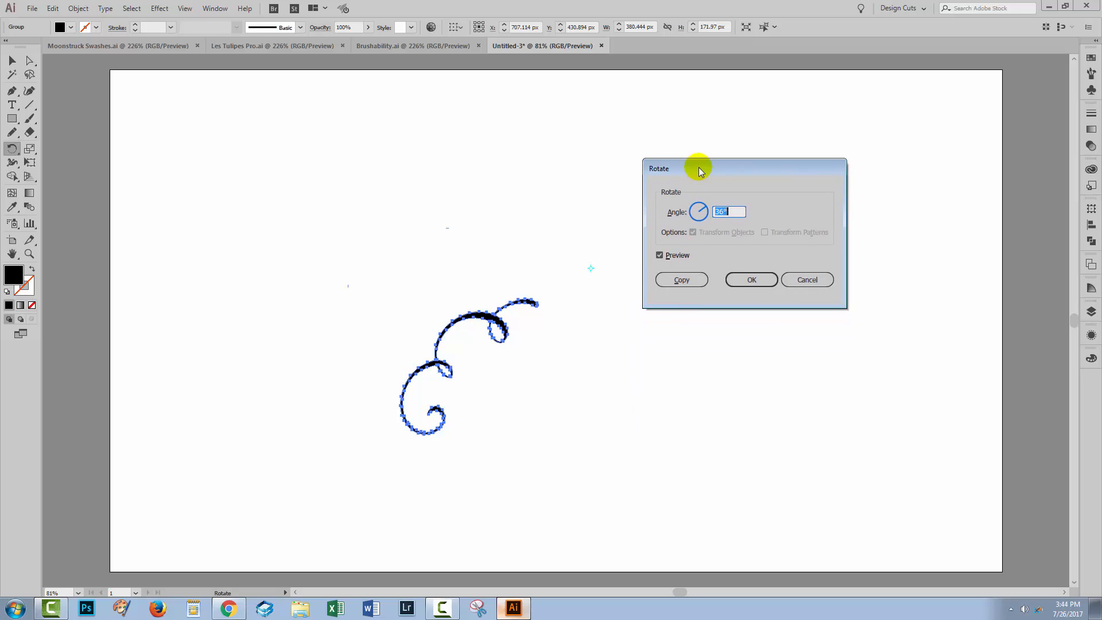
pyautogui.moveTo(562, 413)
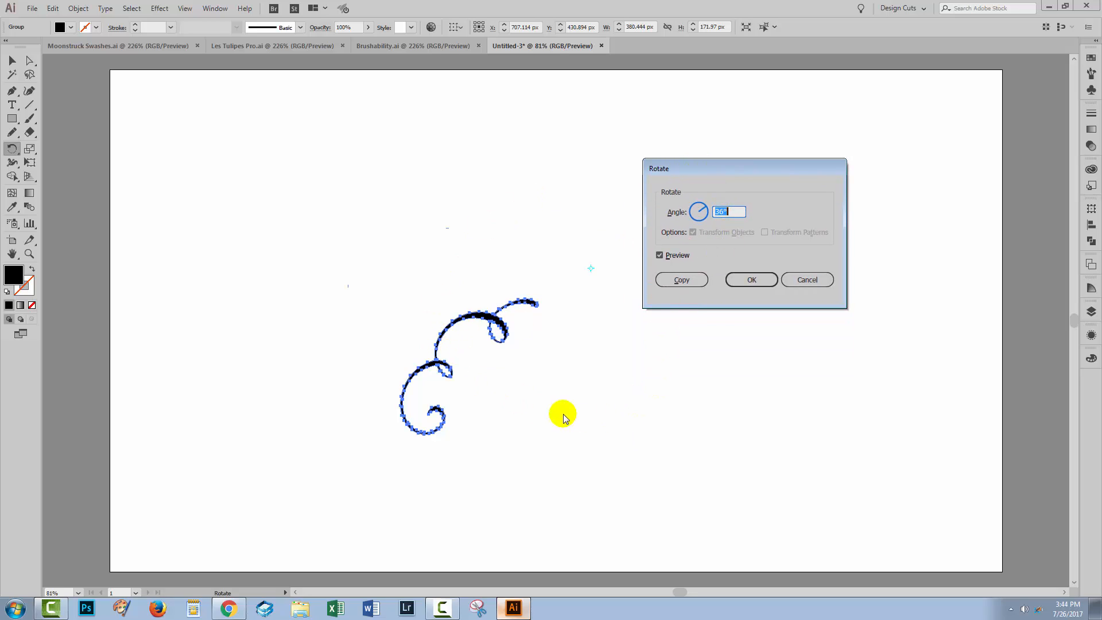
pyautogui.moveTo(576, 308)
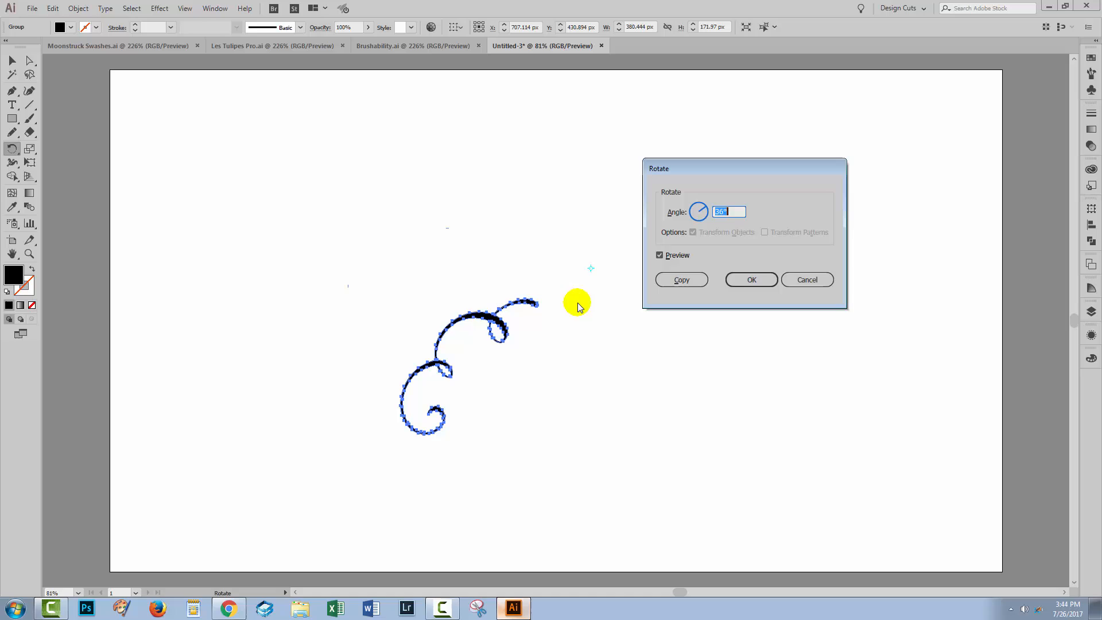
pyautogui.moveTo(668, 265)
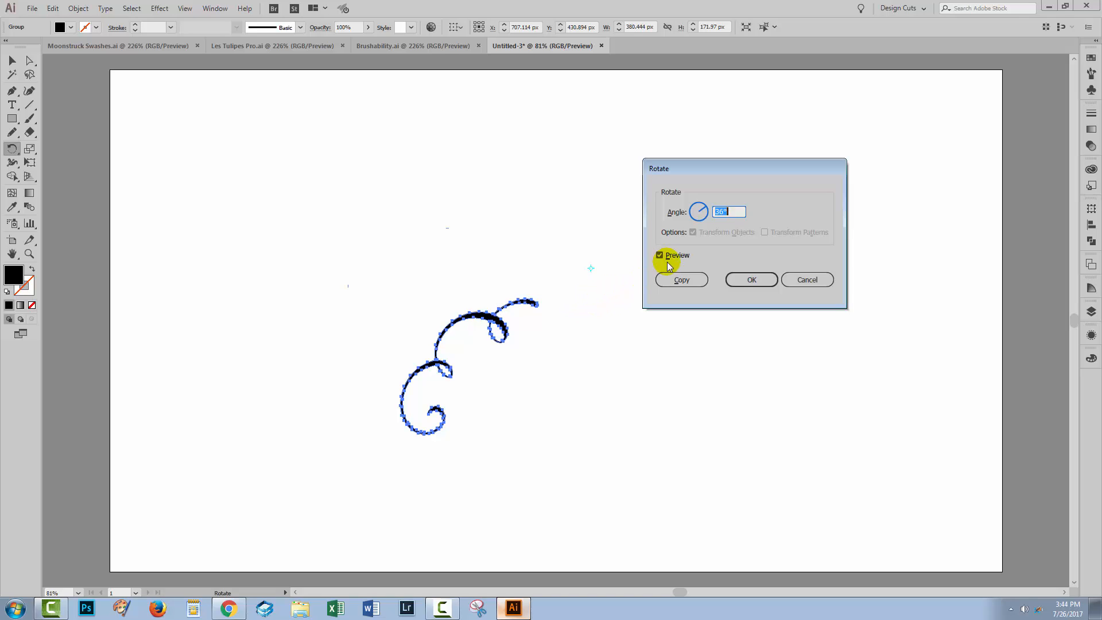
pyautogui.write('3')
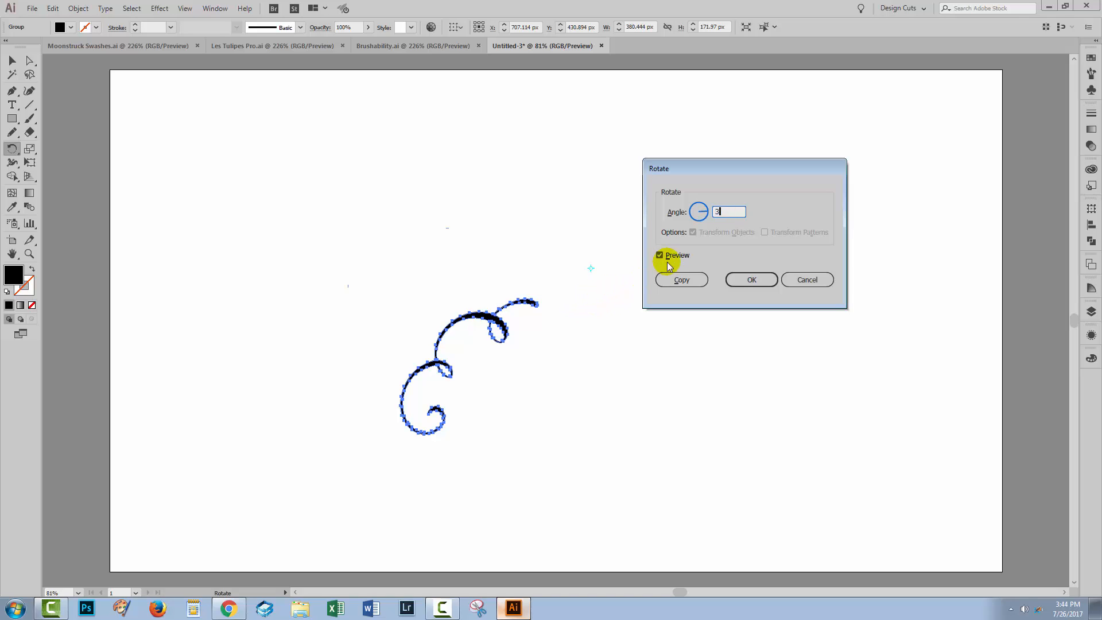
pyautogui.write('60/')
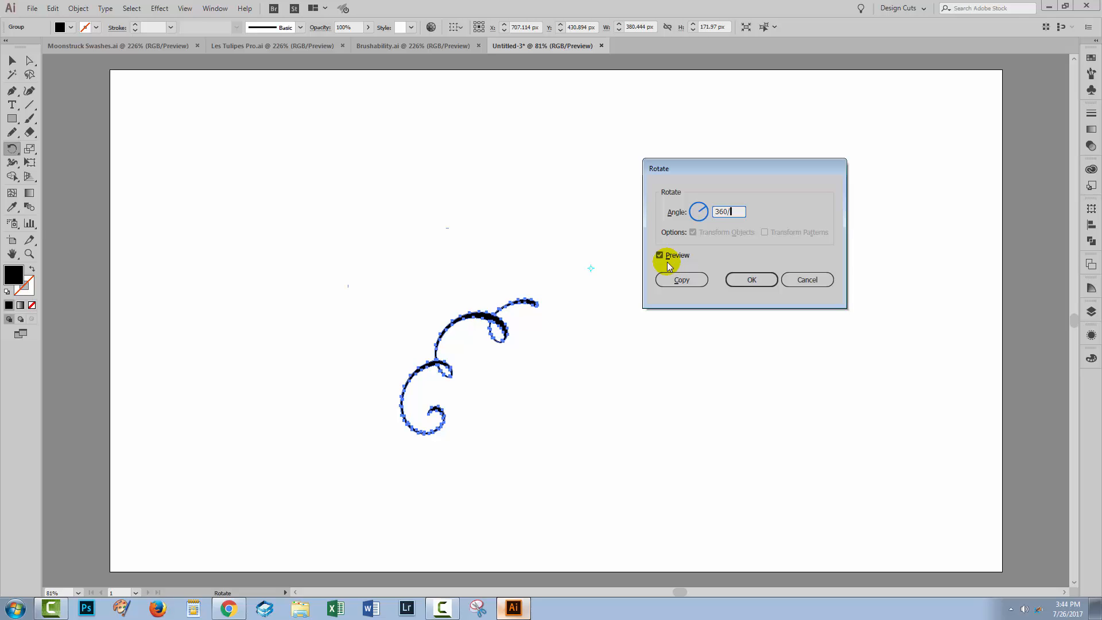
pyautogui.write('15')
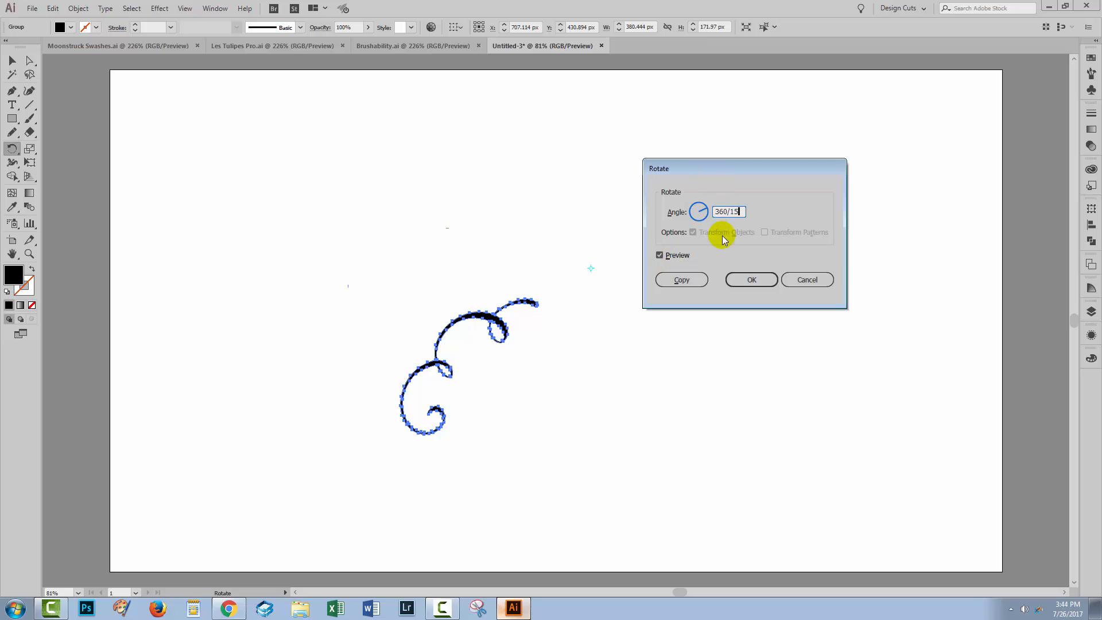
pyautogui.moveTo(571, 304)
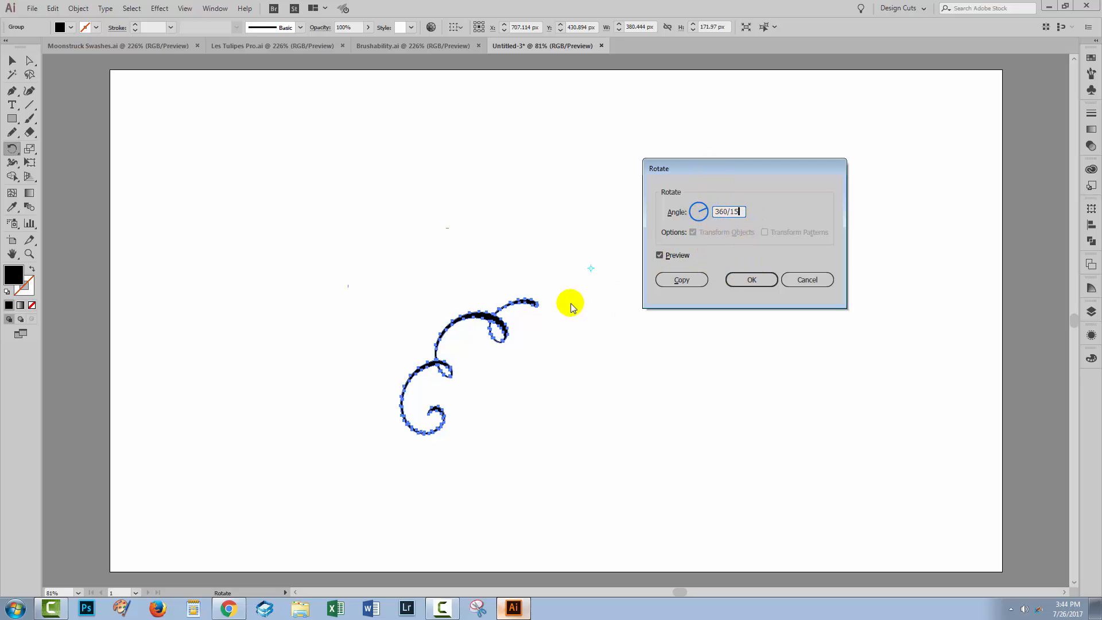
pyautogui.moveTo(483, 215)
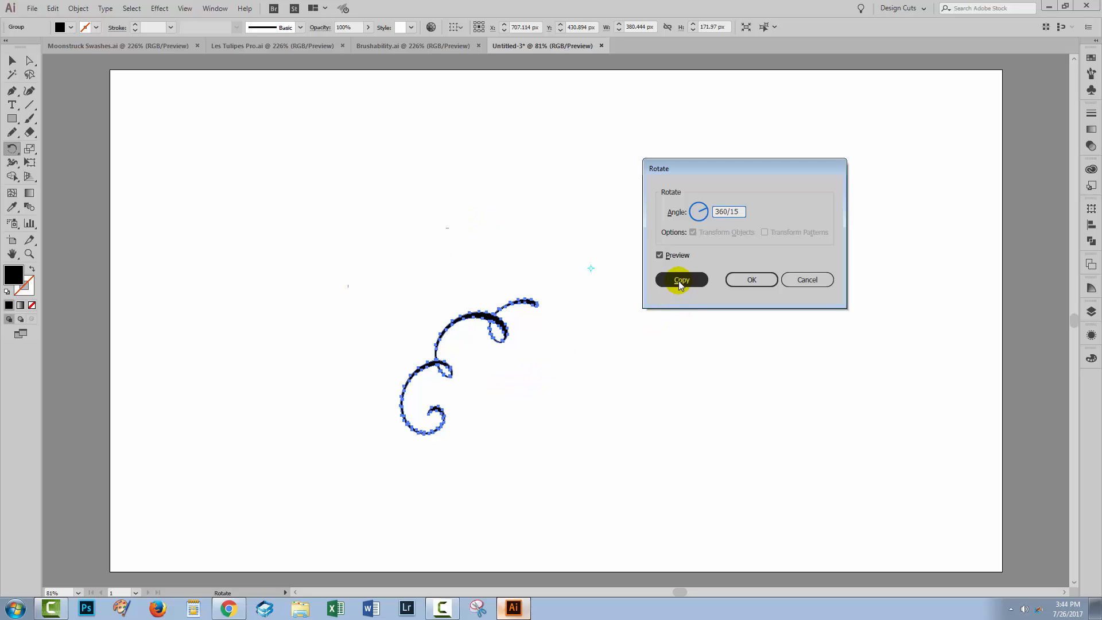
# - Repeat rotated copies (Ctrl+D) to close the swirl ring into a full rosette, then deselect
pyautogui.click(681, 280)
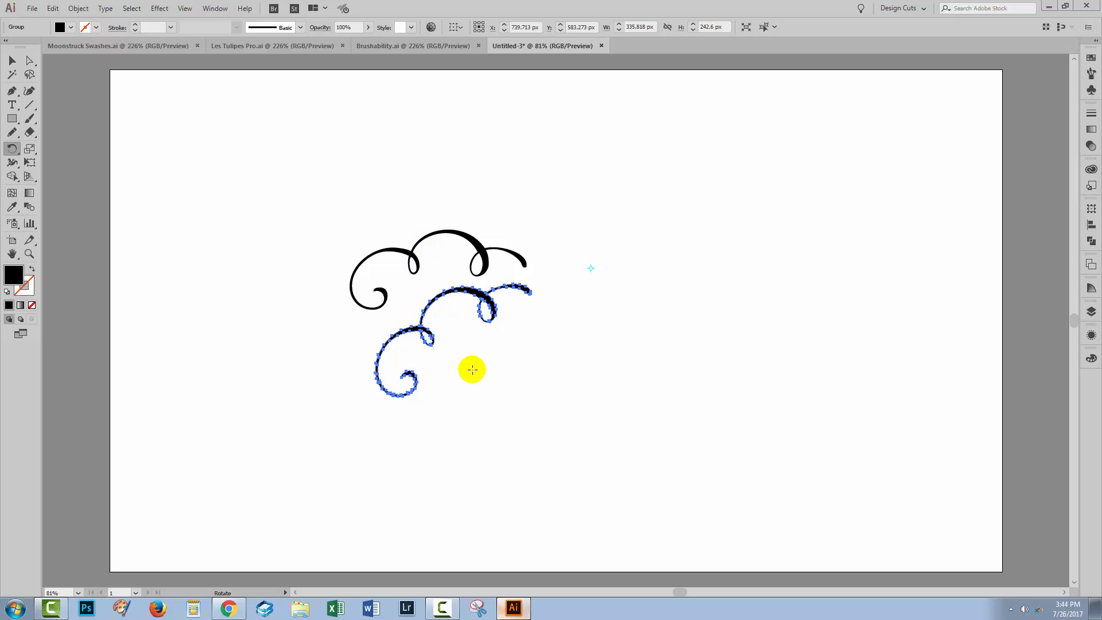
pyautogui.moveTo(550, 392)
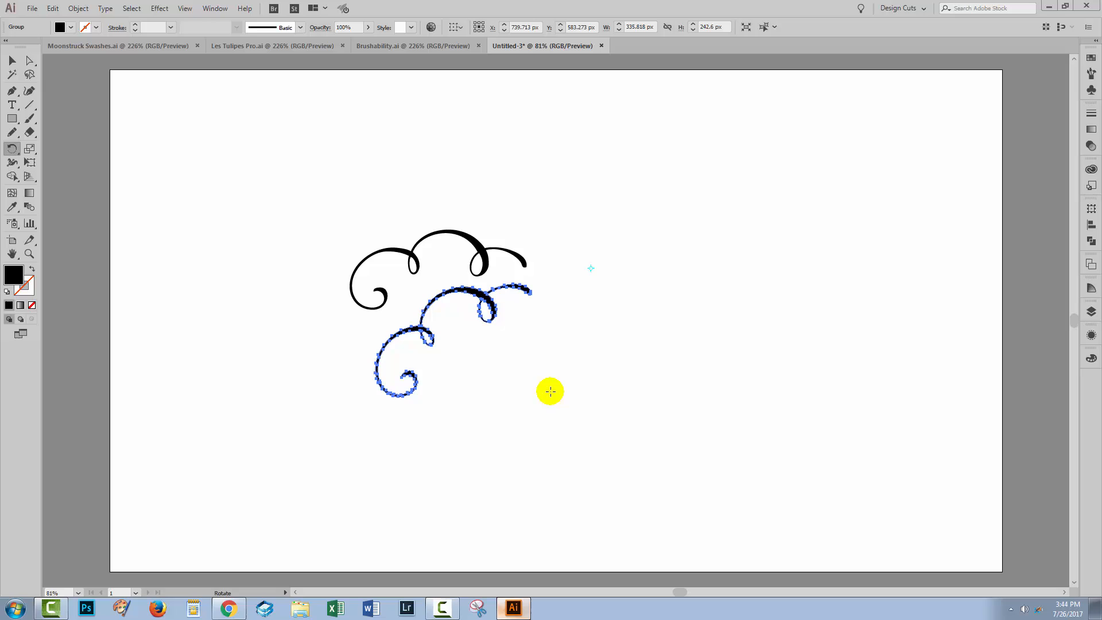
pyautogui.moveTo(613, 405)
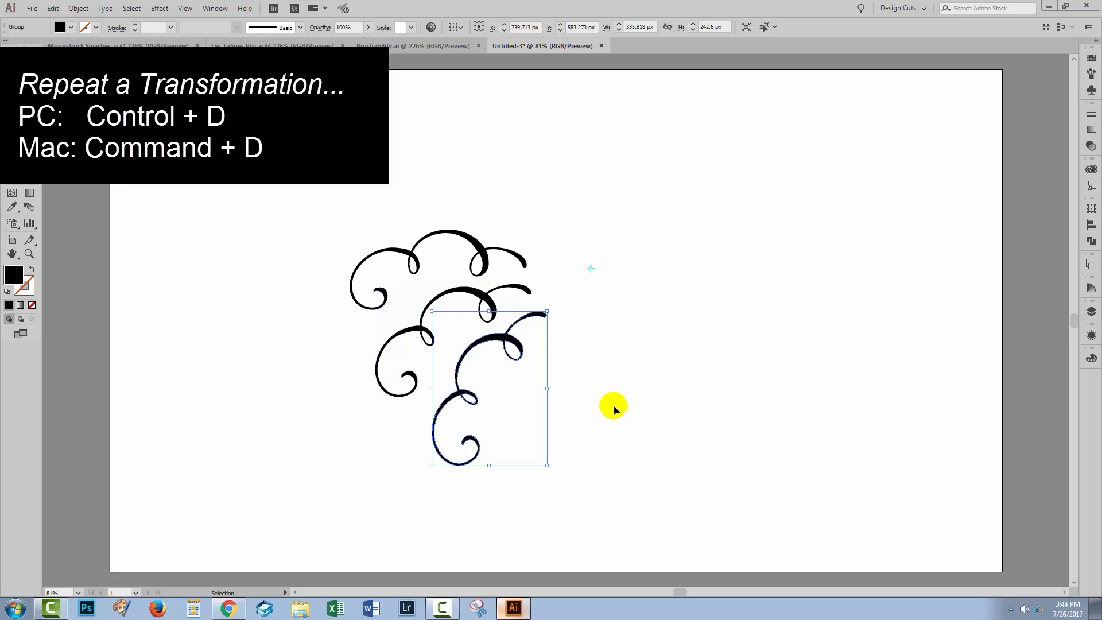
pyautogui.press('ctrl+d')
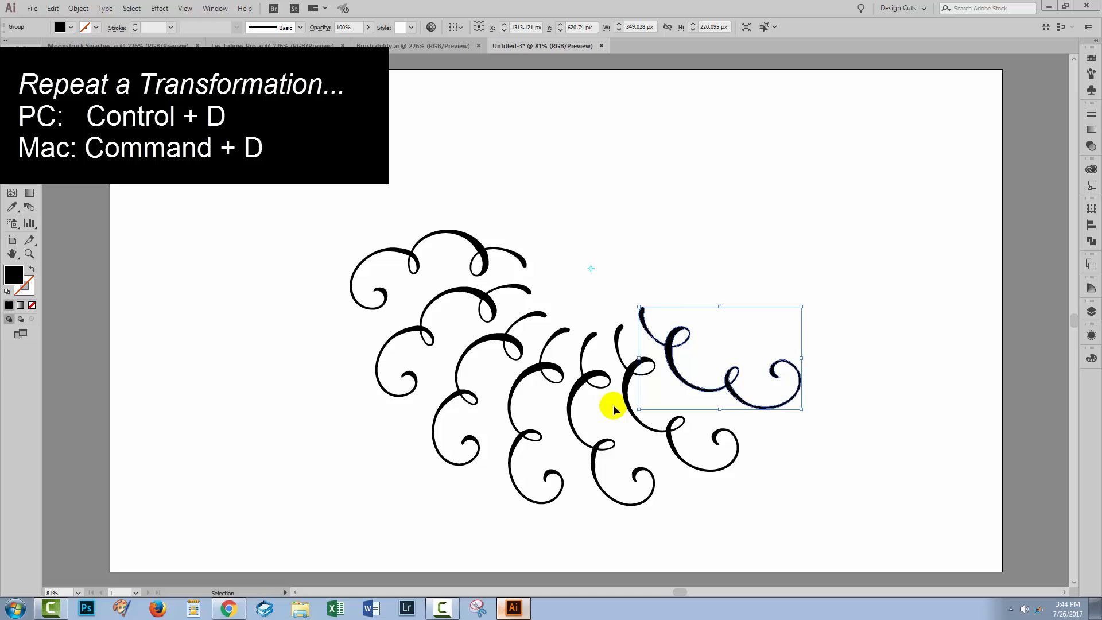
pyautogui.press('ctrl+d')
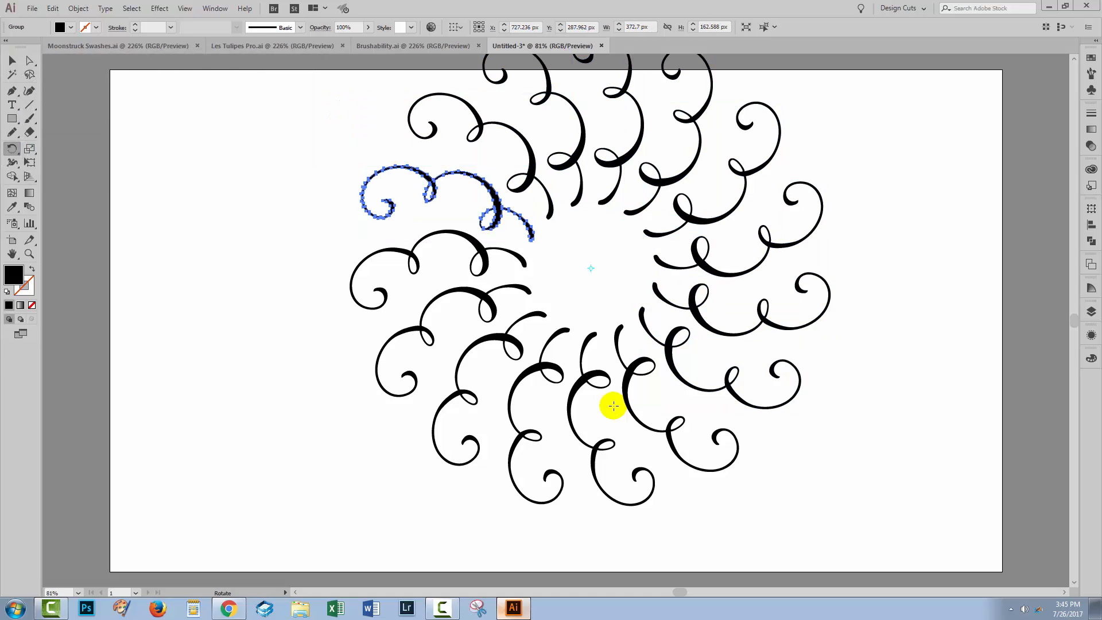
pyautogui.click(773, 177)
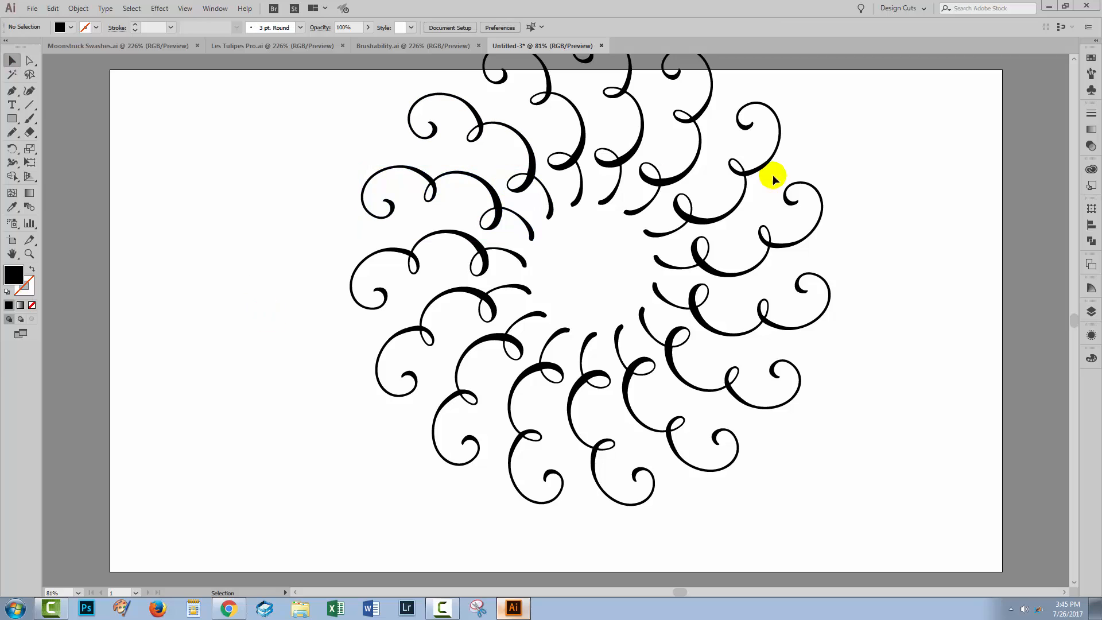
pyautogui.moveTo(848, 506)
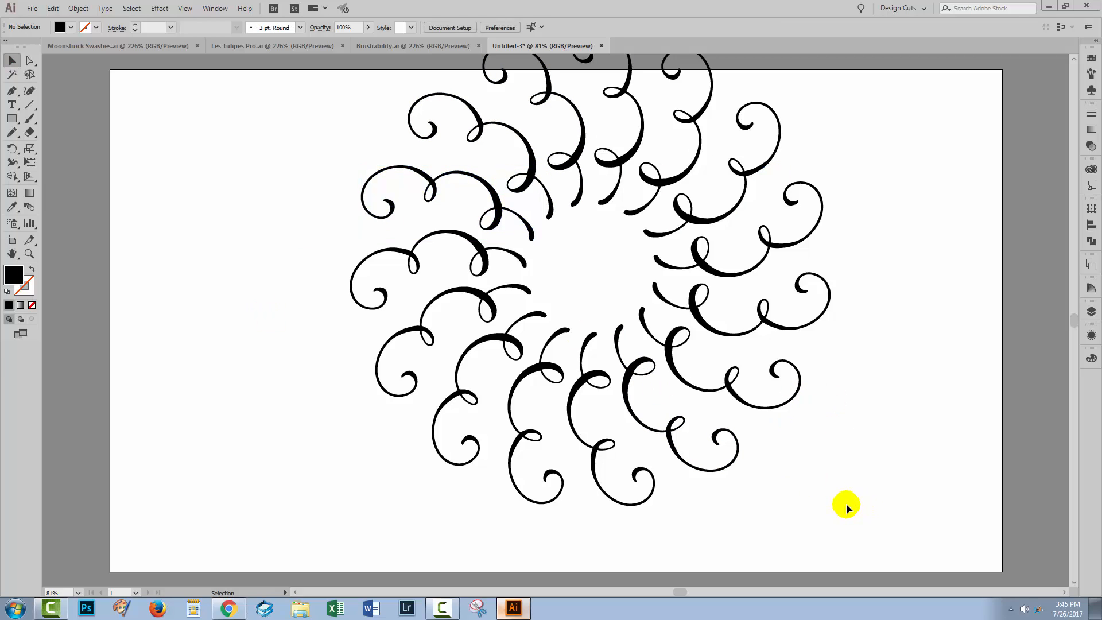
pyautogui.moveTo(600, 271)
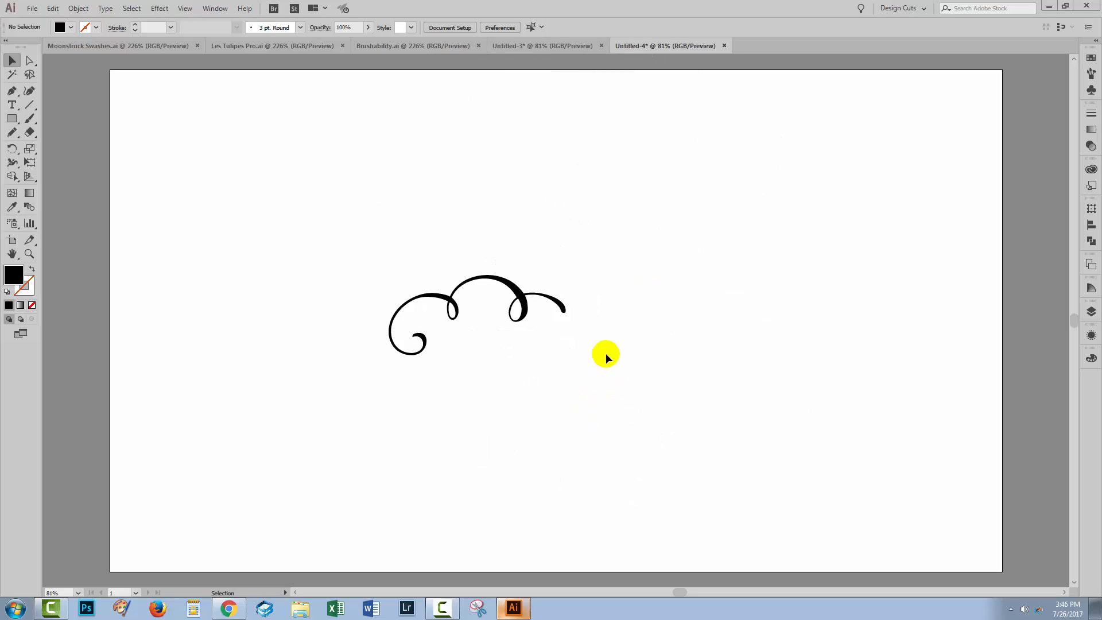
pyautogui.moveTo(583, 355)
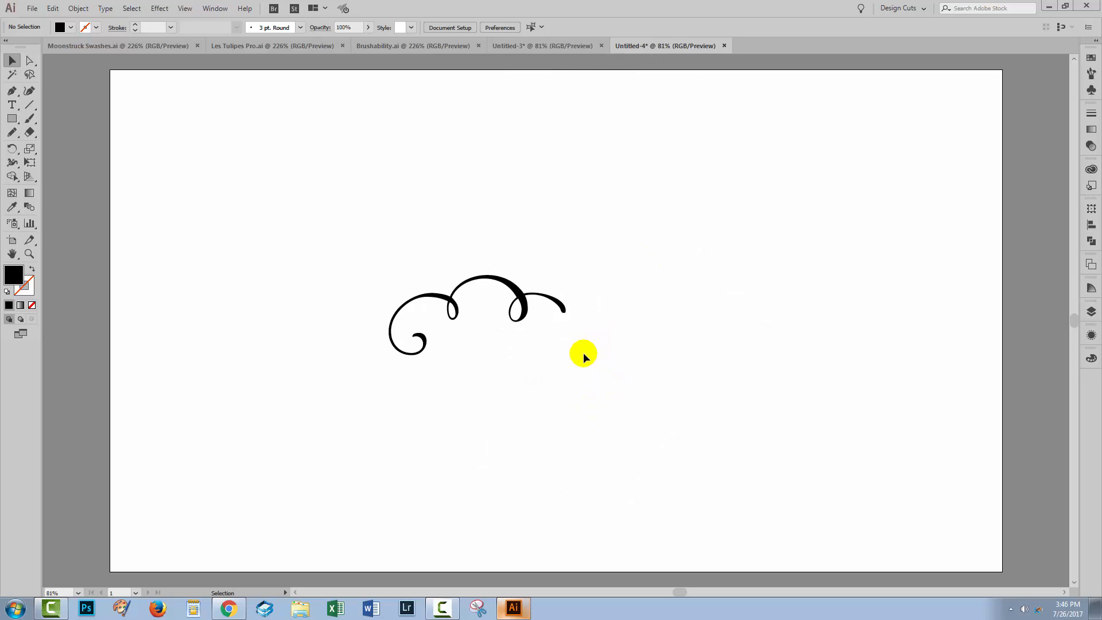
pyautogui.moveTo(343, 253)
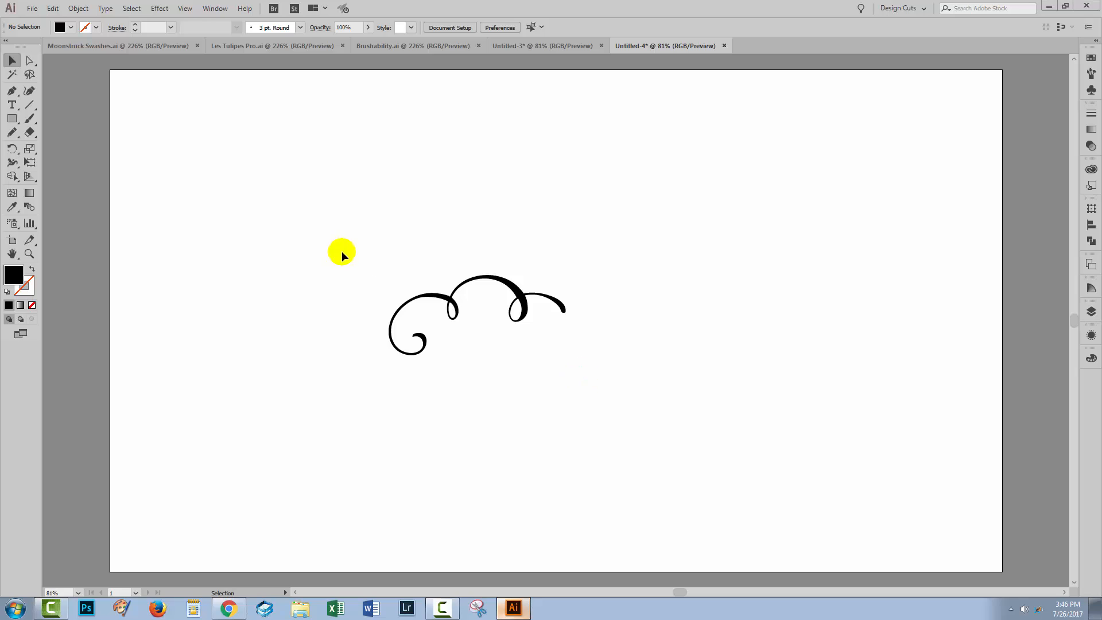
# - Preview rotating the selected flourish by an angle of 360/12
pyautogui.click(477, 315)
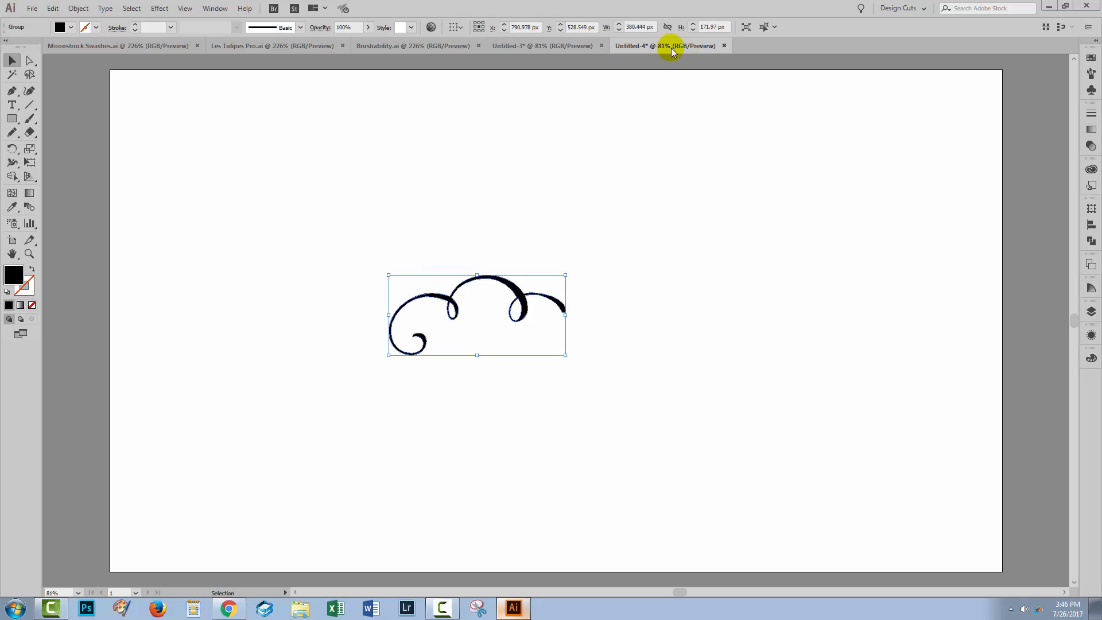
pyautogui.click(78, 8)
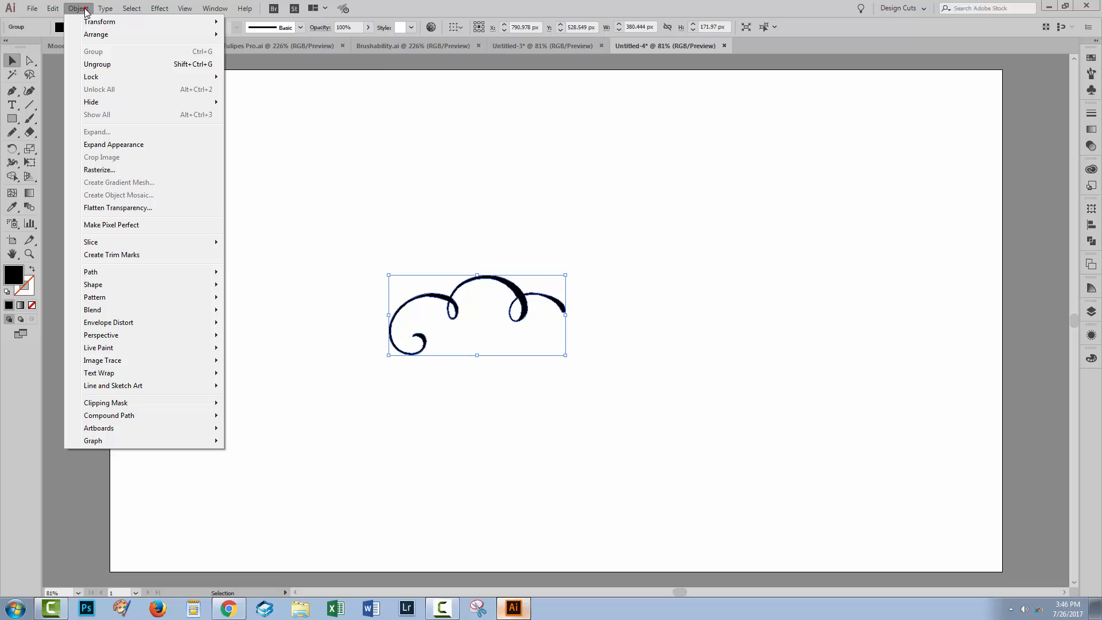
pyautogui.click(99, 20)
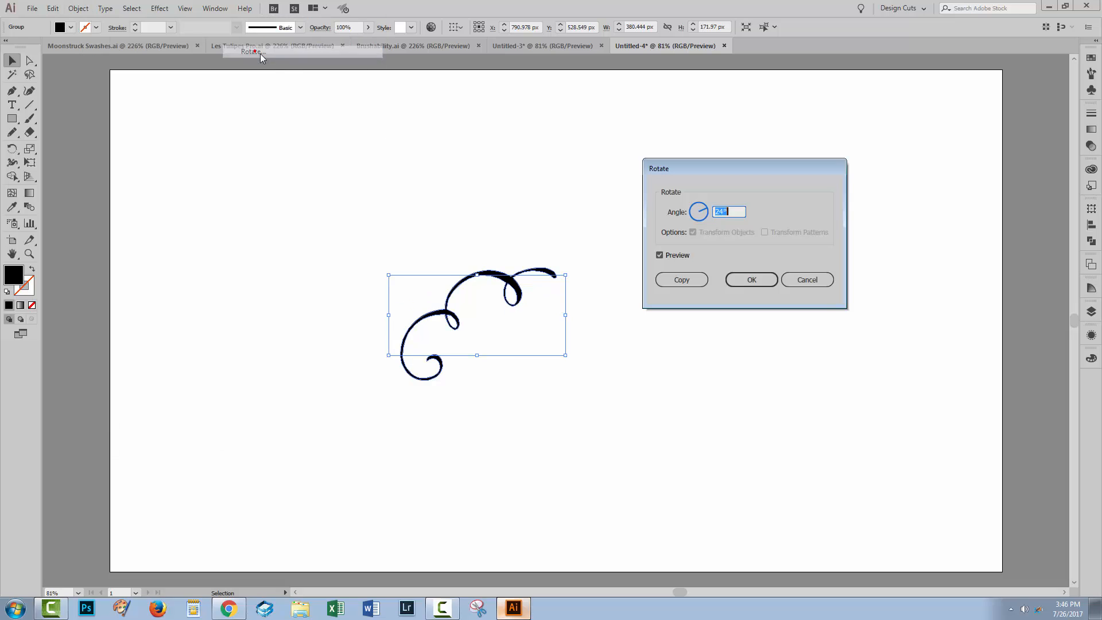
pyautogui.moveTo(477, 315)
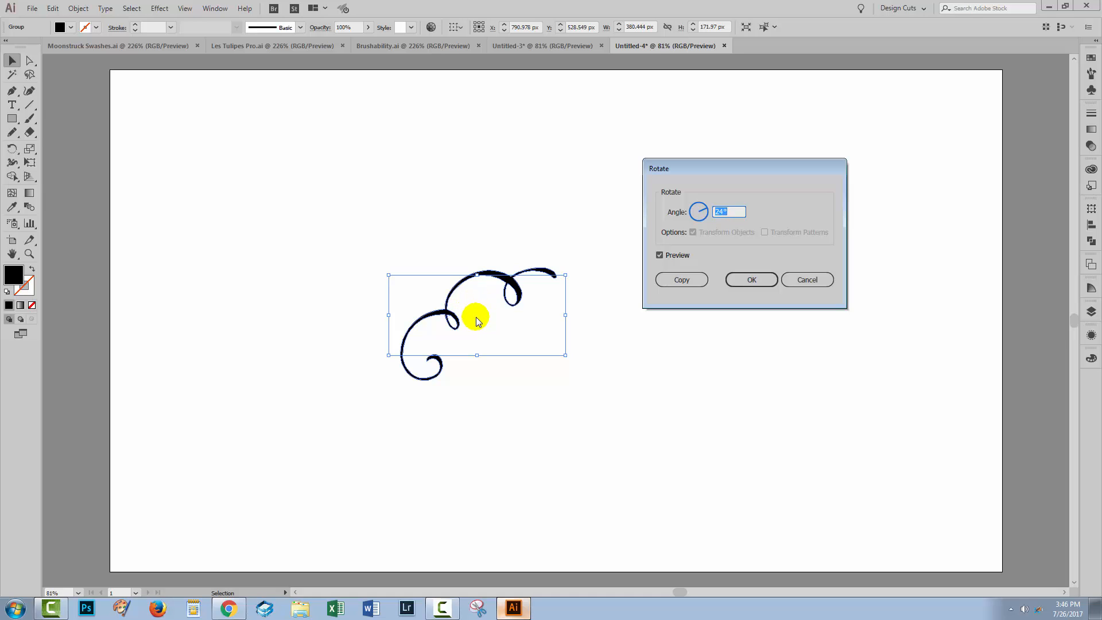
pyautogui.moveTo(484, 311)
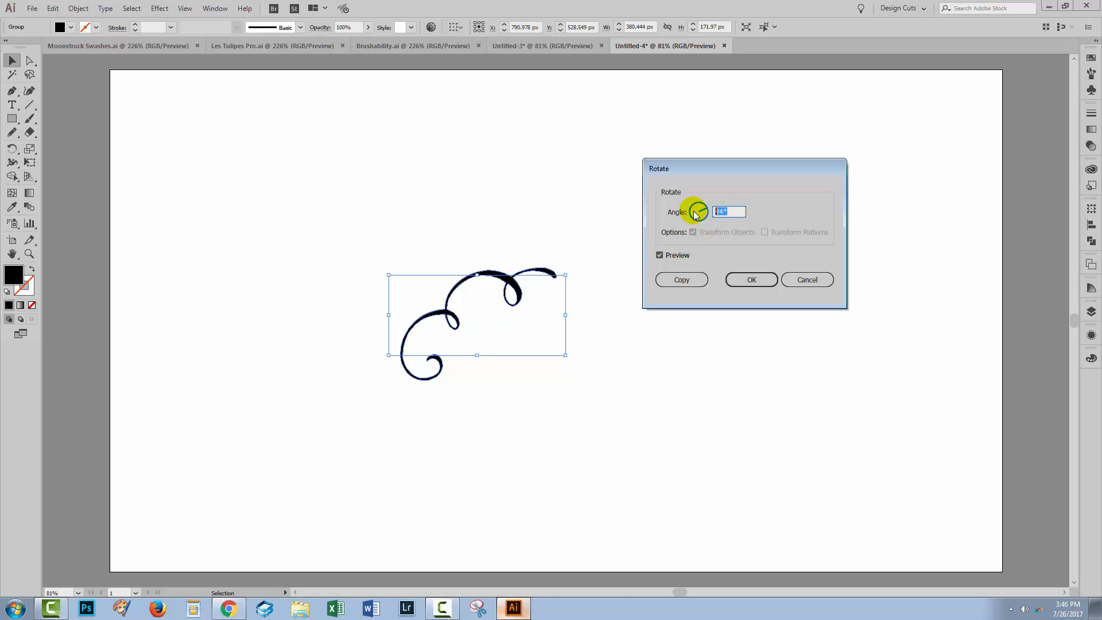
pyautogui.write('360')
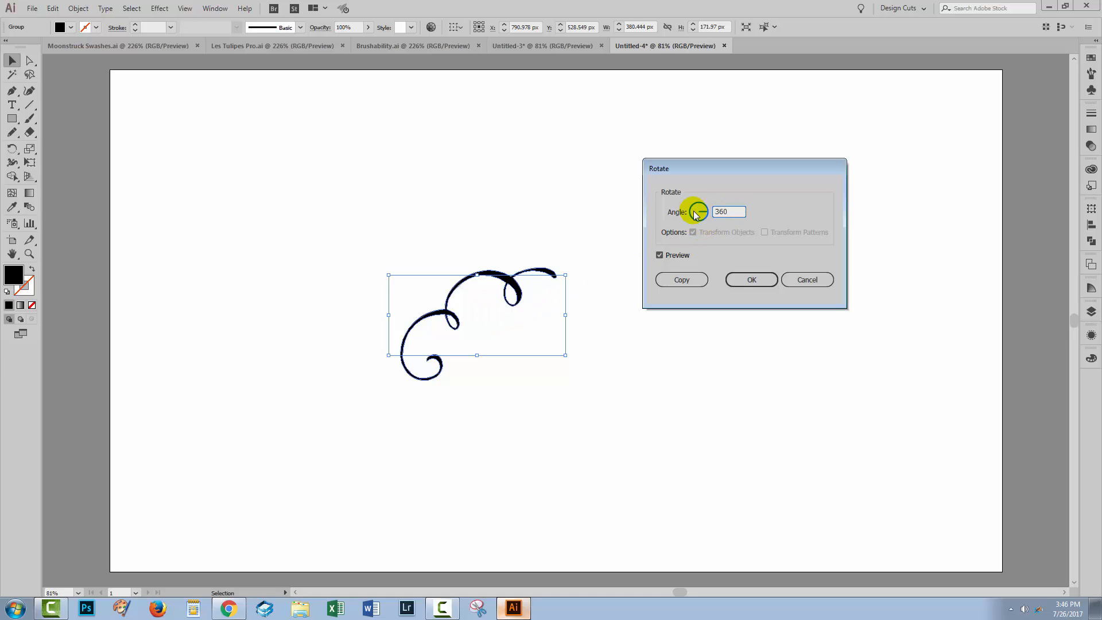
pyautogui.write('/')
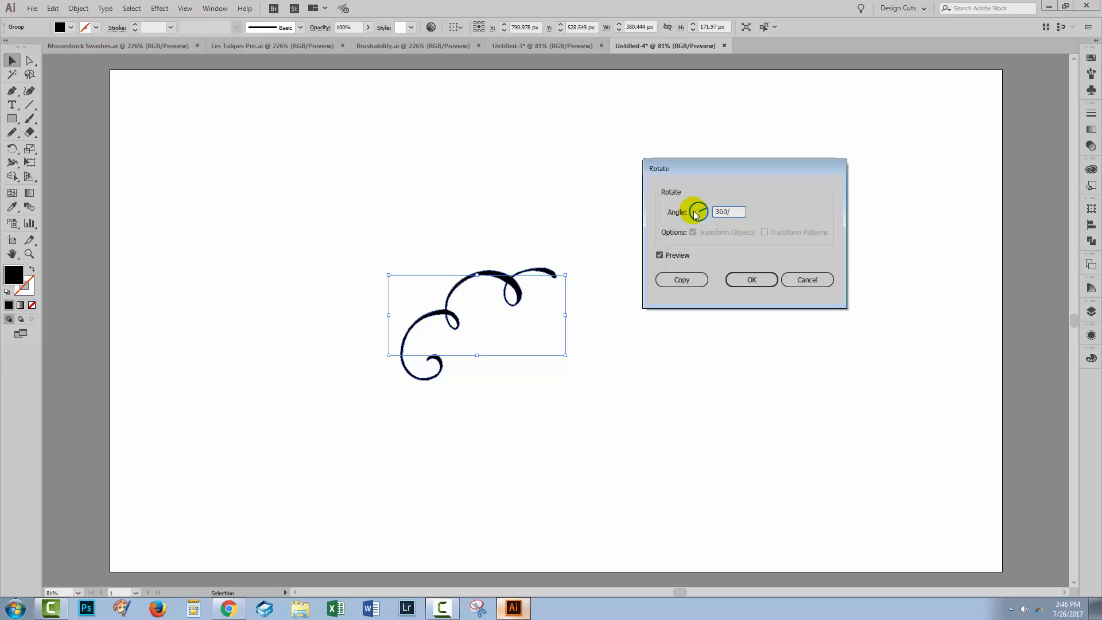
pyautogui.write('12')
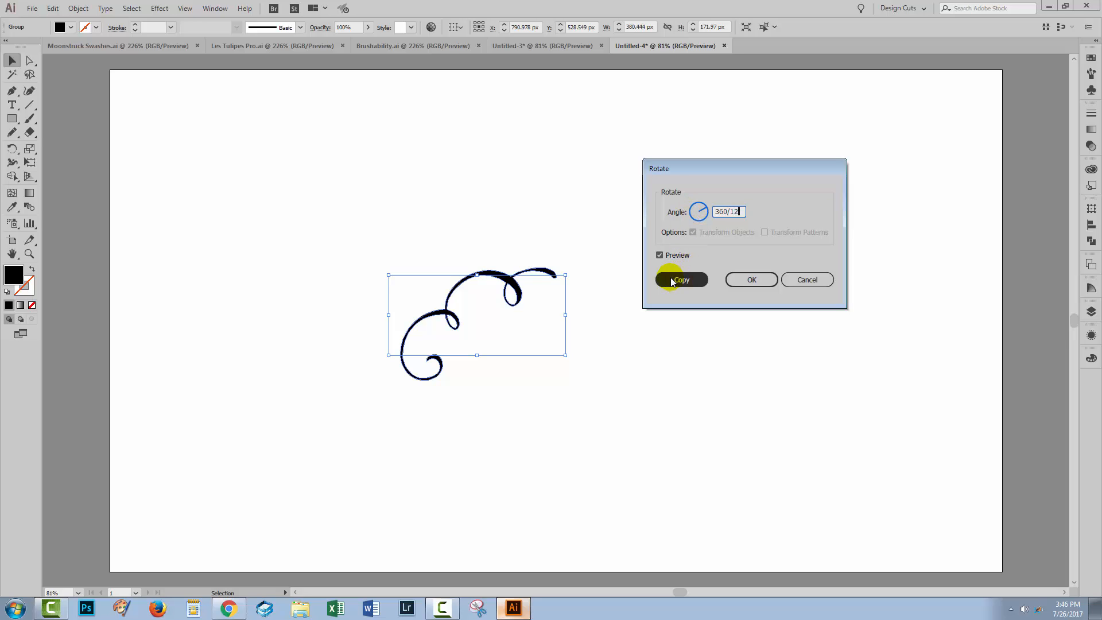
pyautogui.moveTo(751, 279)
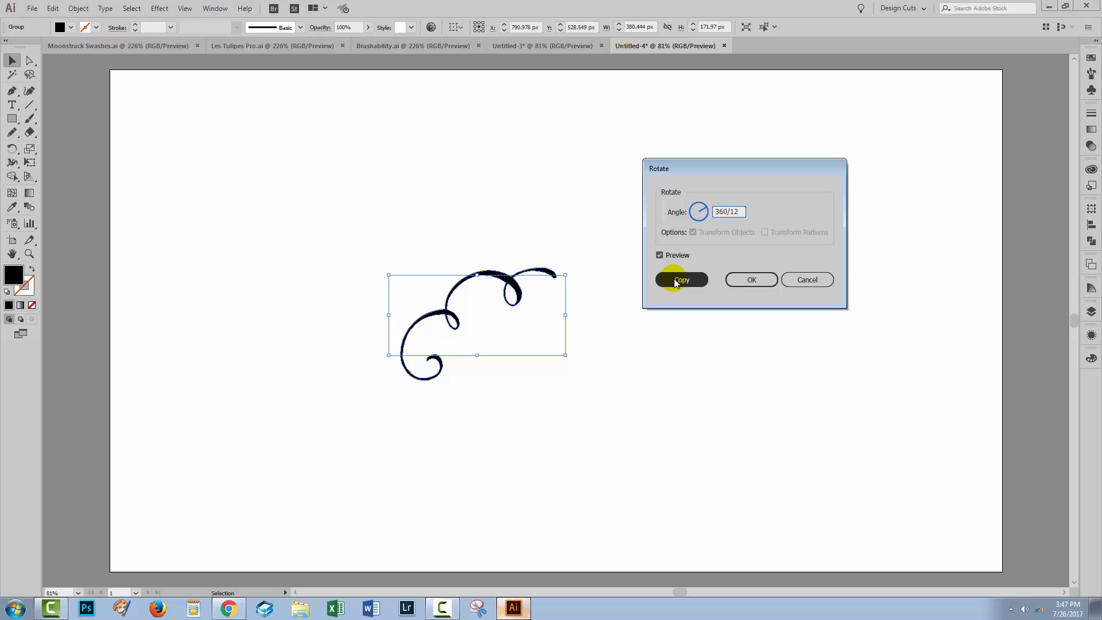
# - Copy the flourish at a twelfth turn and repeat via Transform Again into a dense rosette
pyautogui.click(681, 279)
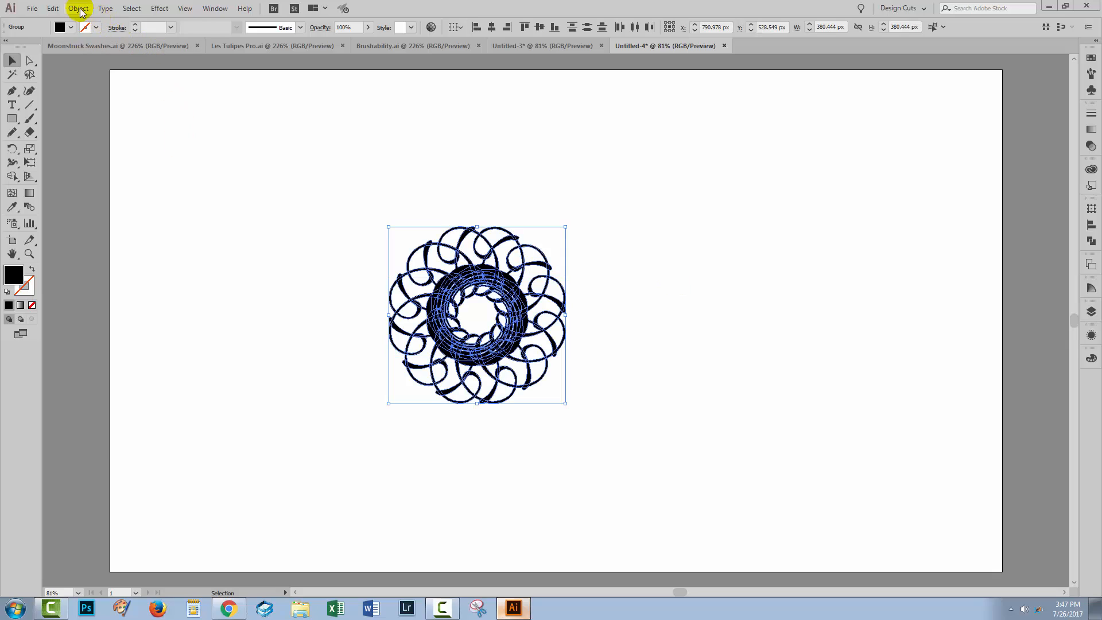
pyautogui.click(78, 8)
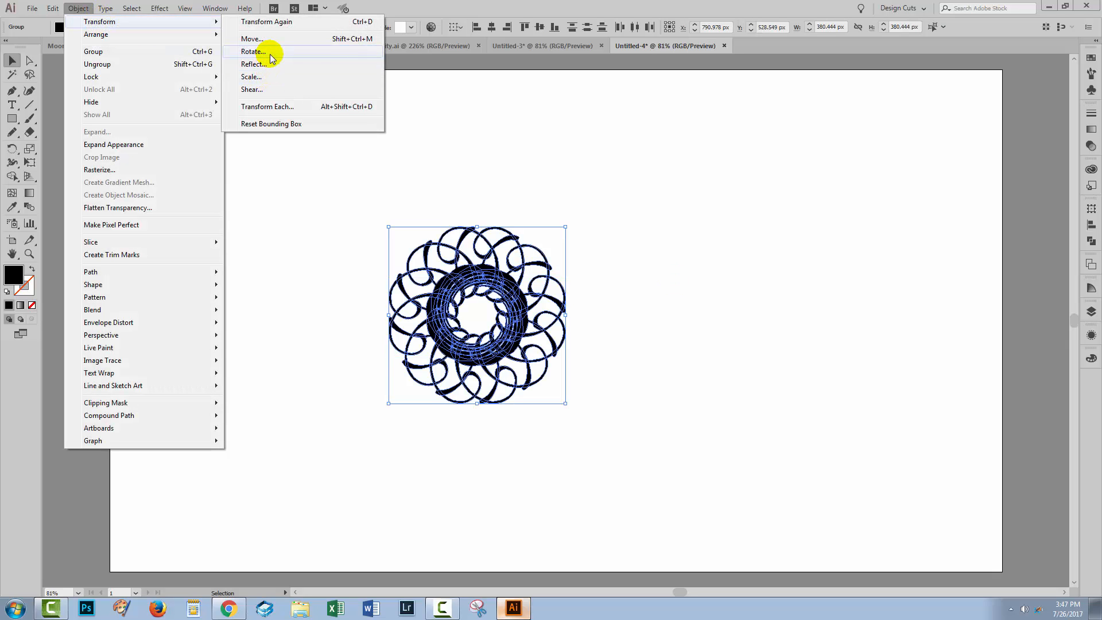
pyautogui.moveTo(414, 273)
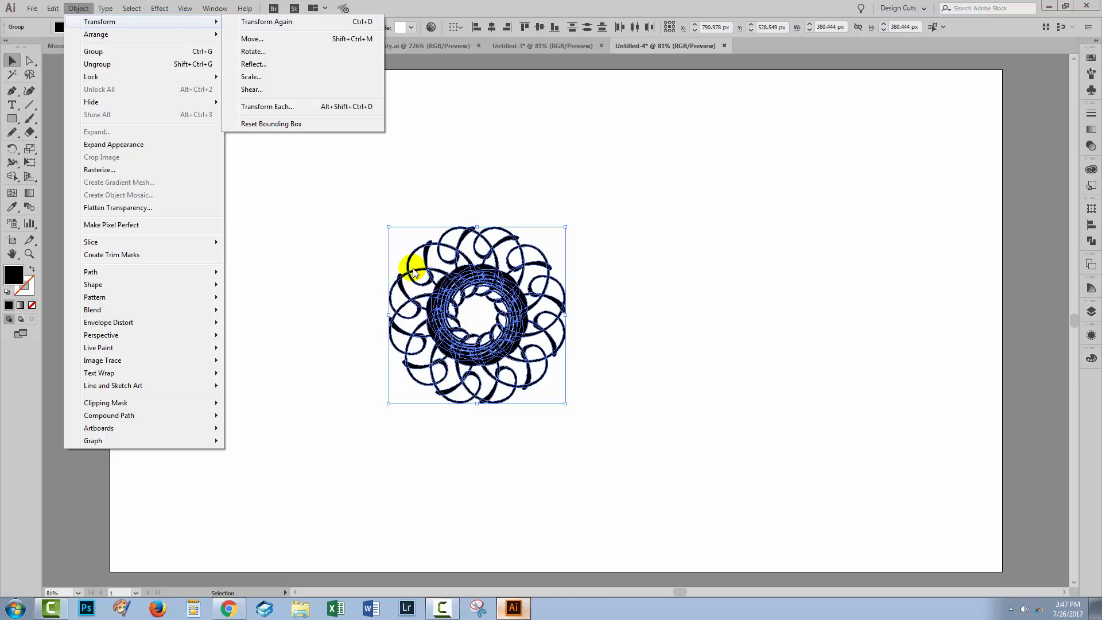
pyautogui.moveTo(482, 315)
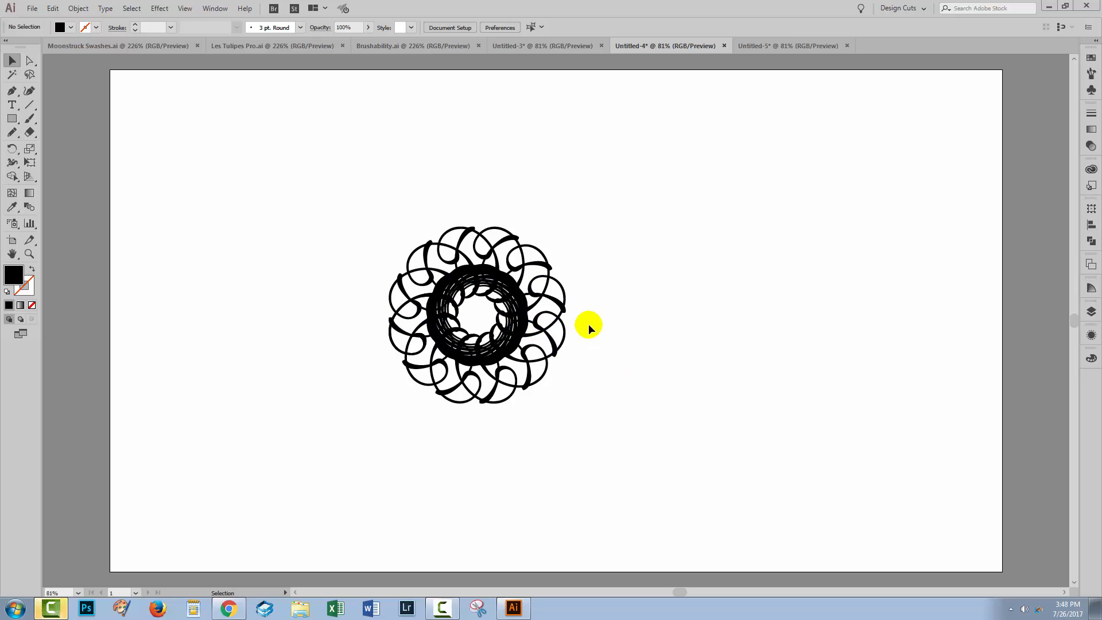
# - Select the Untitled-5 flourish and list the Distort & Transform effects
pyautogui.click(787, 46)
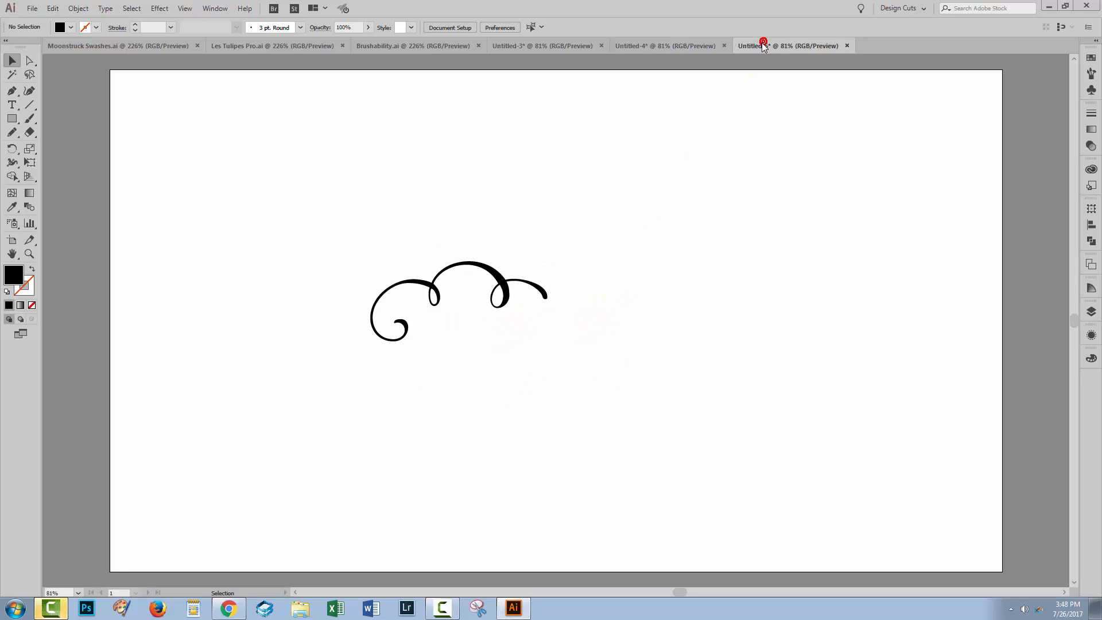
pyautogui.click(458, 301)
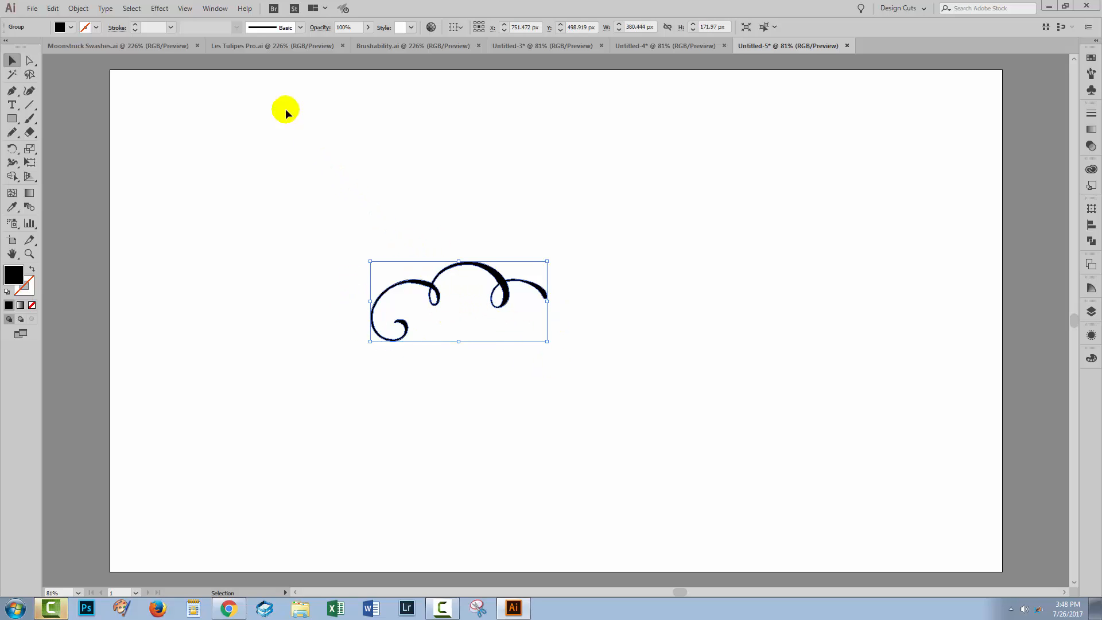
pyautogui.click(160, 8)
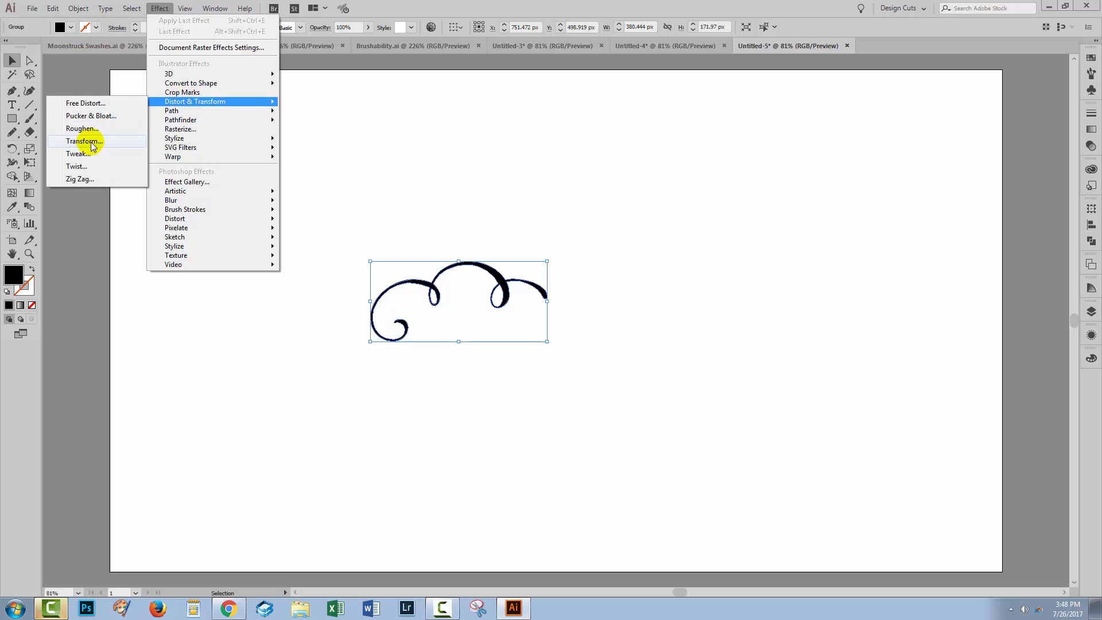
# - Preview the Transform effect with one copy rotated 36° around a lower reference point
pyautogui.click(84, 141)
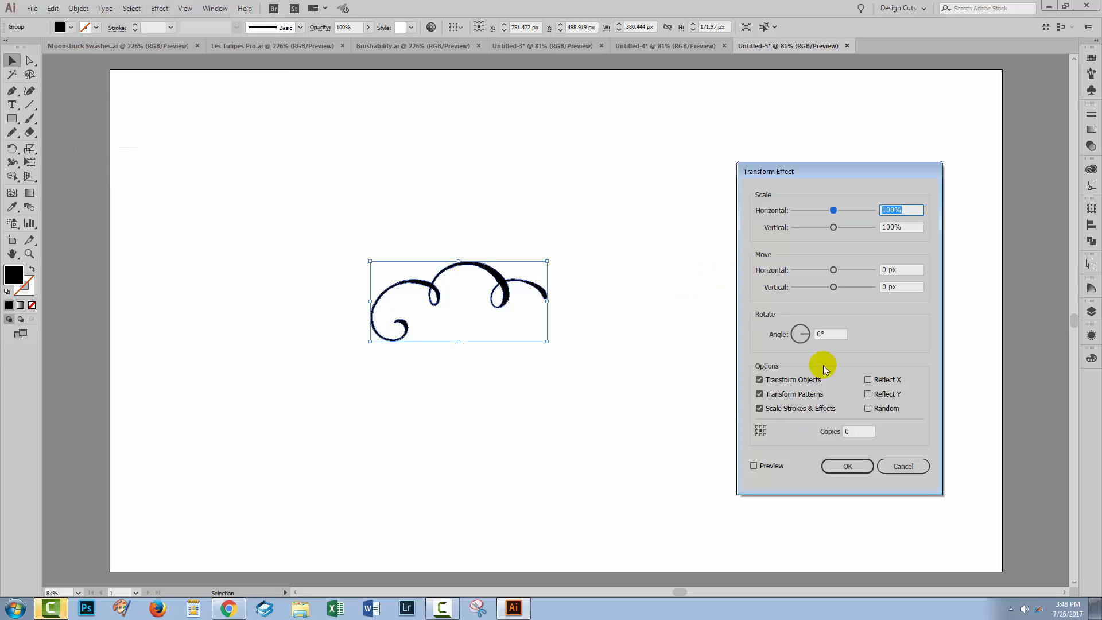
pyautogui.moveTo(831, 333)
pyautogui.write('360/')
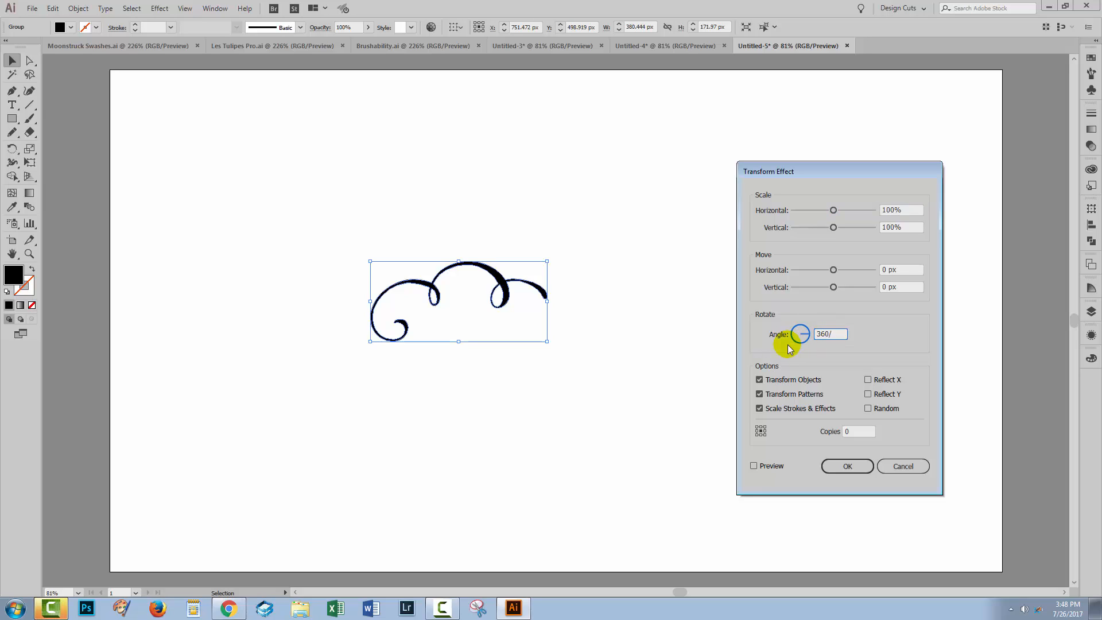
pyautogui.write('10')
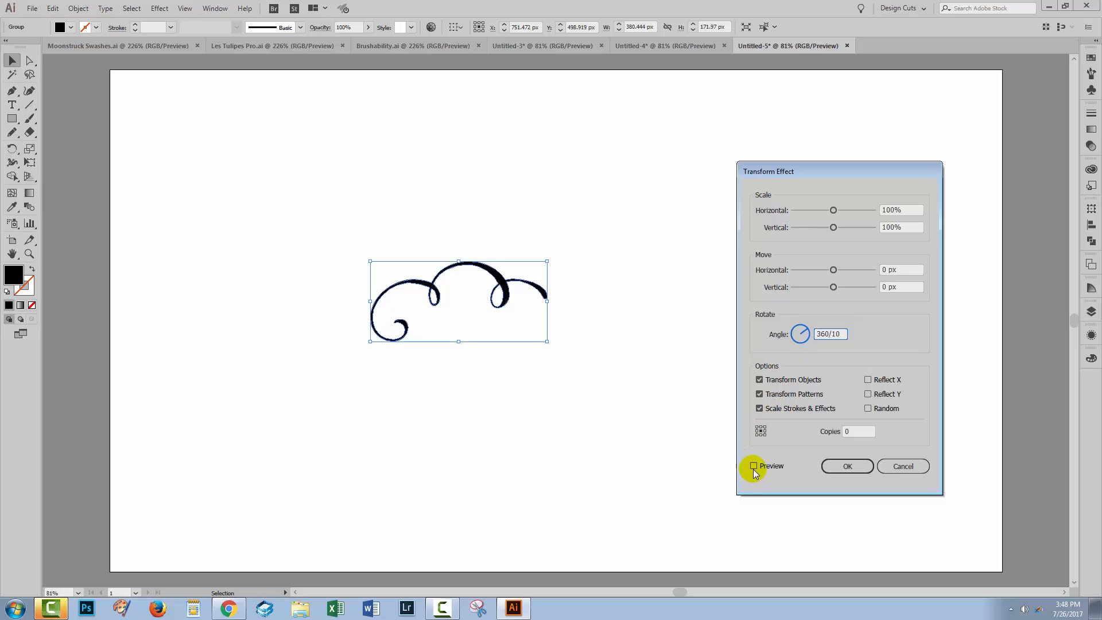
pyautogui.click(753, 467)
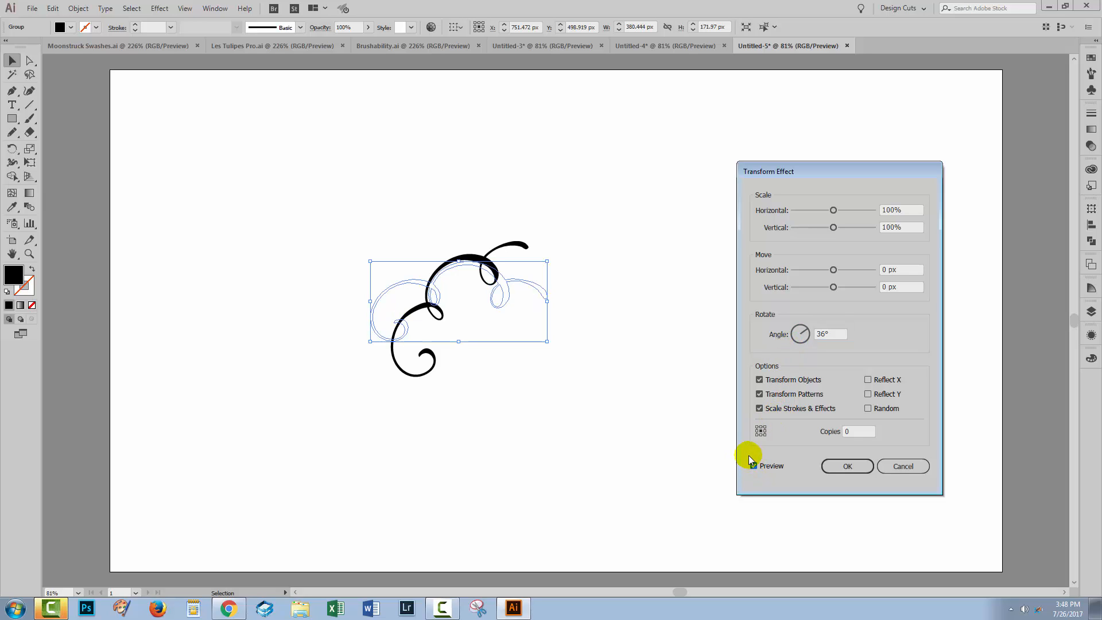
pyautogui.click(754, 465)
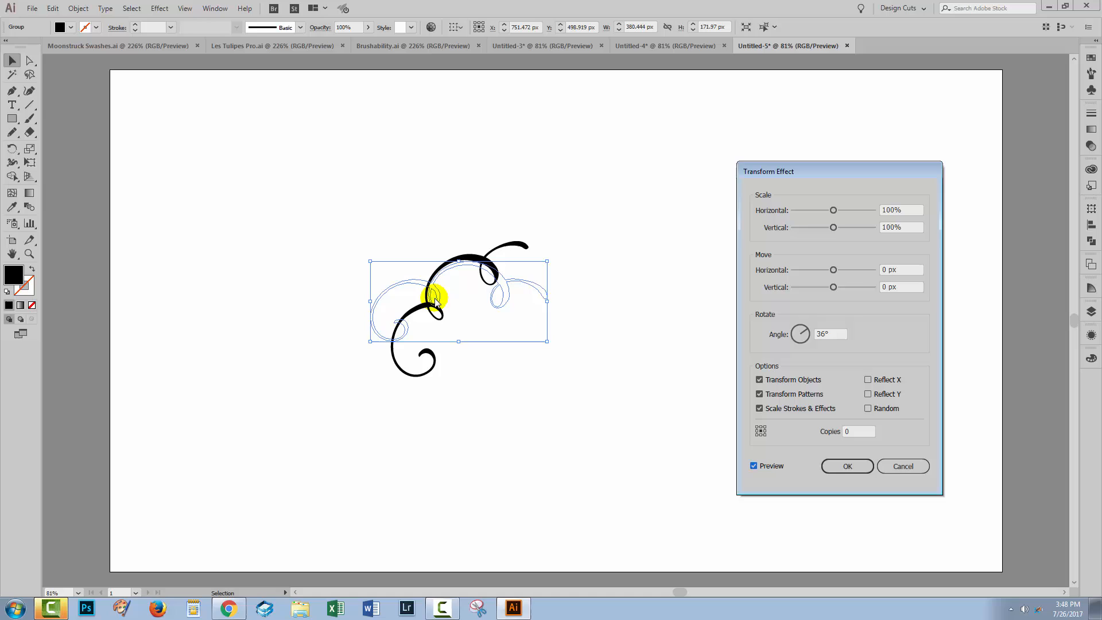
pyautogui.moveTo(454, 292)
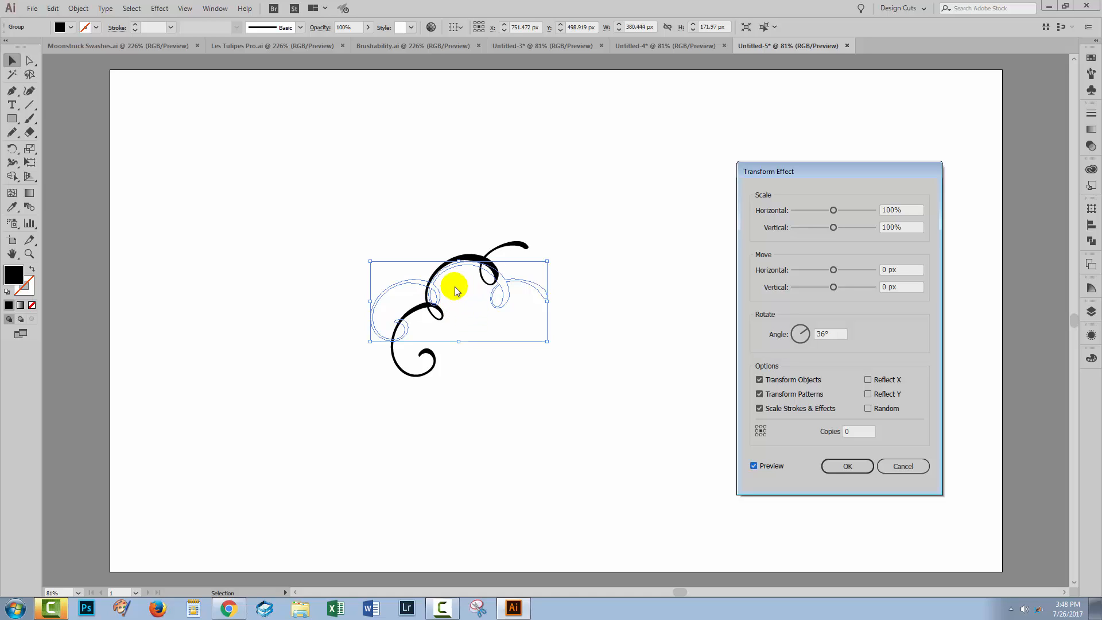
pyautogui.moveTo(617, 352)
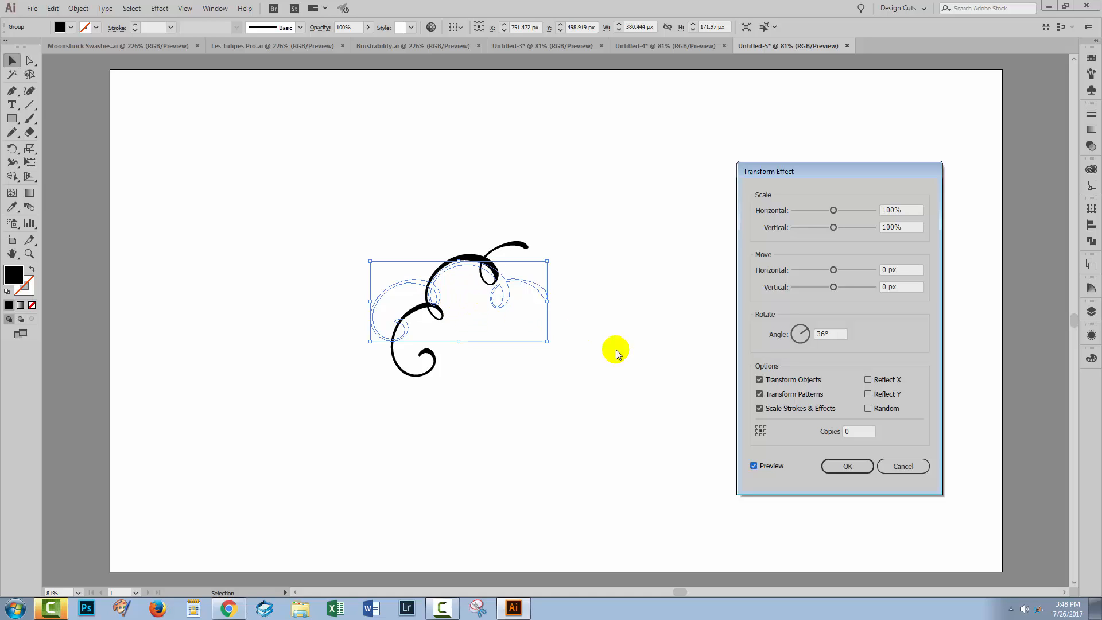
pyautogui.moveTo(765, 431)
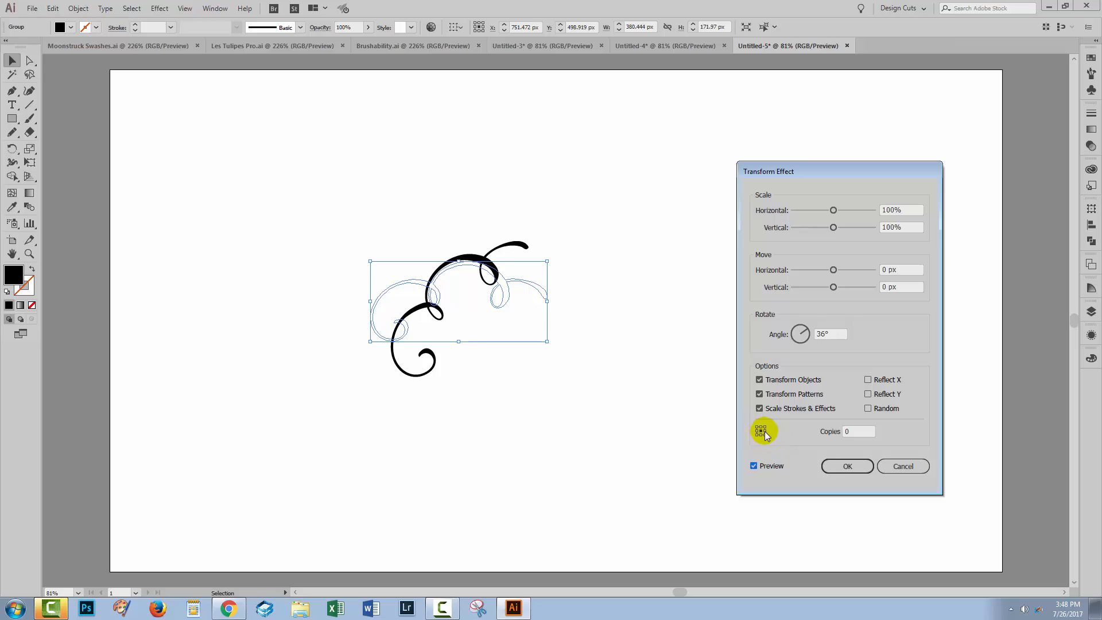
pyautogui.moveTo(760, 440)
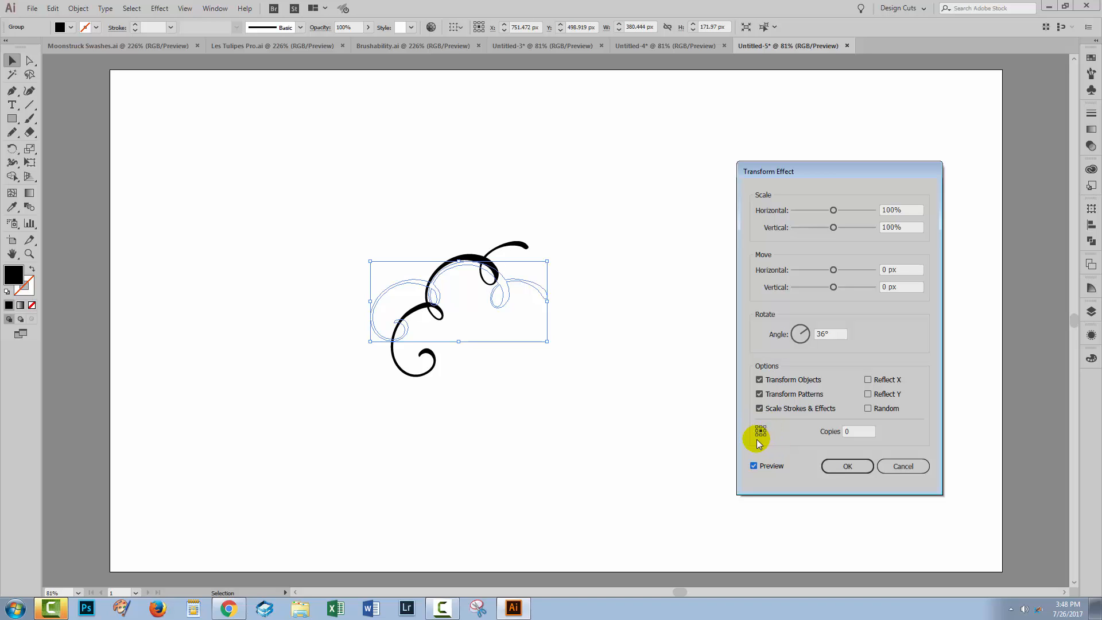
pyautogui.moveTo(765, 434)
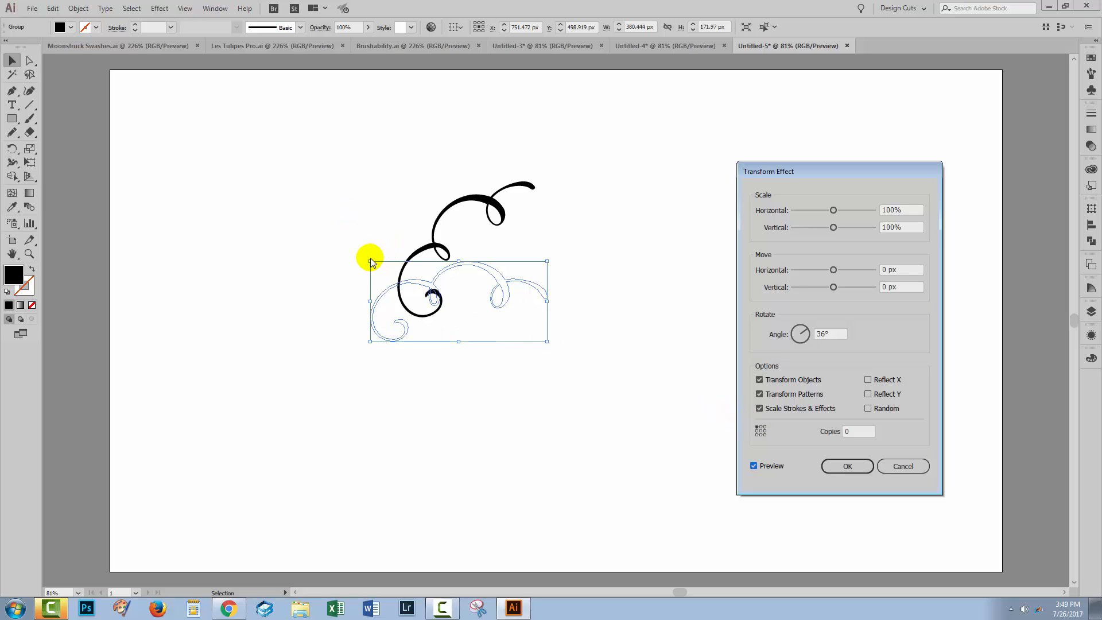
pyautogui.moveTo(553, 371)
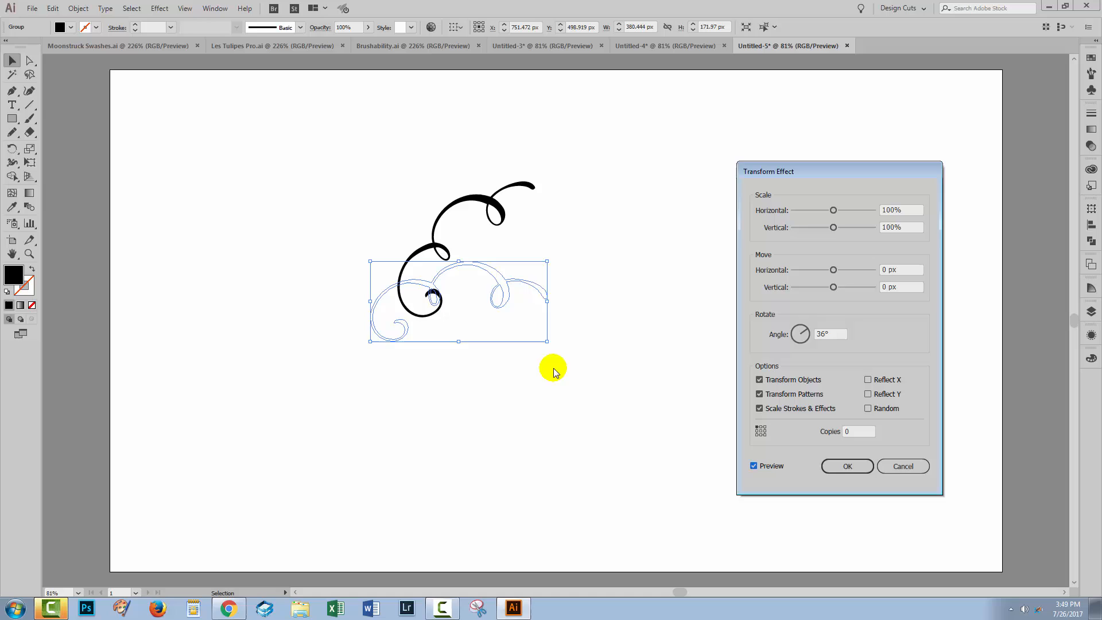
pyautogui.moveTo(759, 434)
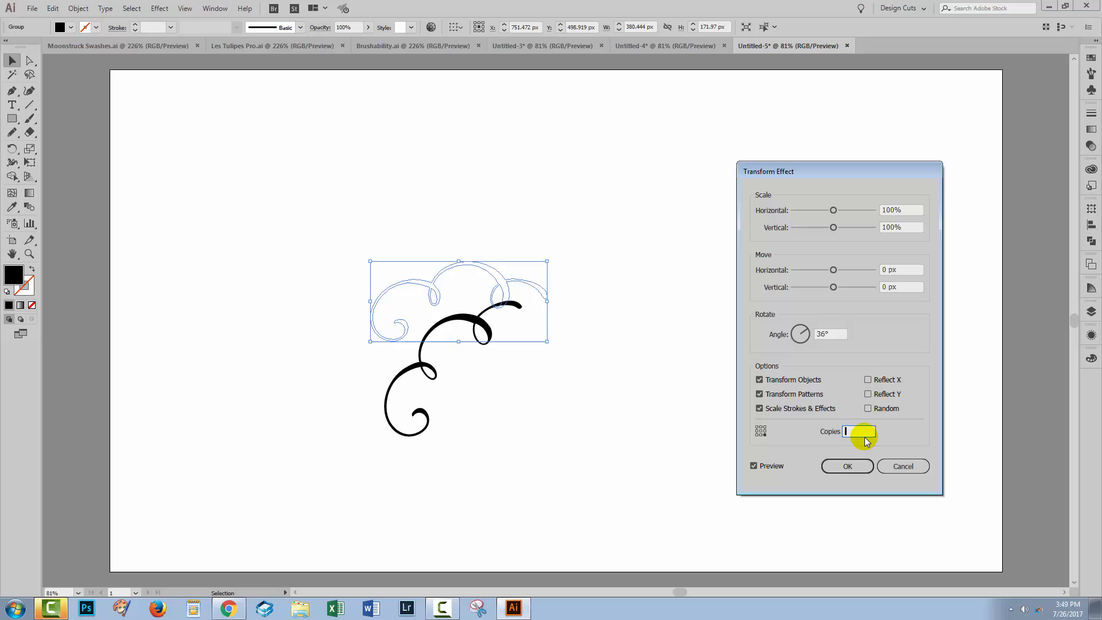
# - Apply 9 copies pivoting at the swirl's left edge, forming a circular rosette
pyautogui.write('9')
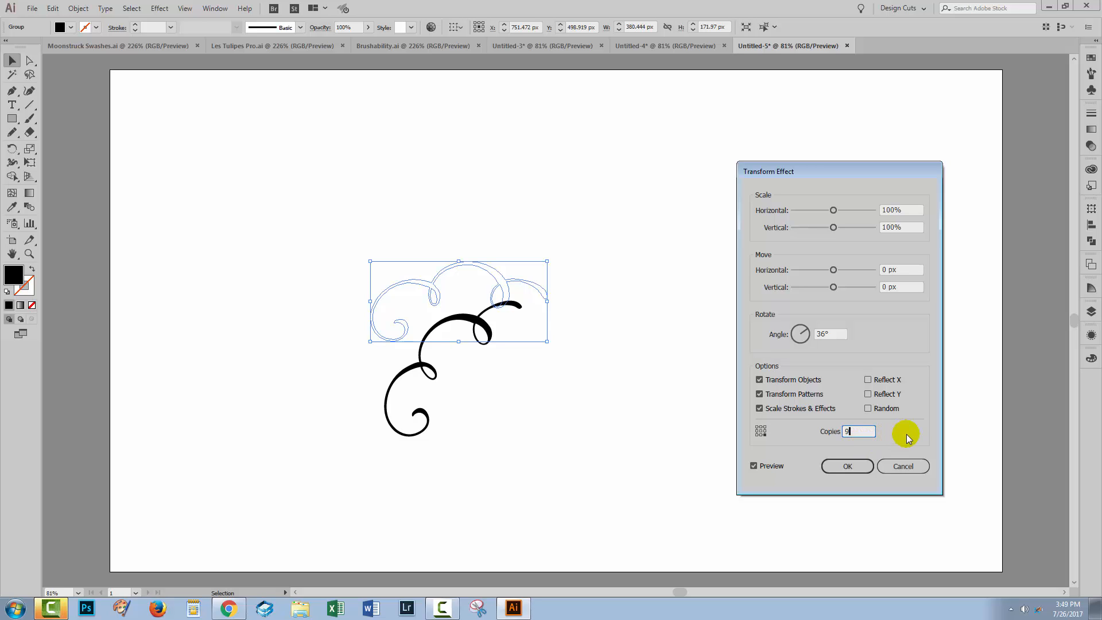
pyautogui.write('9')
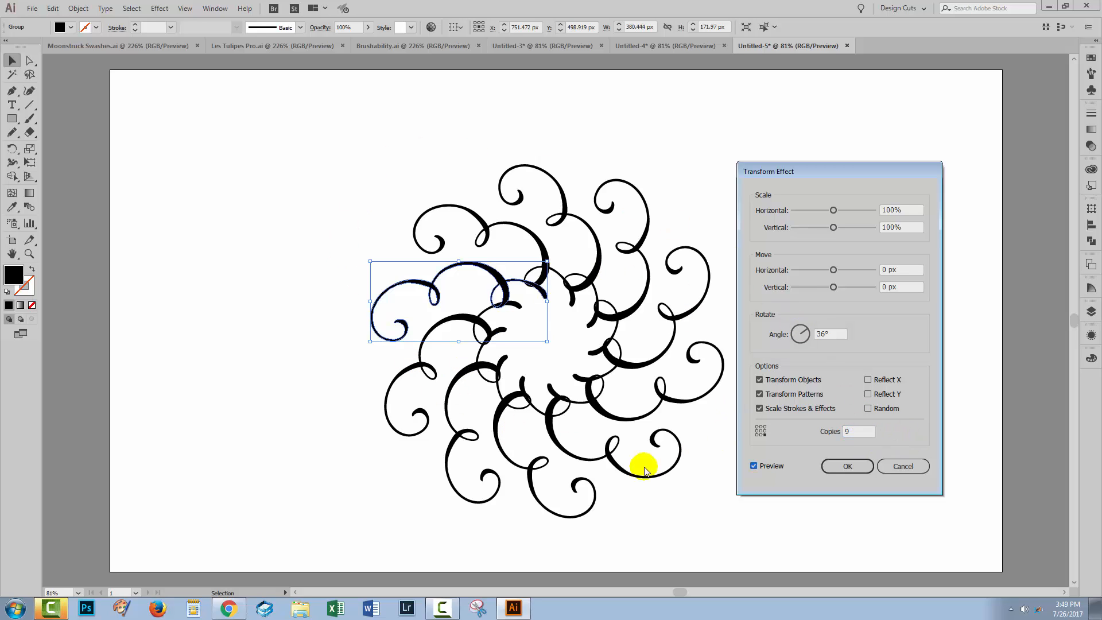
pyautogui.moveTo(759, 434)
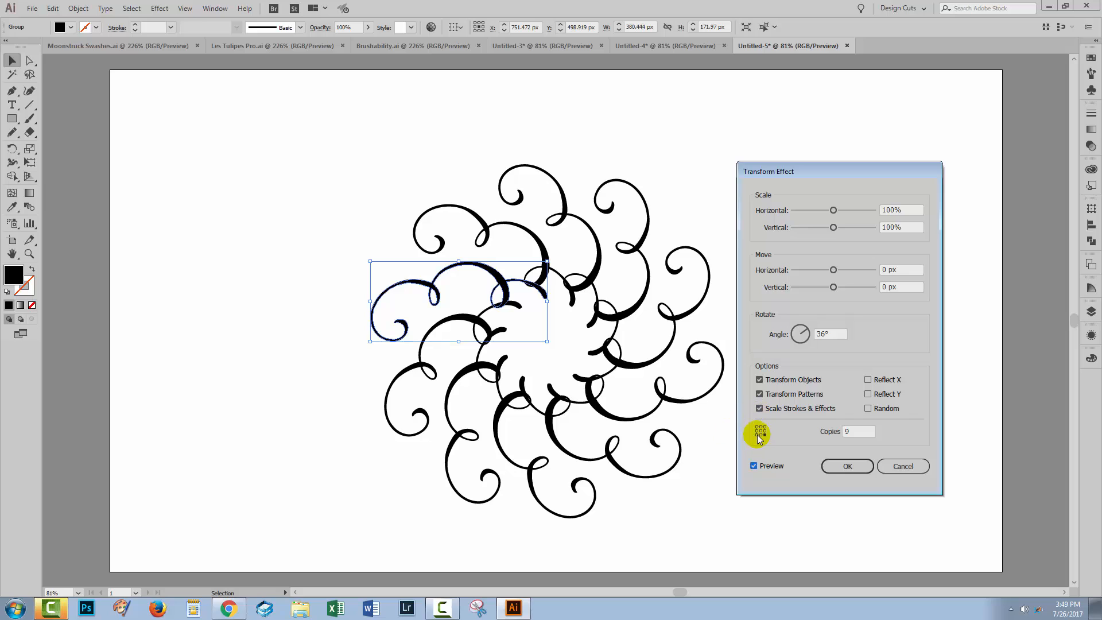
pyautogui.click(758, 434)
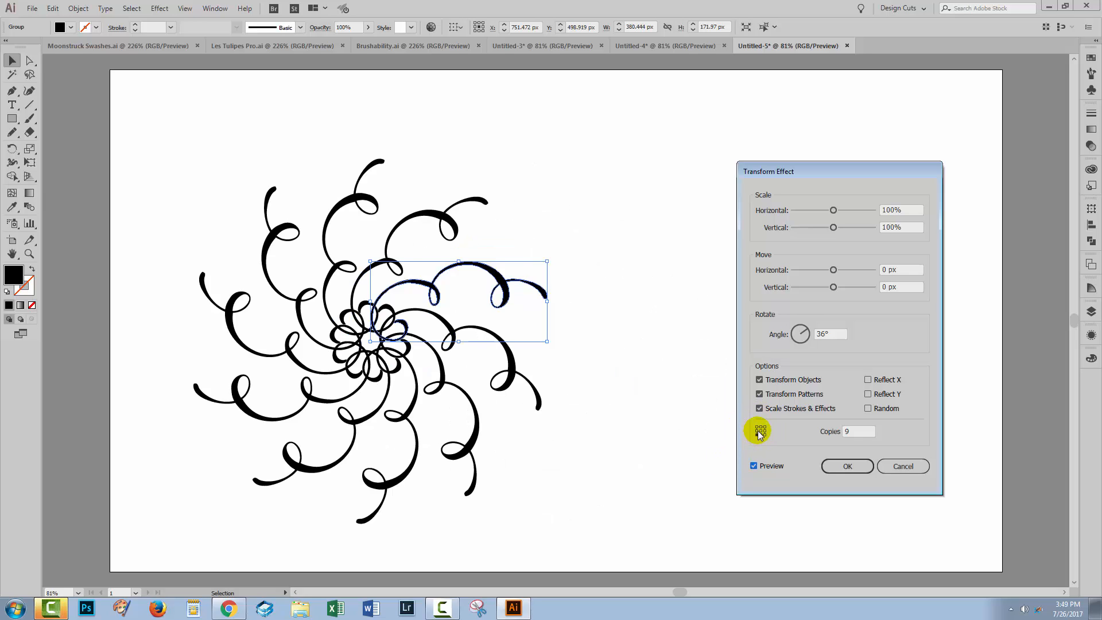
pyautogui.click(759, 430)
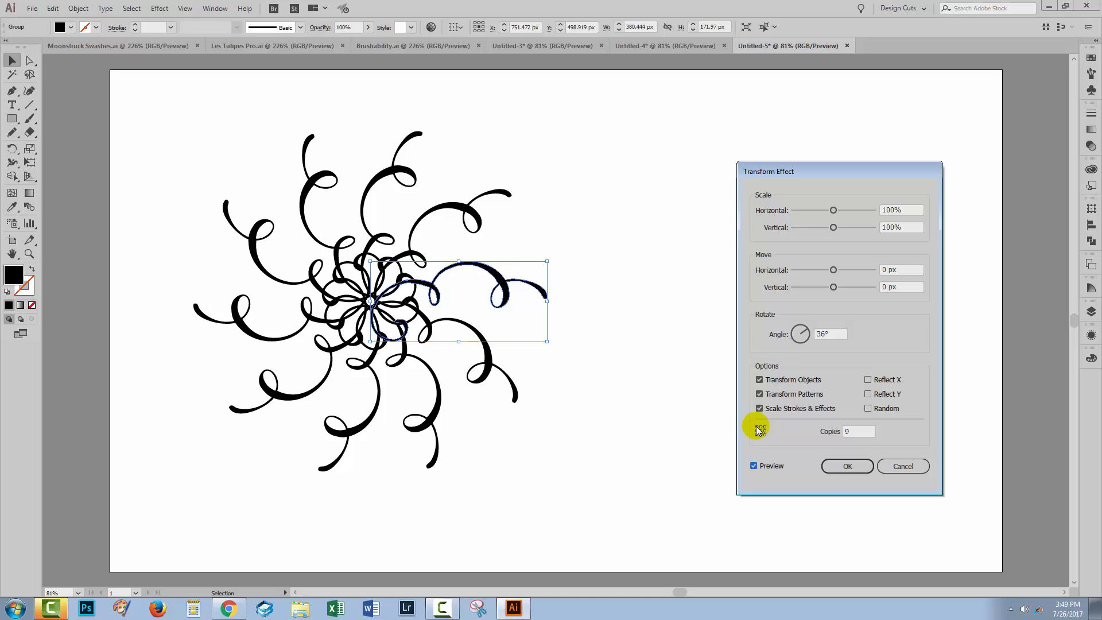
pyautogui.click(760, 430)
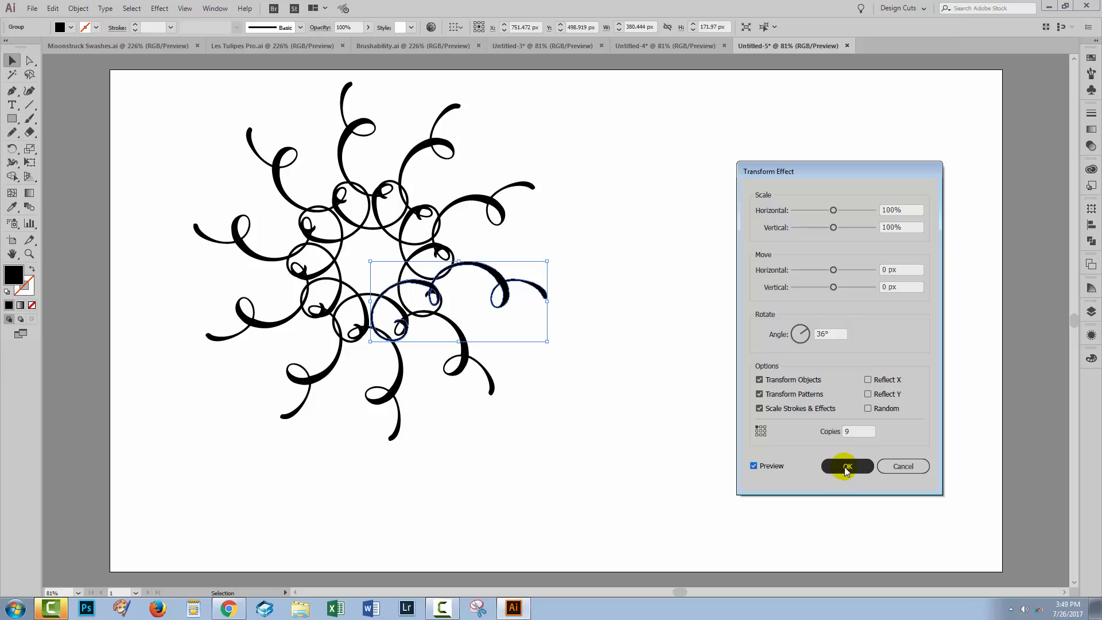
pyautogui.click(846, 466)
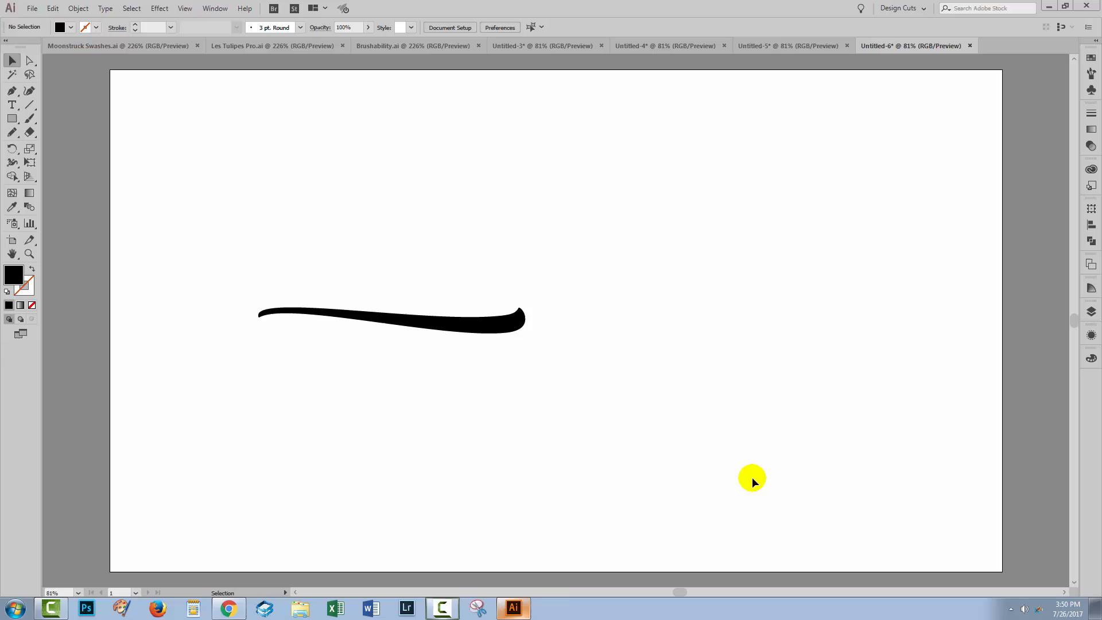
pyautogui.moveTo(697, 371)
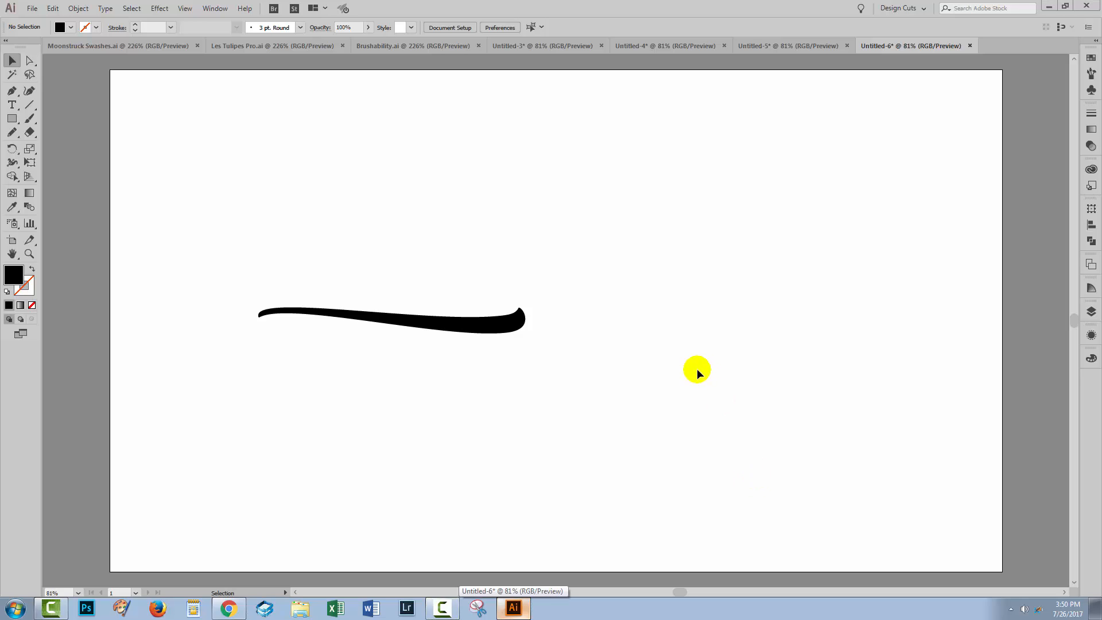
pyautogui.moveTo(487, 404)
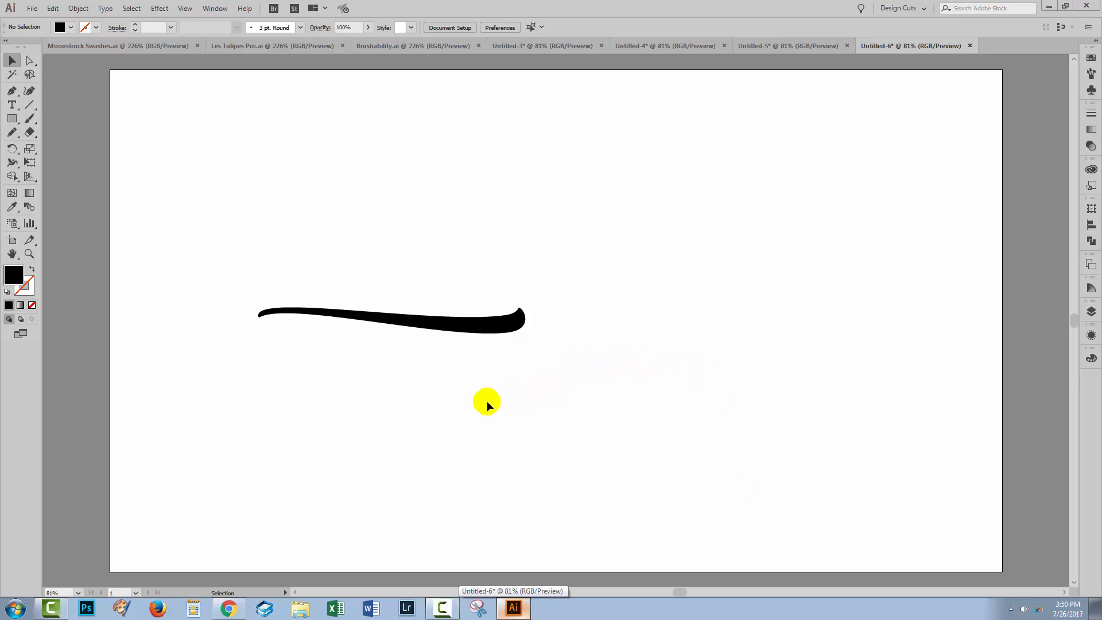
pyautogui.click(390, 318)
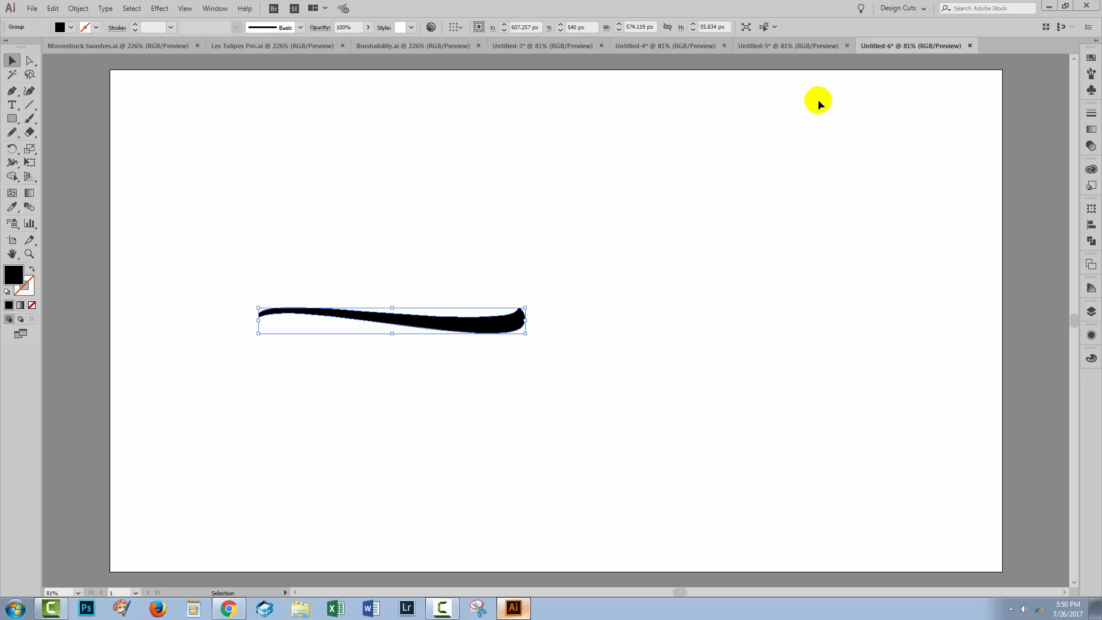
pyautogui.click(79, 8)
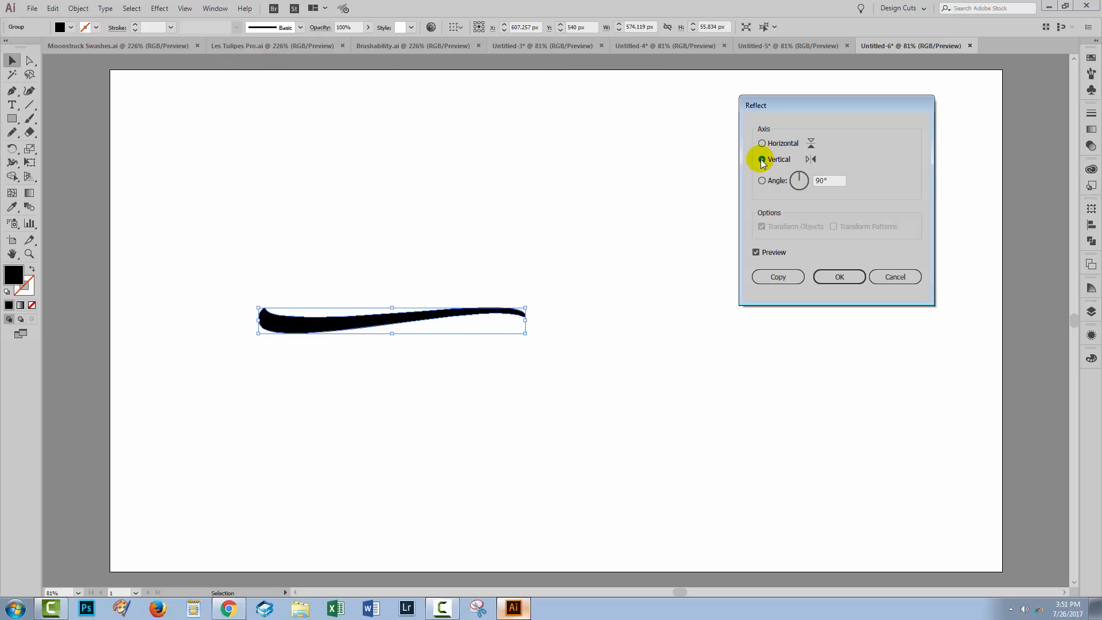
pyautogui.click(762, 142)
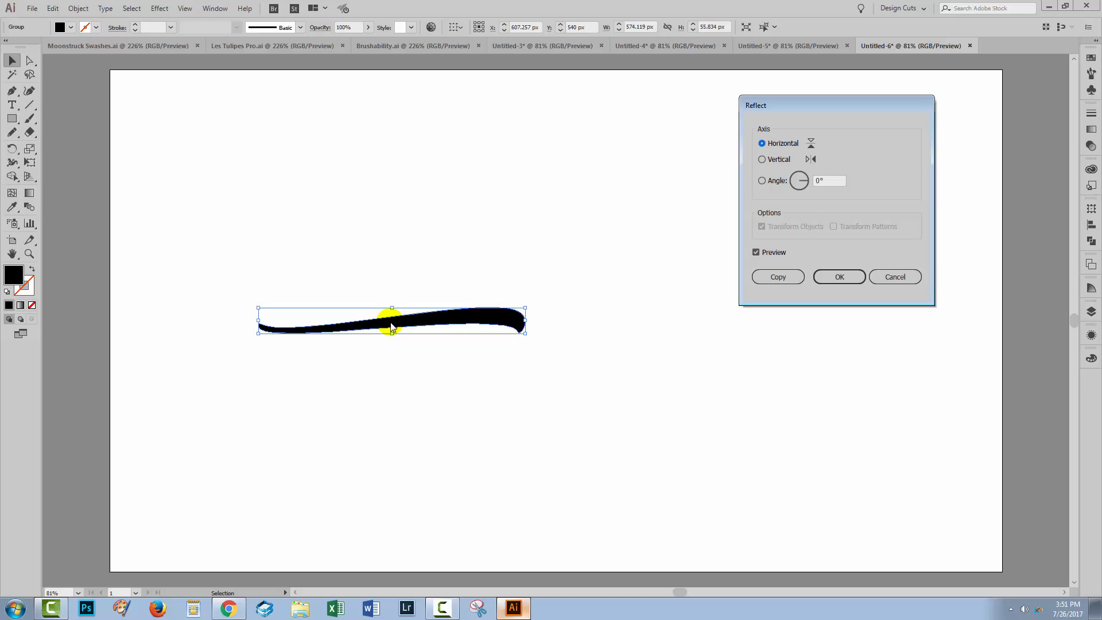
pyautogui.click(762, 158)
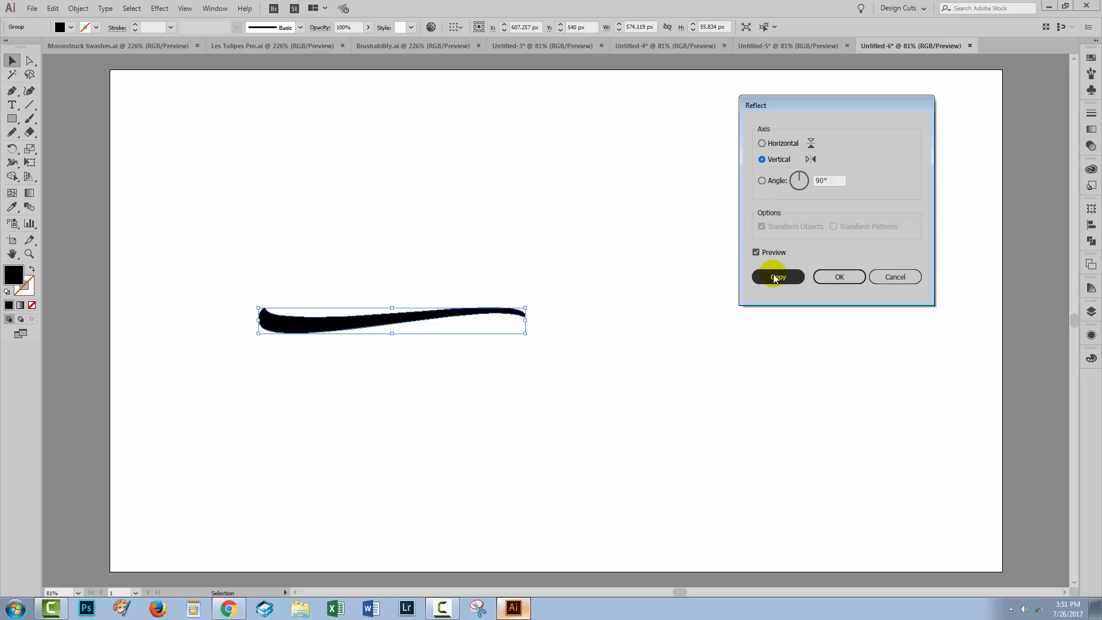
pyautogui.click(777, 276)
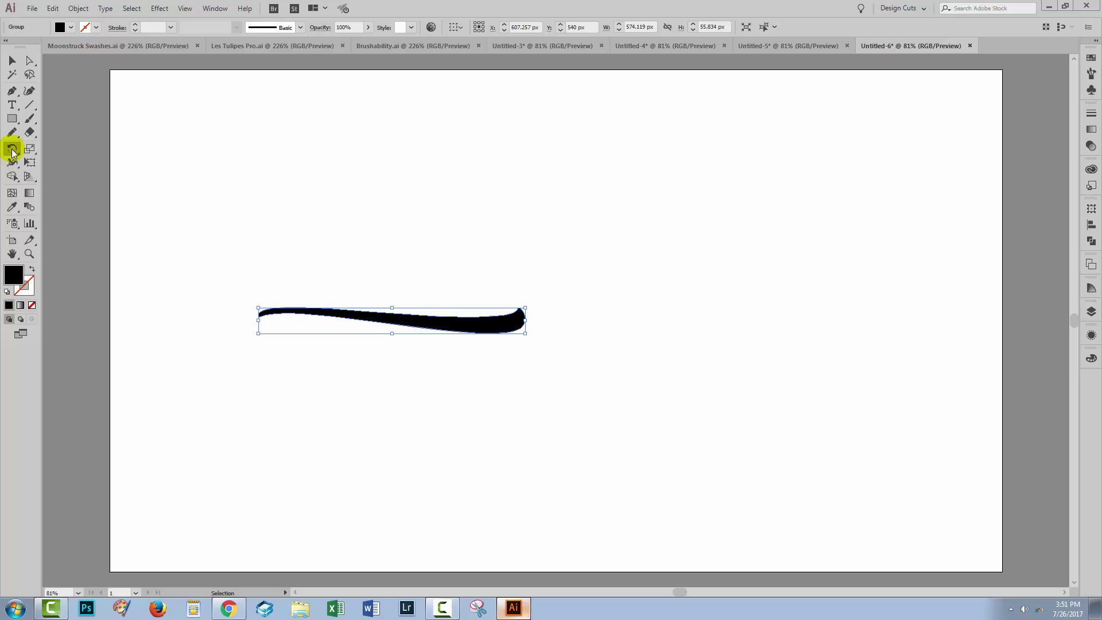
# - Reflect a copy of the swash across a vertical axis to its right, making a symmetrical pair
pyautogui.click(12, 149)
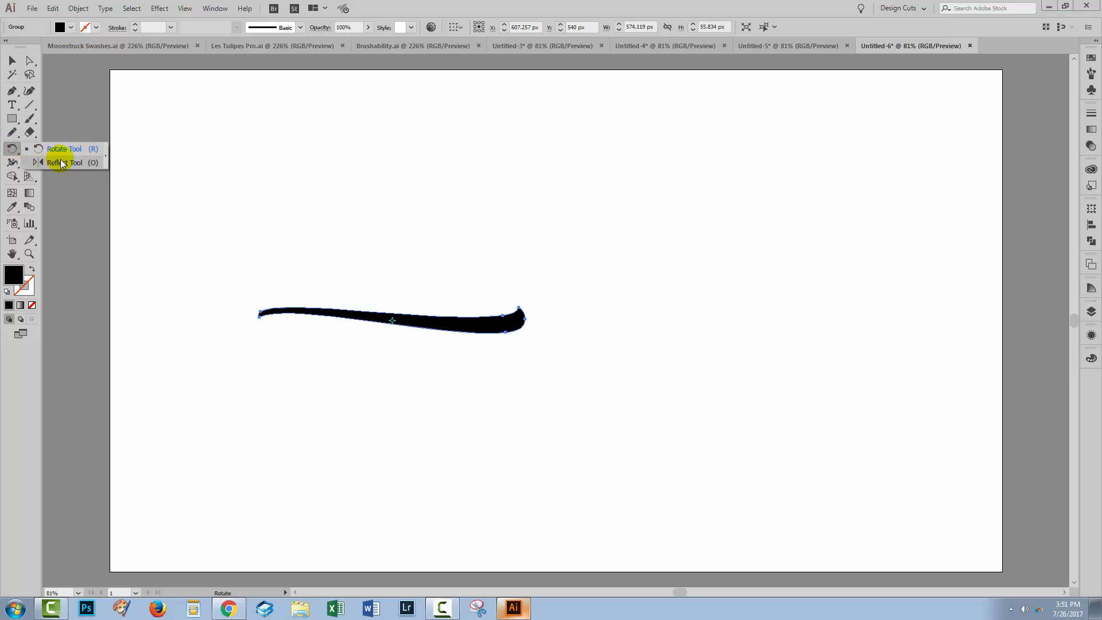
pyautogui.moveTo(63, 162)
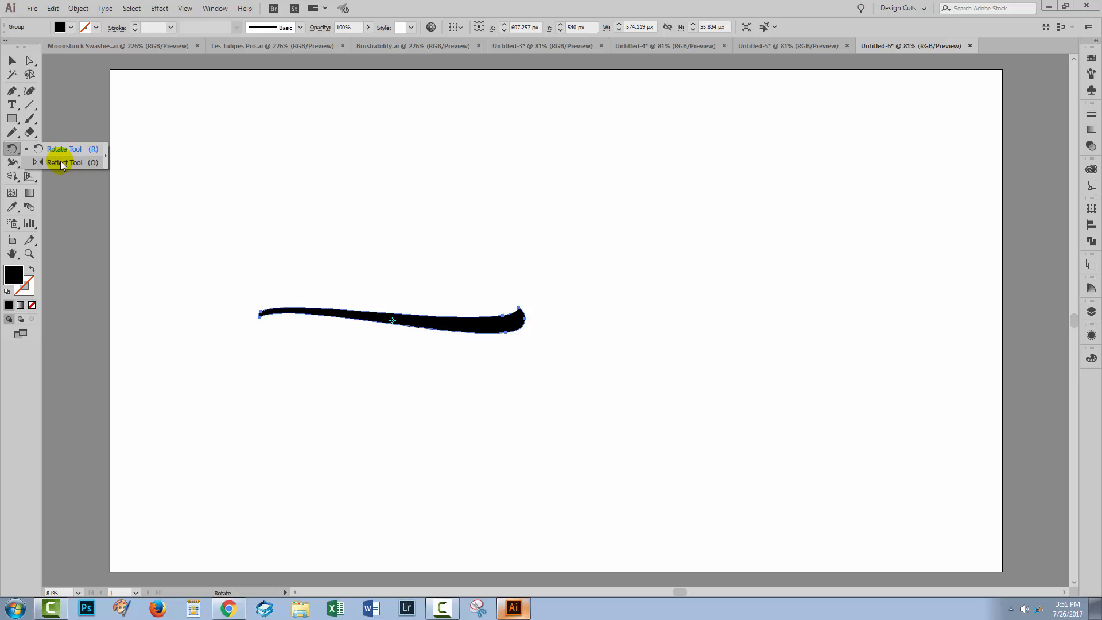
pyautogui.click(65, 162)
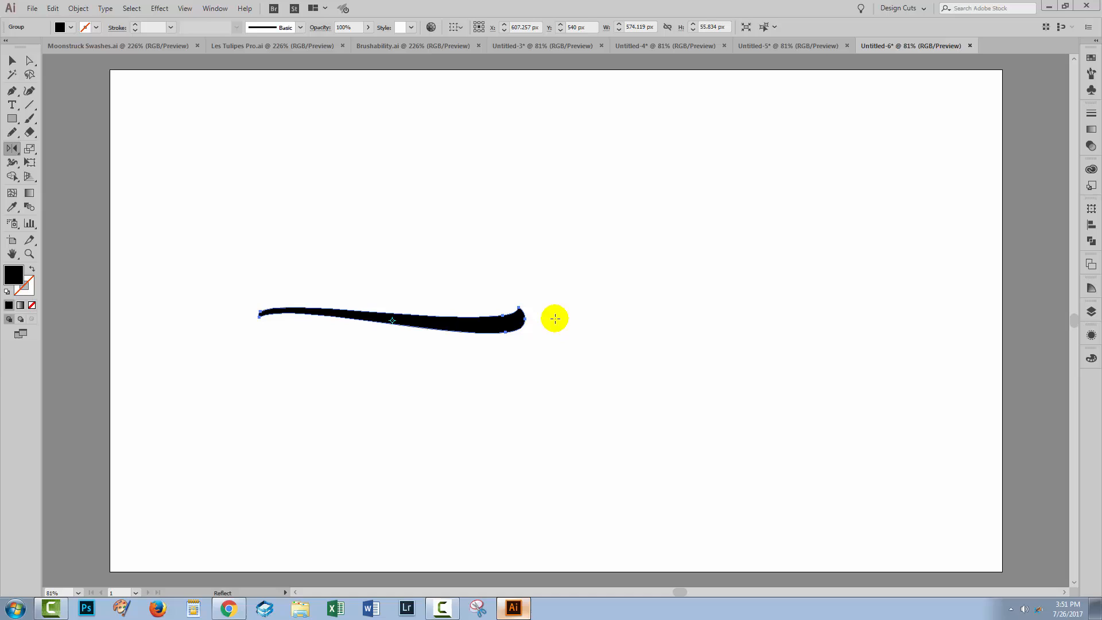
pyautogui.moveTo(565, 317)
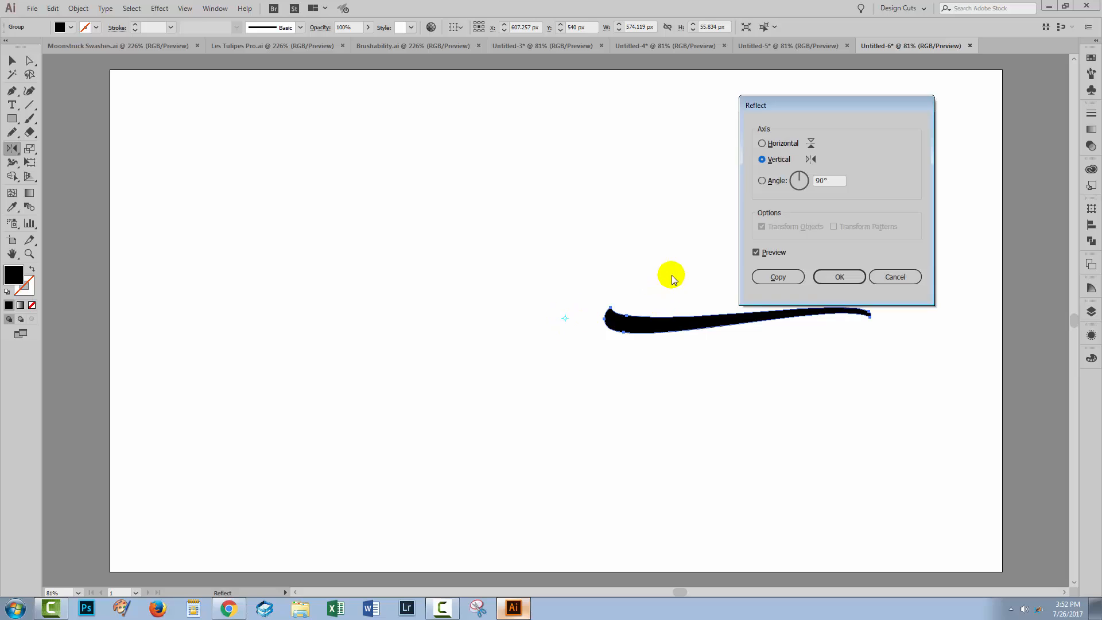
pyautogui.moveTo(765, 143)
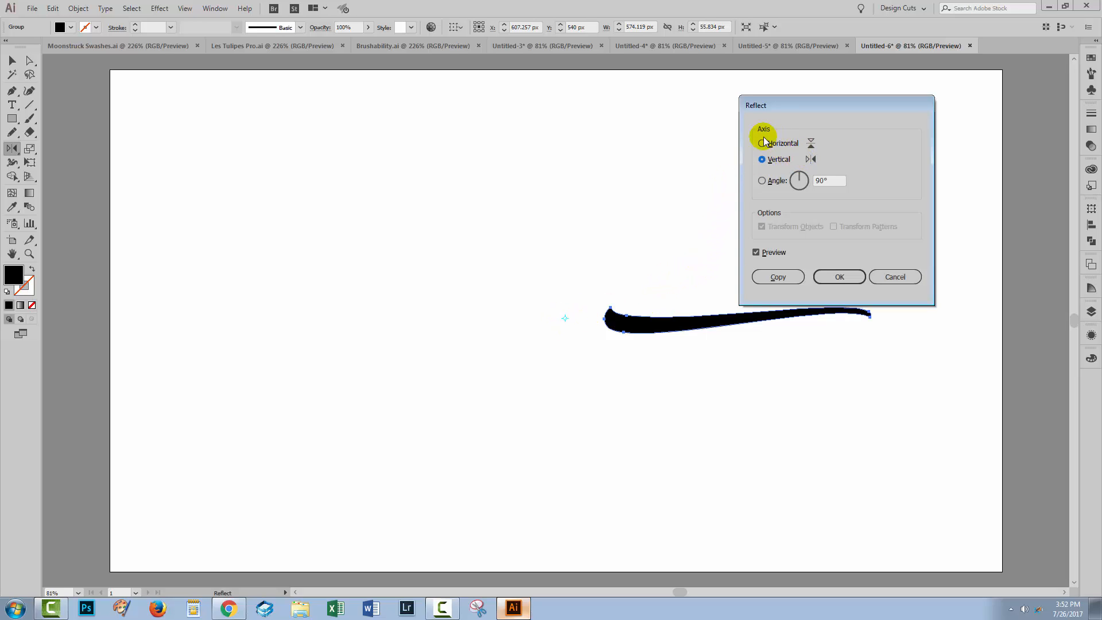
pyautogui.click(762, 144)
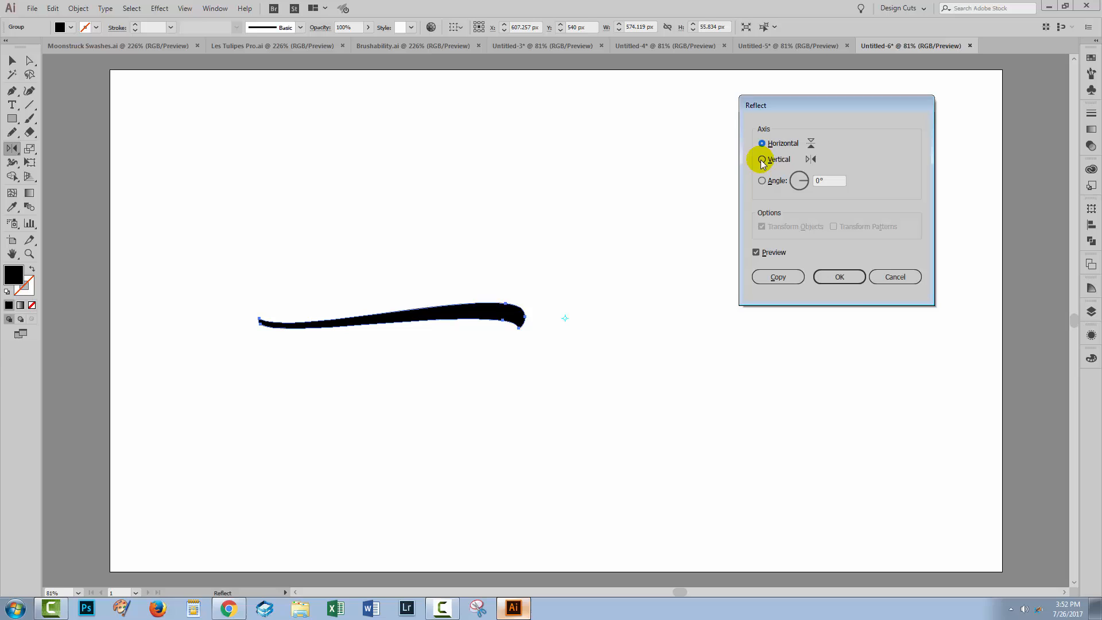
pyautogui.click(762, 159)
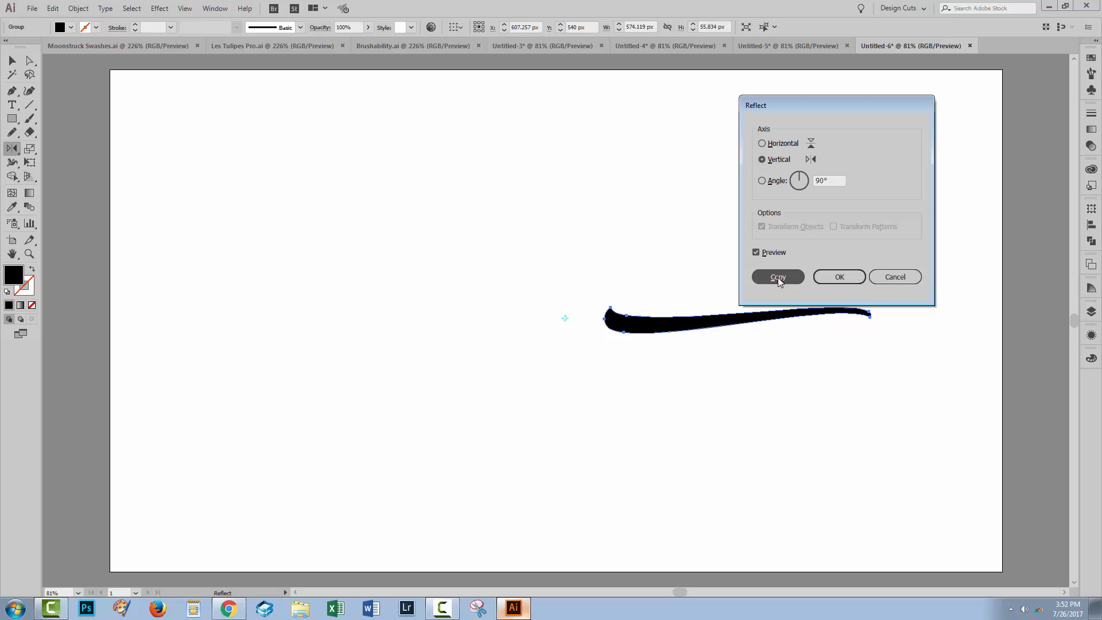
pyautogui.click(778, 277)
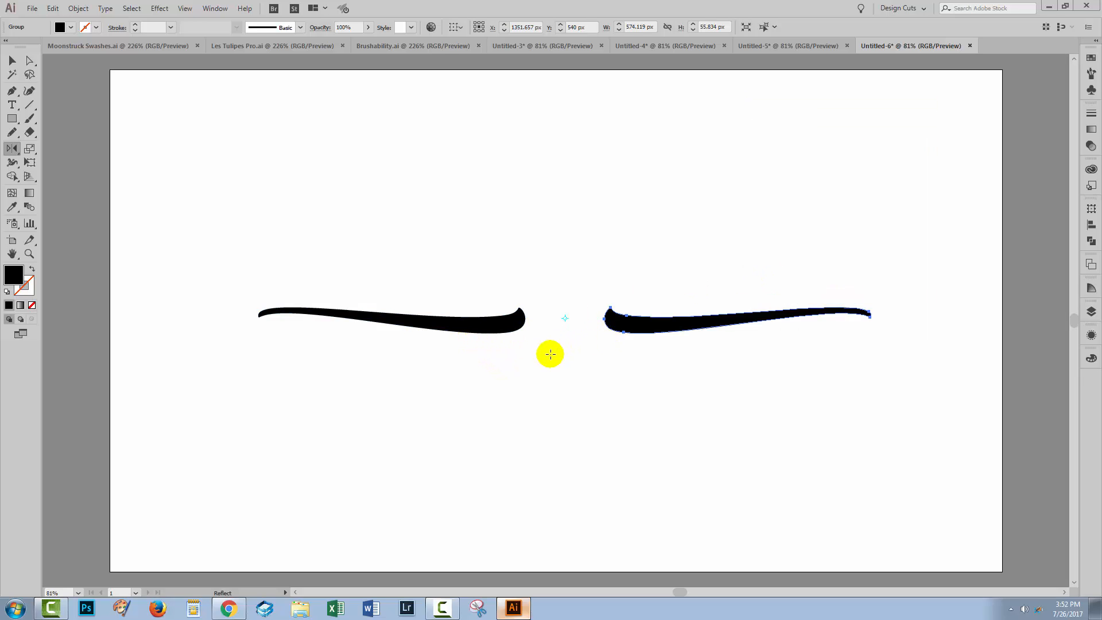
pyautogui.moveTo(570, 318)
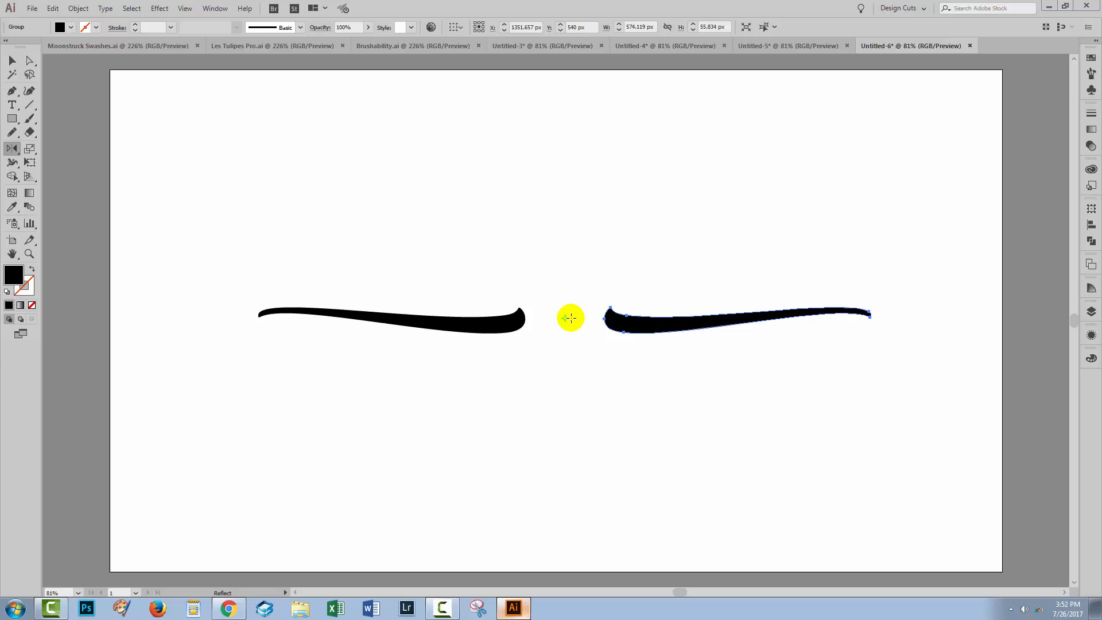
pyautogui.moveTo(548, 321)
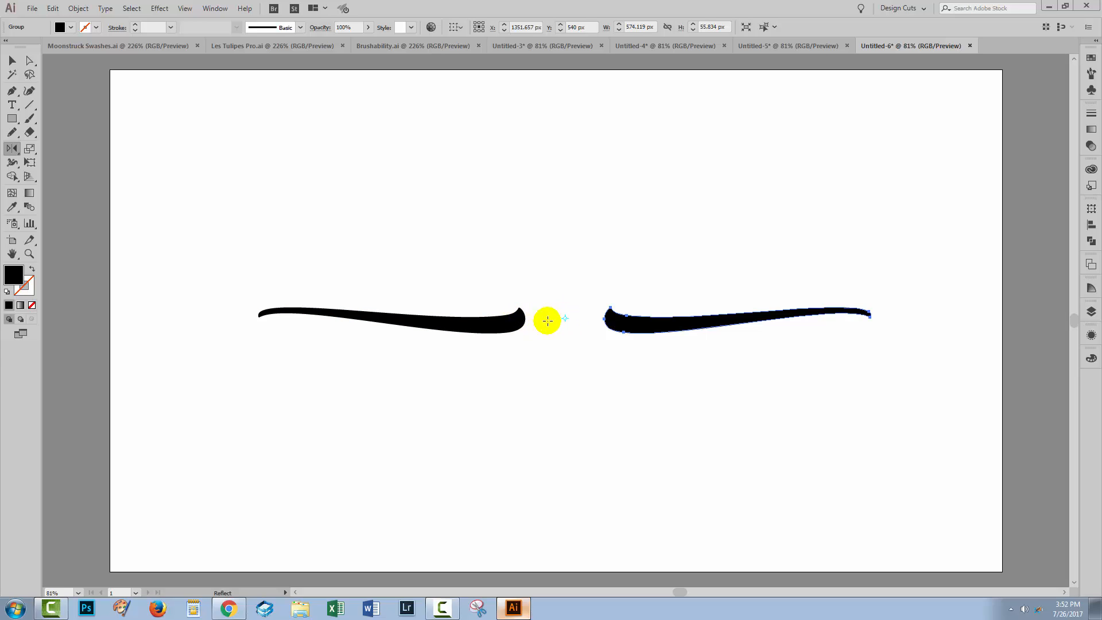
pyautogui.moveTo(594, 411)
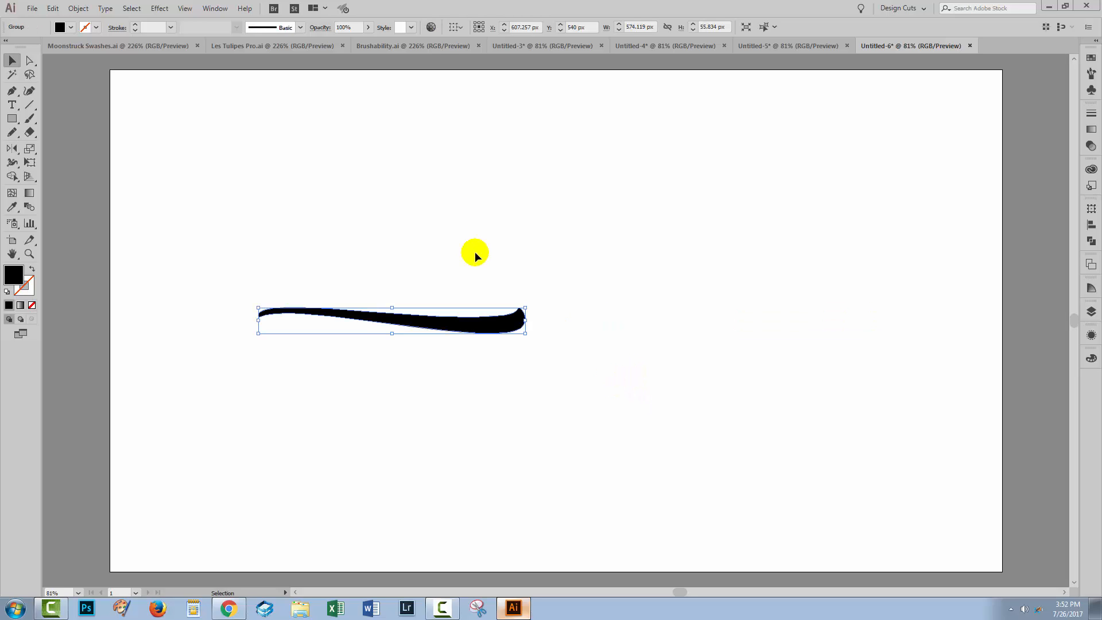
pyautogui.moveTo(236, 115)
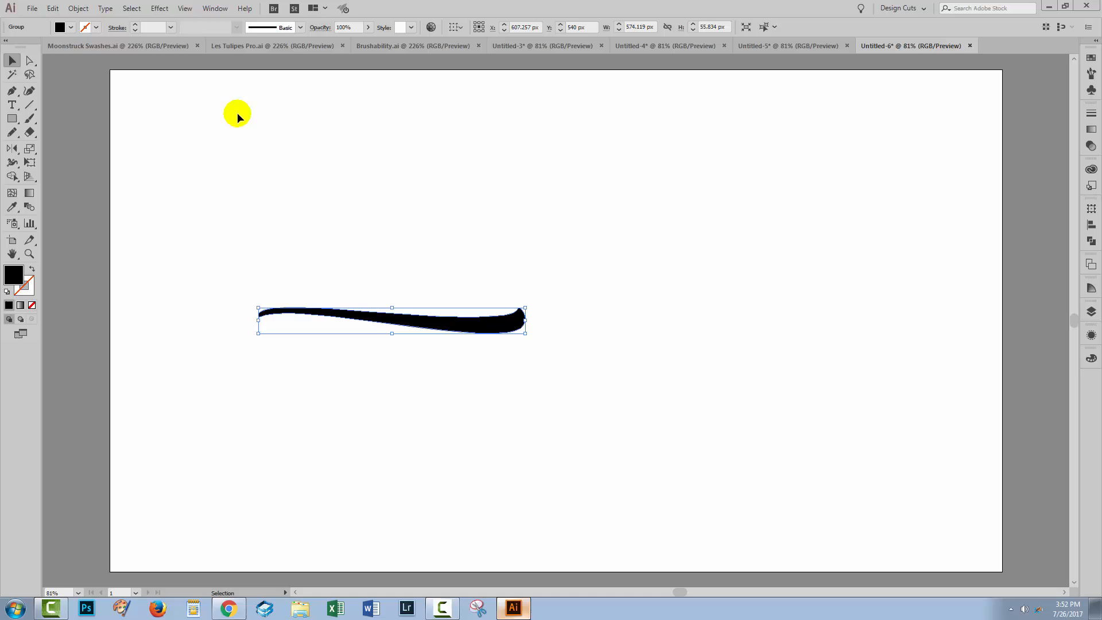
# - Apply a Transform effect reflecting the swash across X from its right edge with 1 copy
pyautogui.click(158, 8)
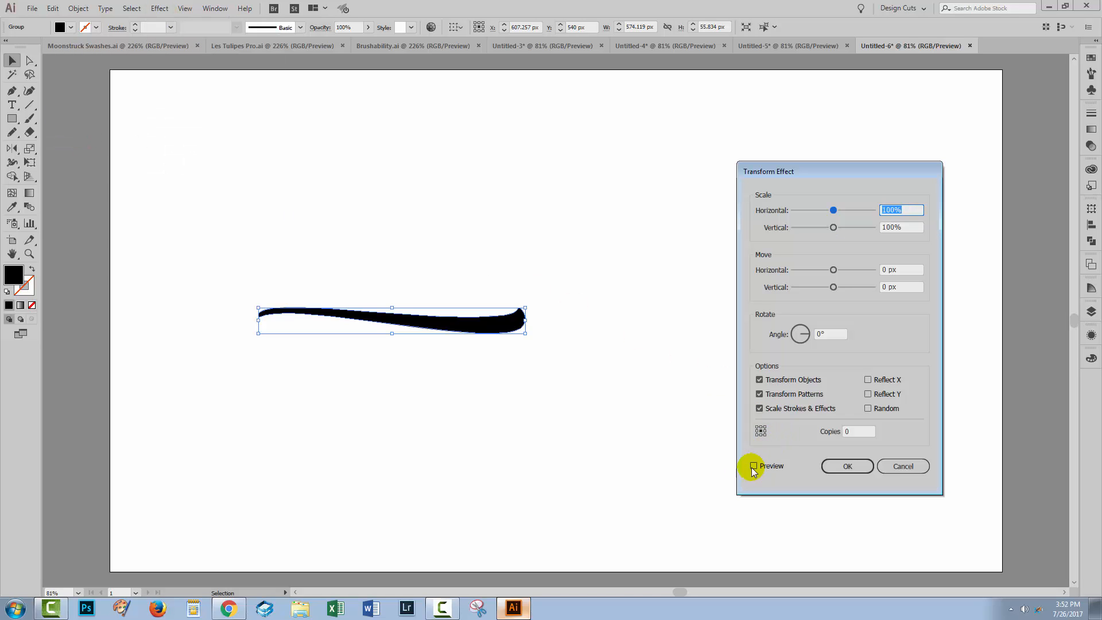
pyautogui.click(753, 465)
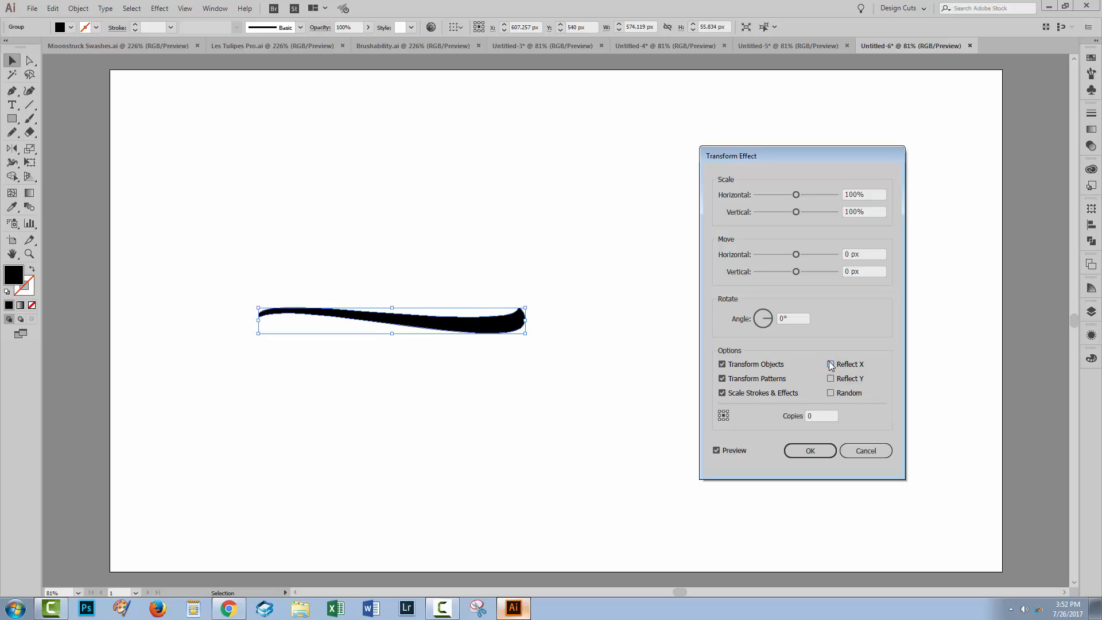
pyautogui.click(831, 378)
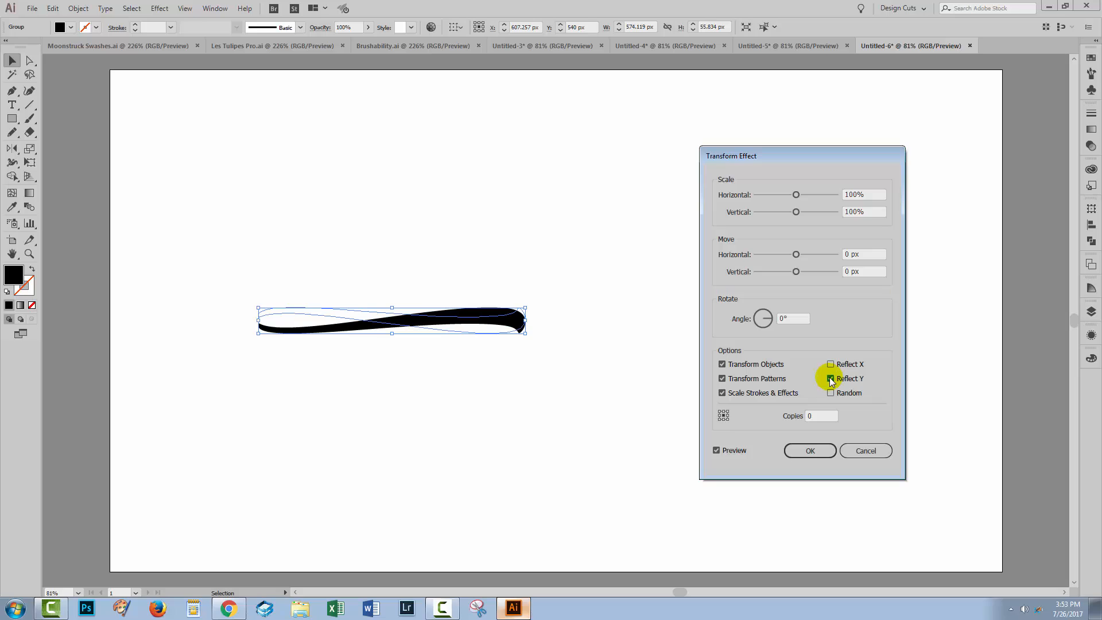
pyautogui.click(831, 364)
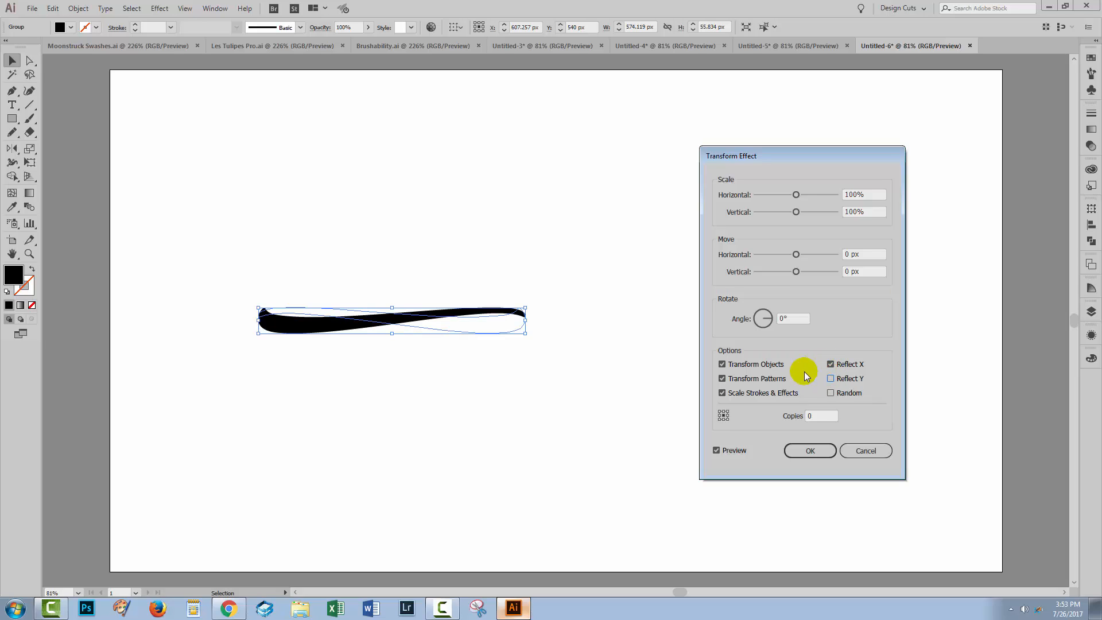
pyautogui.moveTo(728, 416)
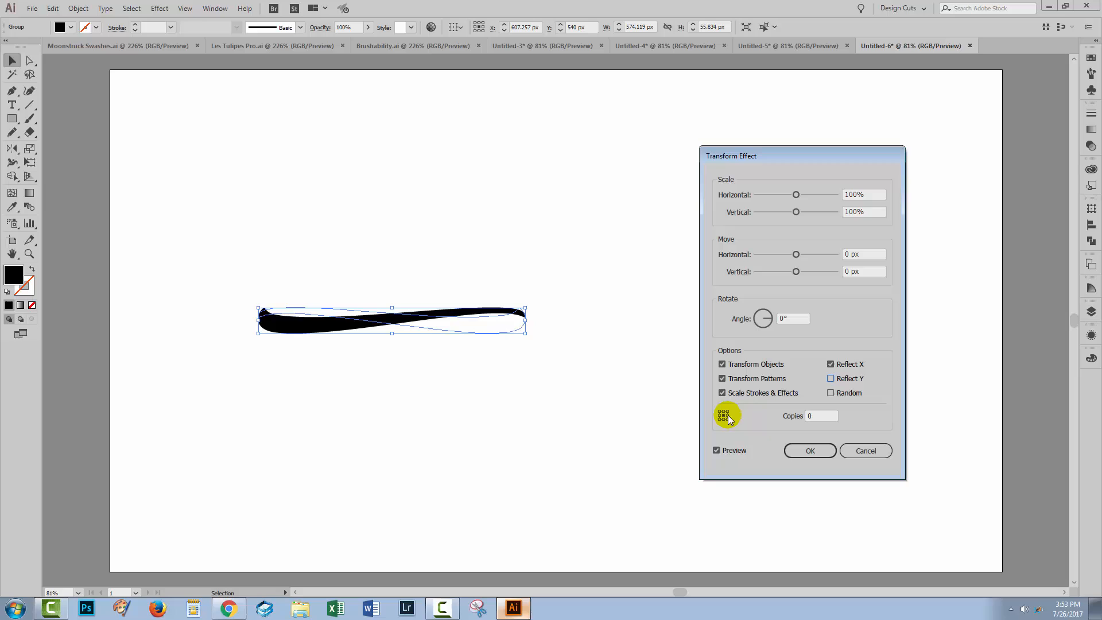
pyautogui.moveTo(773, 413)
pyautogui.write('1')
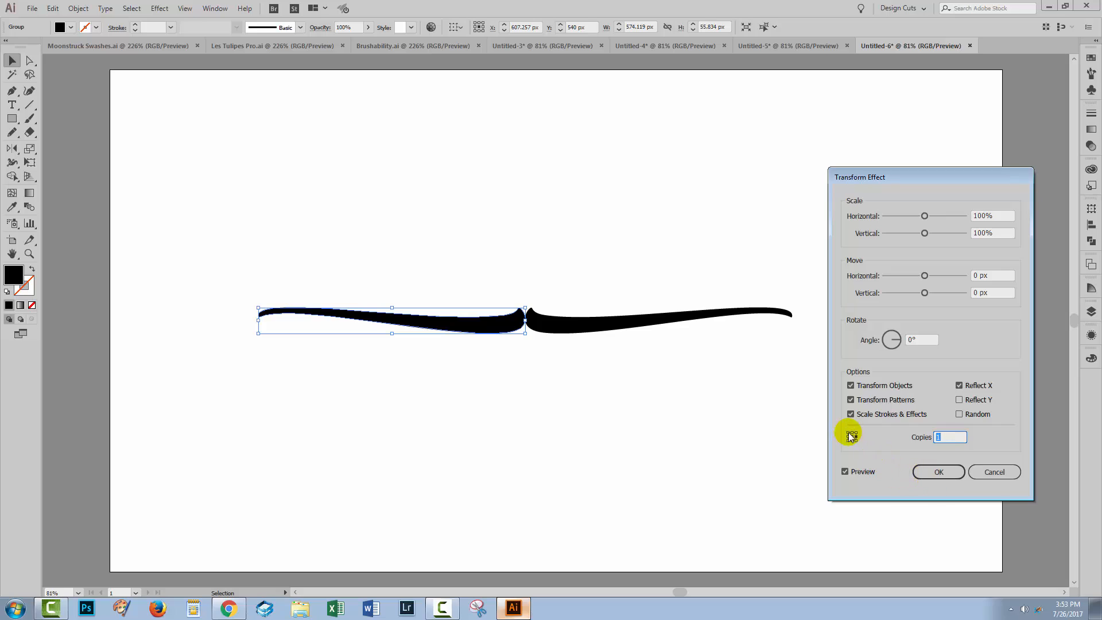
pyautogui.moveTo(359, 302)
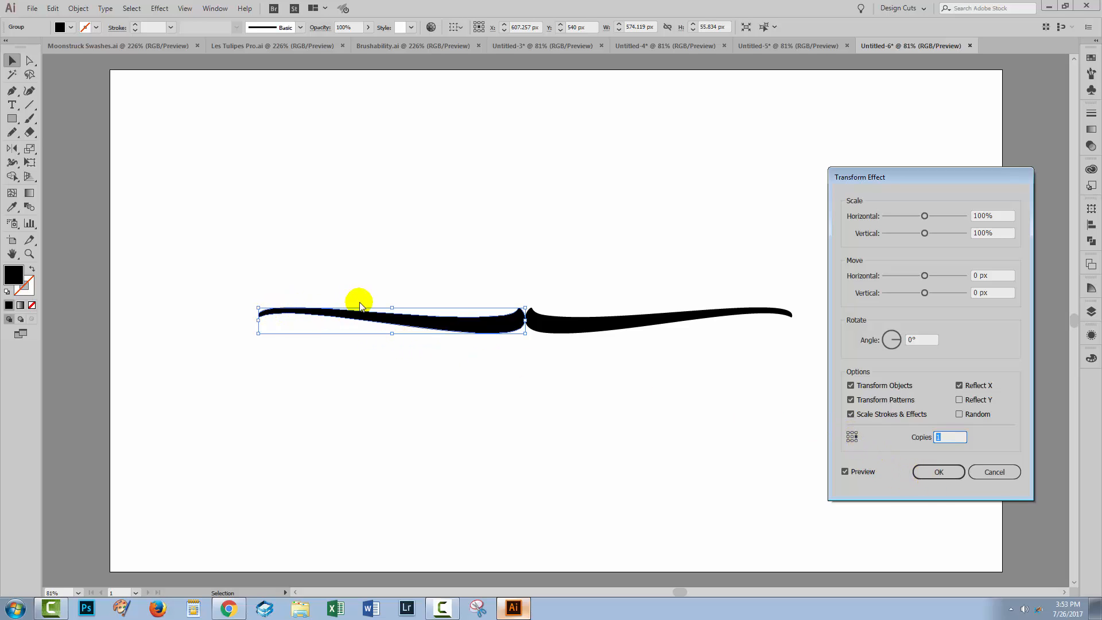
pyautogui.moveTo(380, 328)
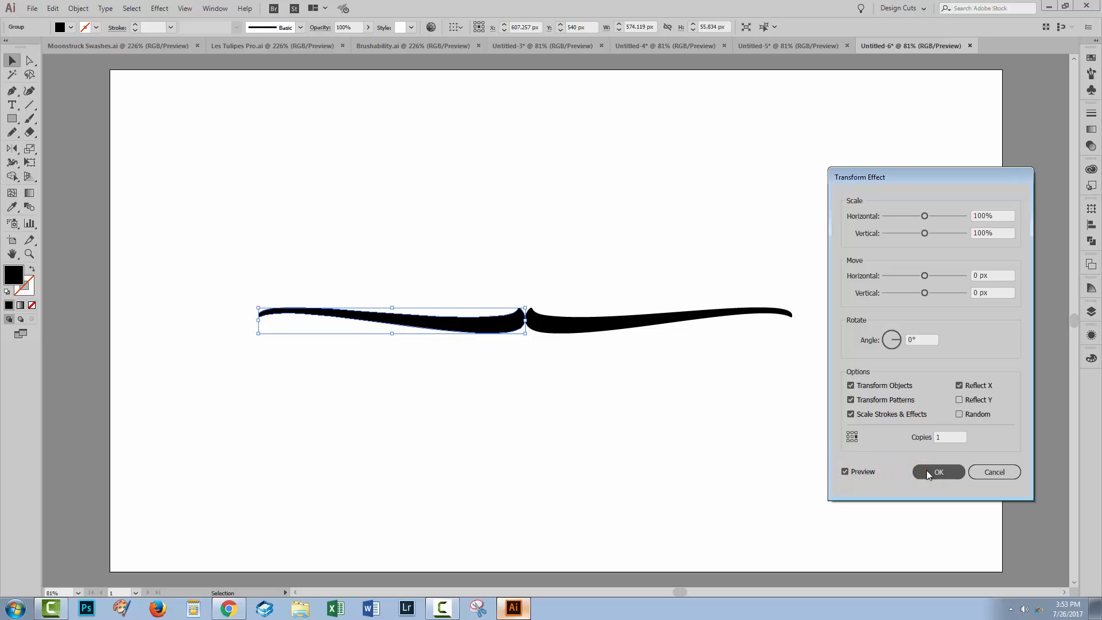
pyautogui.click(938, 472)
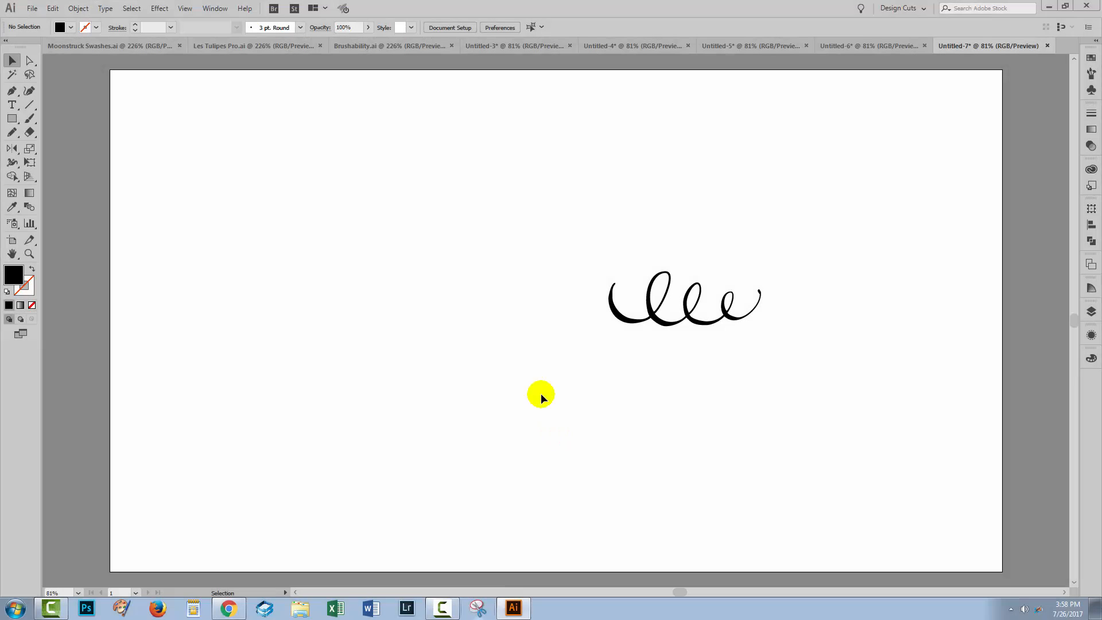
pyautogui.moveTo(538, 327)
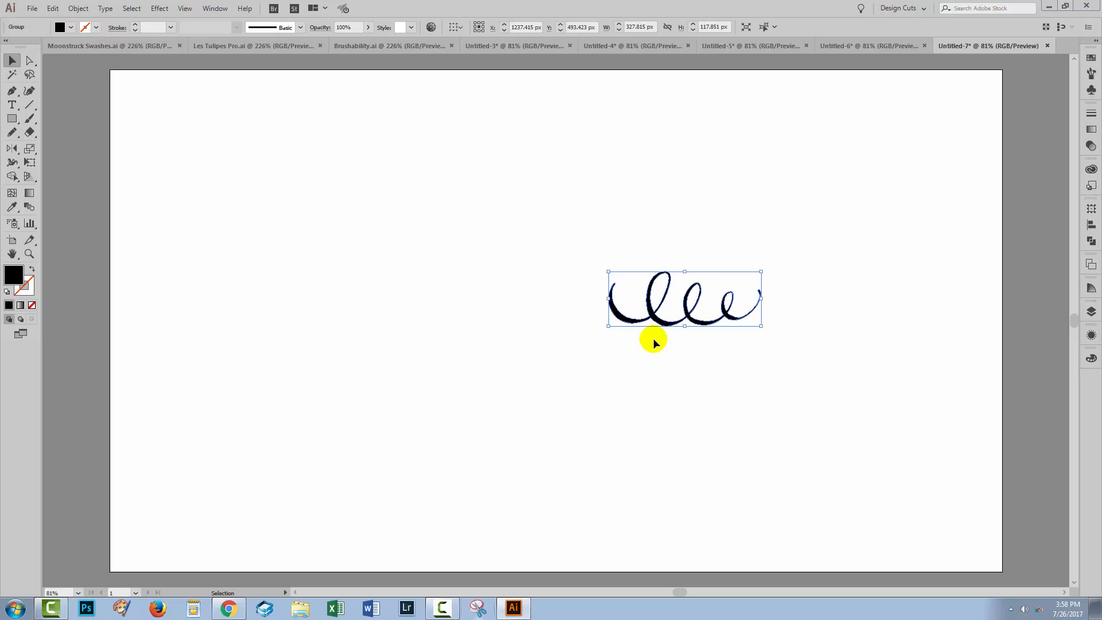
# - Move the looped swirl left and rotate it 90° upright near the top centre
pyautogui.click(764, 352)
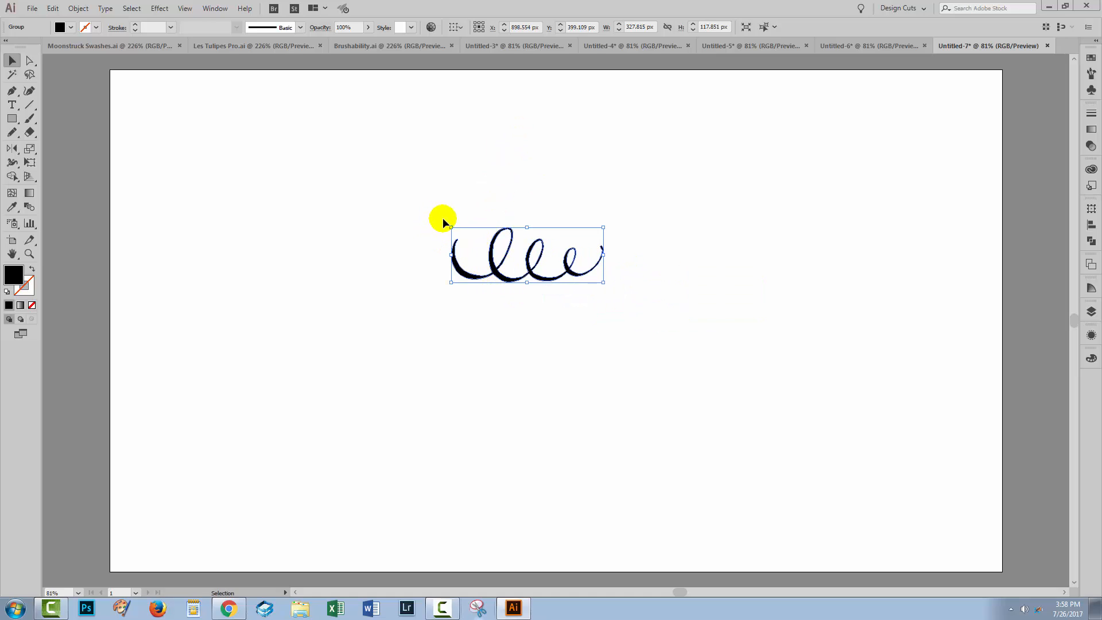
pyautogui.moveTo(449, 224)
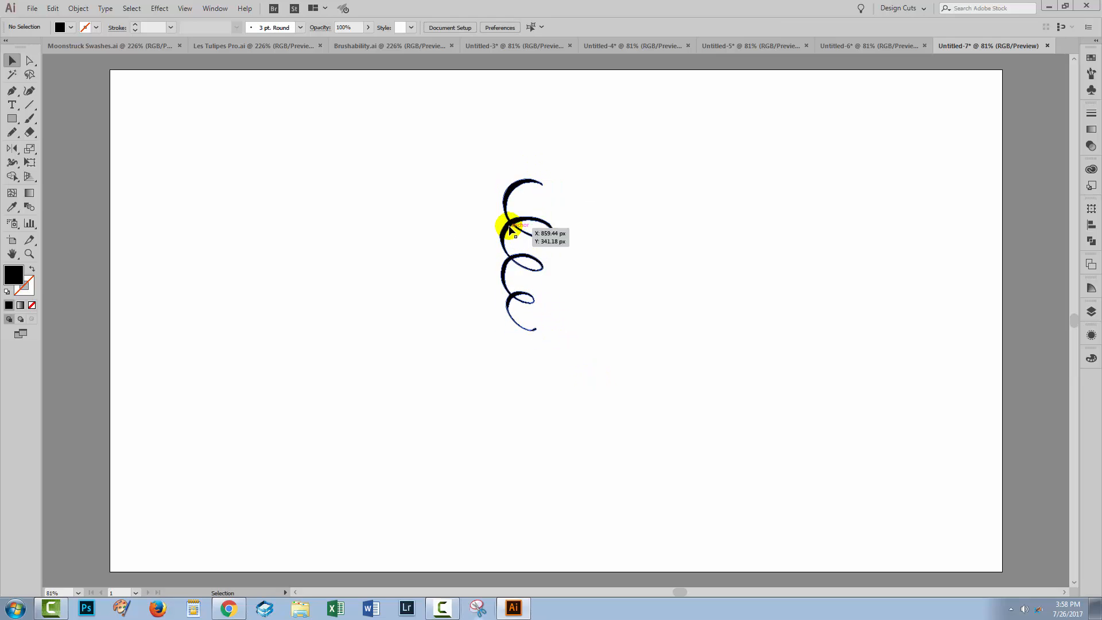
pyautogui.click(506, 224)
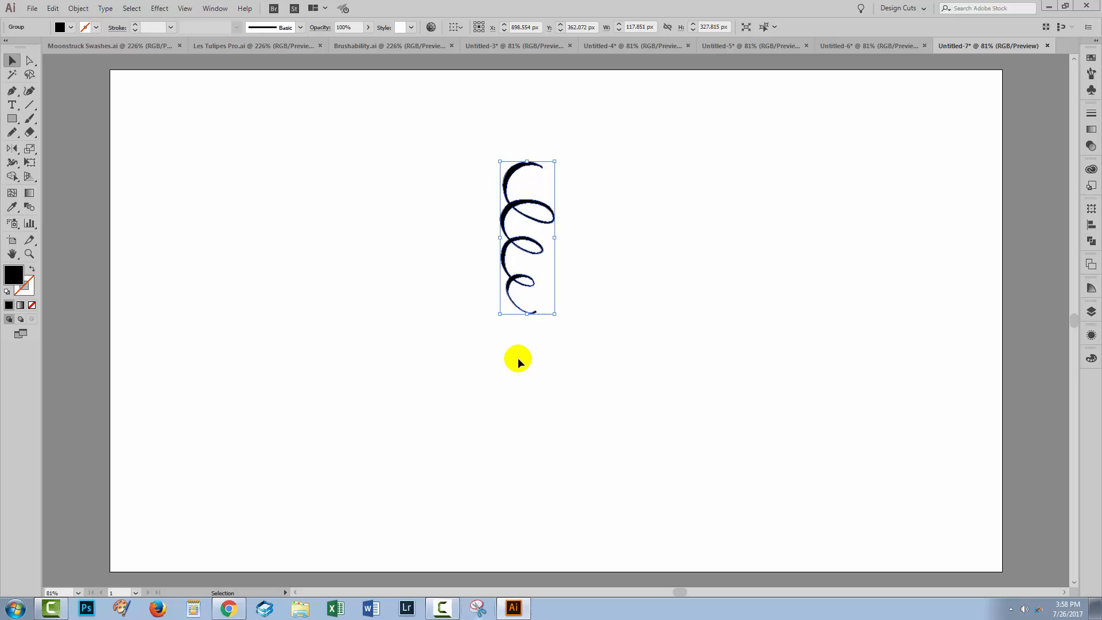
pyautogui.moveTo(528, 366)
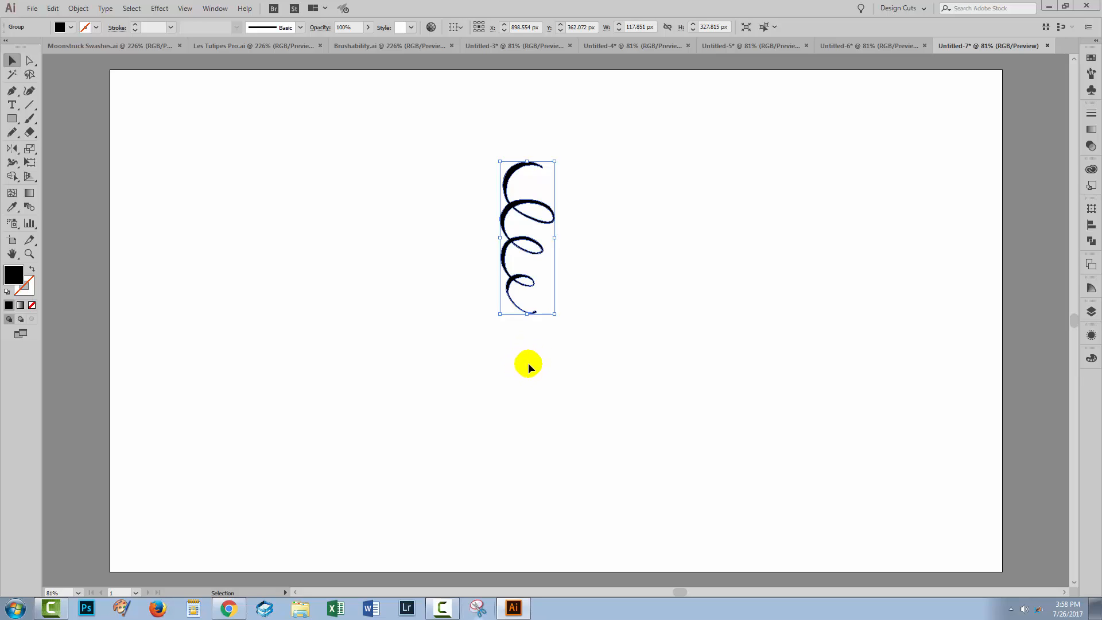
pyautogui.moveTo(524, 368)
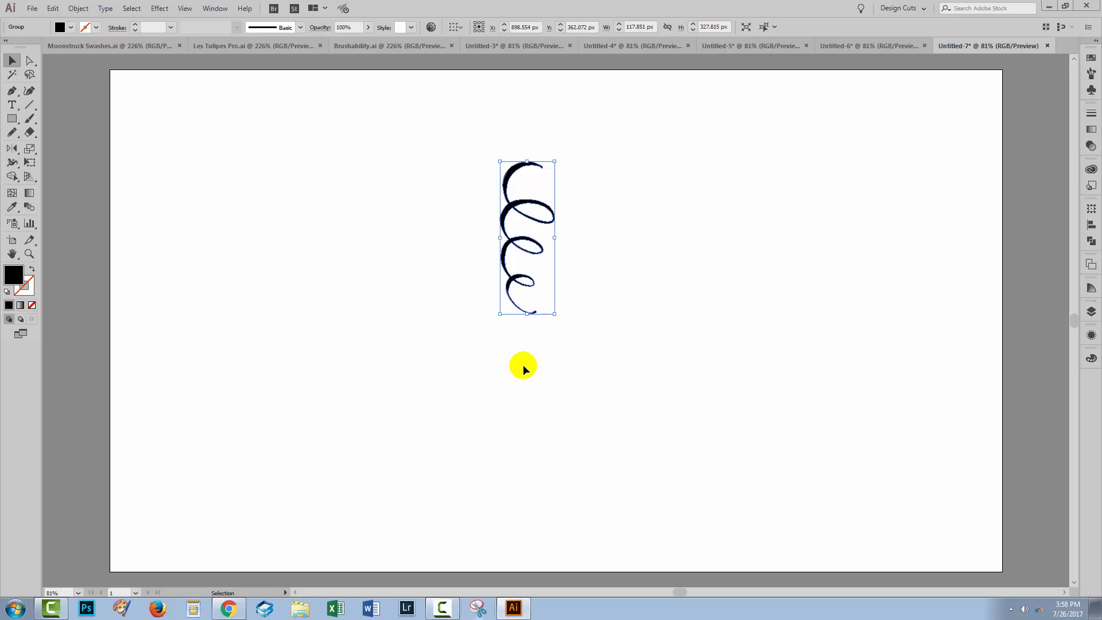
pyautogui.click(524, 365)
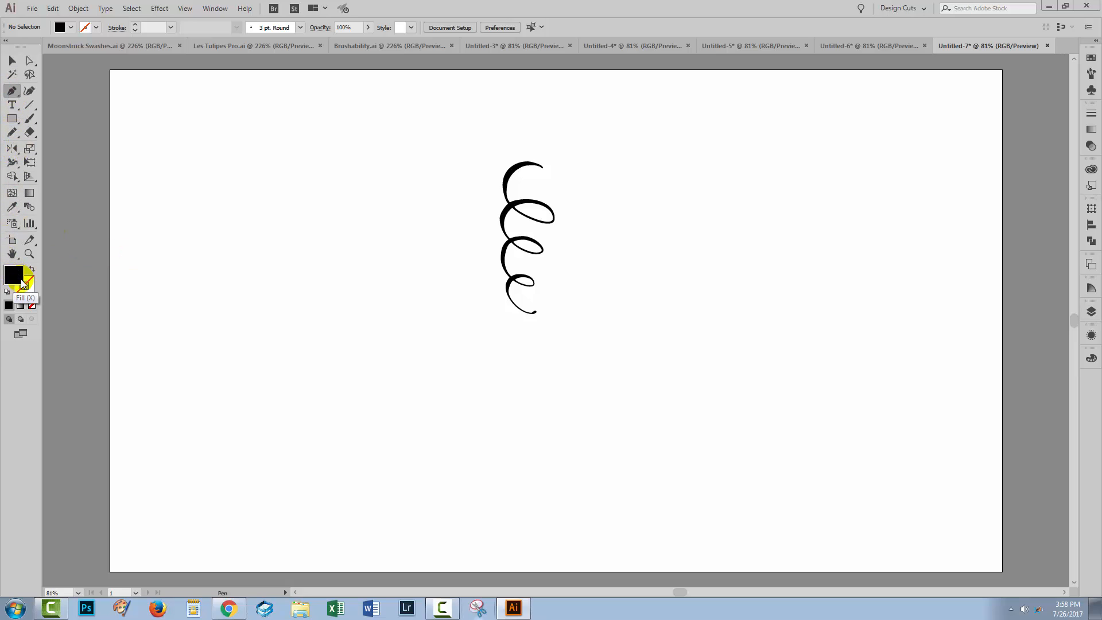
# - Add a no-fill single anchor point below the swirl's tail and group it with the swirl
pyautogui.click(13, 275)
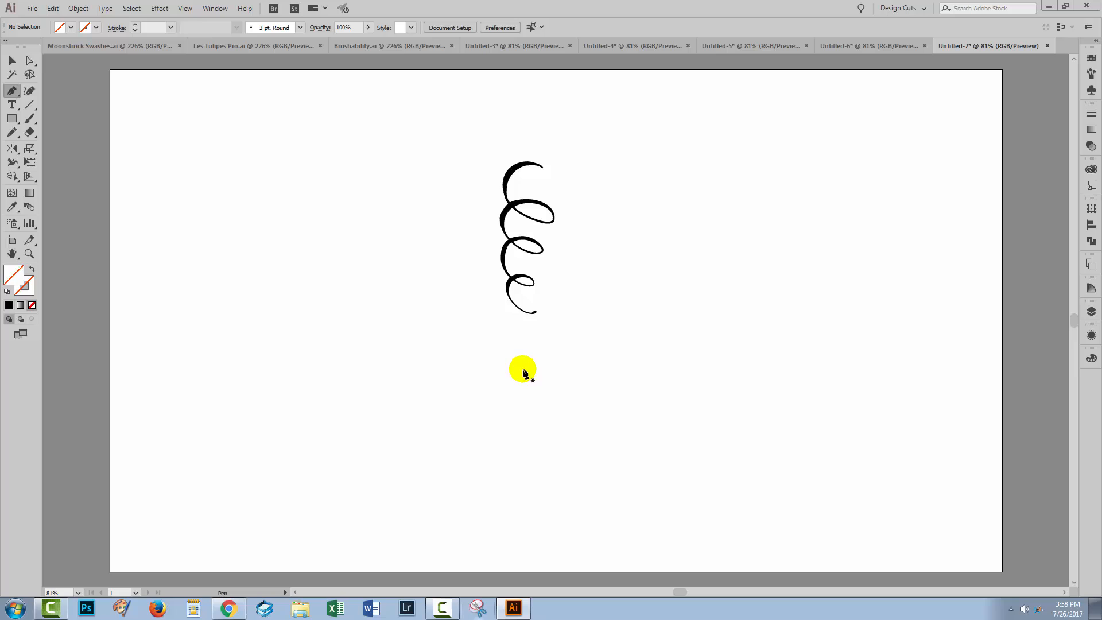
pyautogui.click(527, 371)
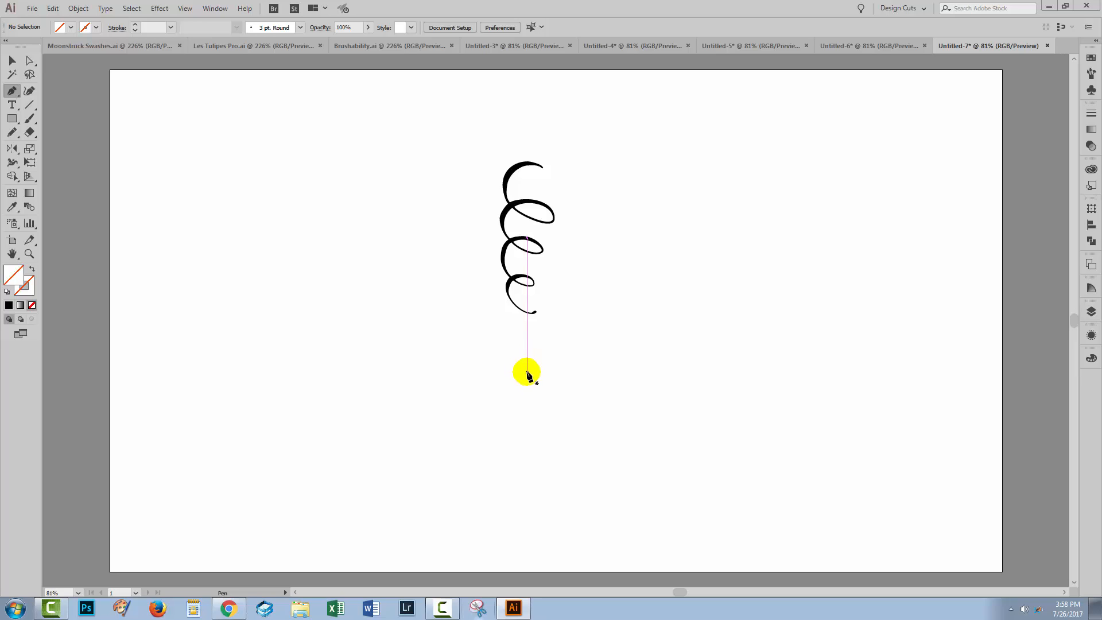
pyautogui.click(527, 371)
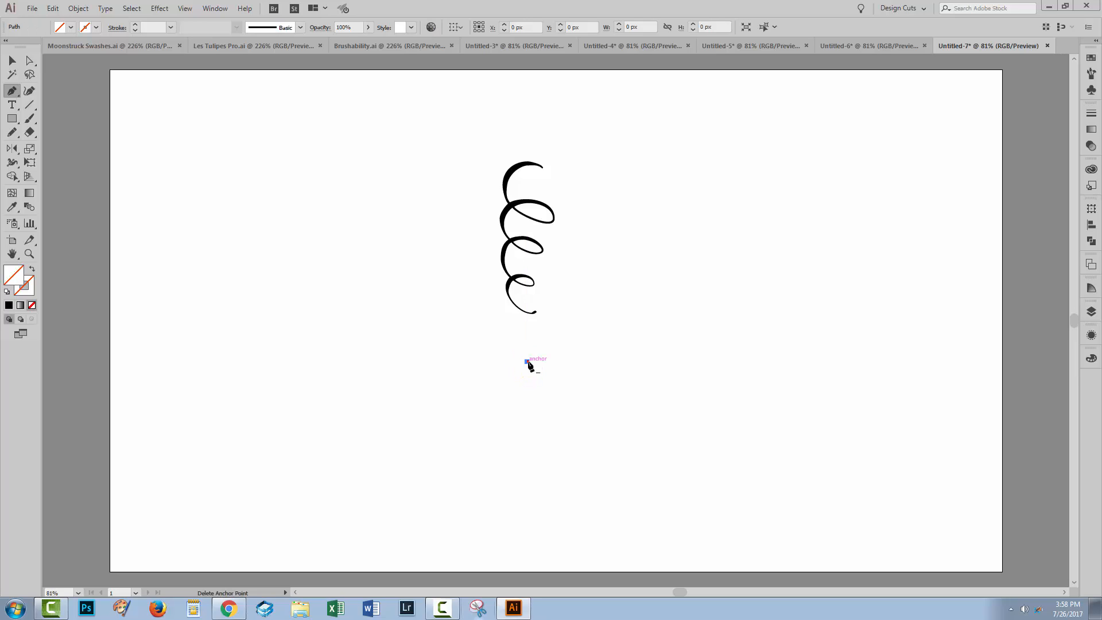
pyautogui.click(517, 378)
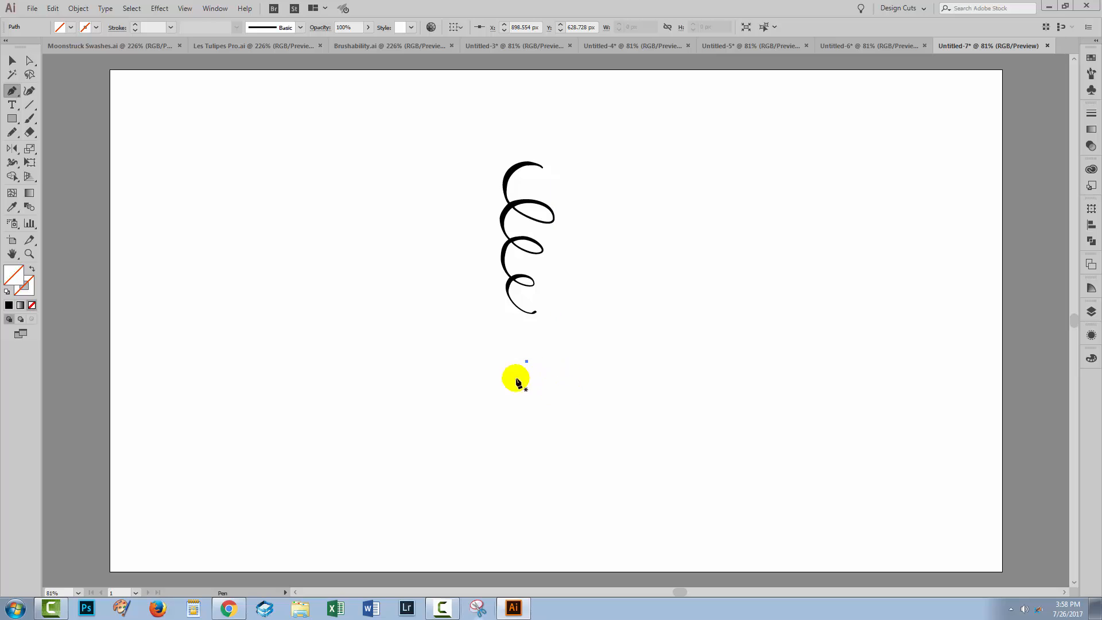
pyautogui.click(12, 61)
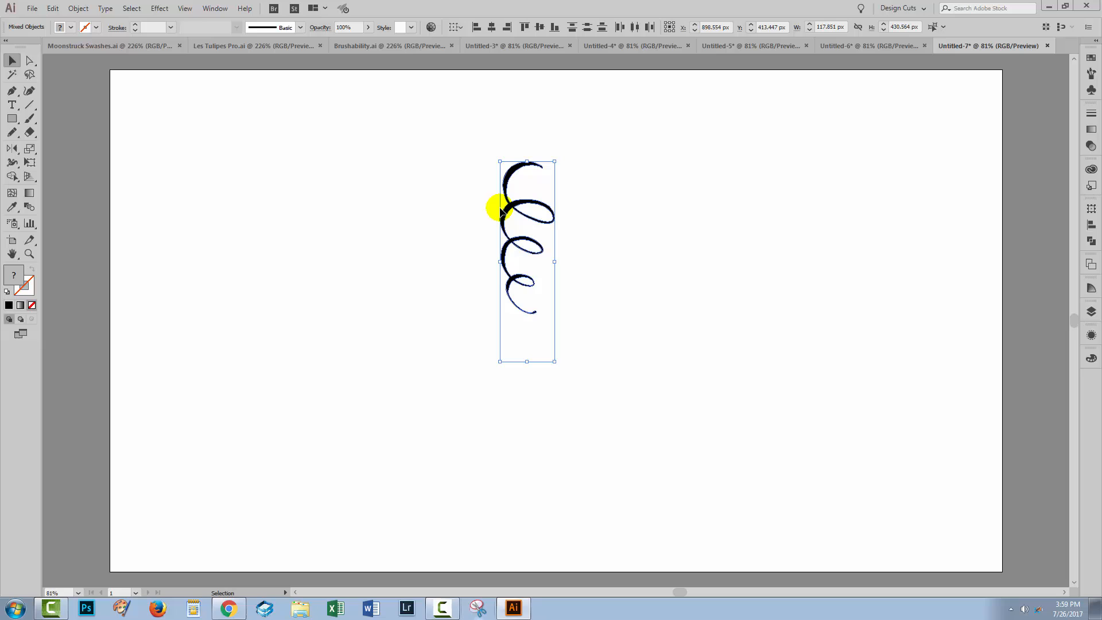
pyautogui.moveTo(54, 8)
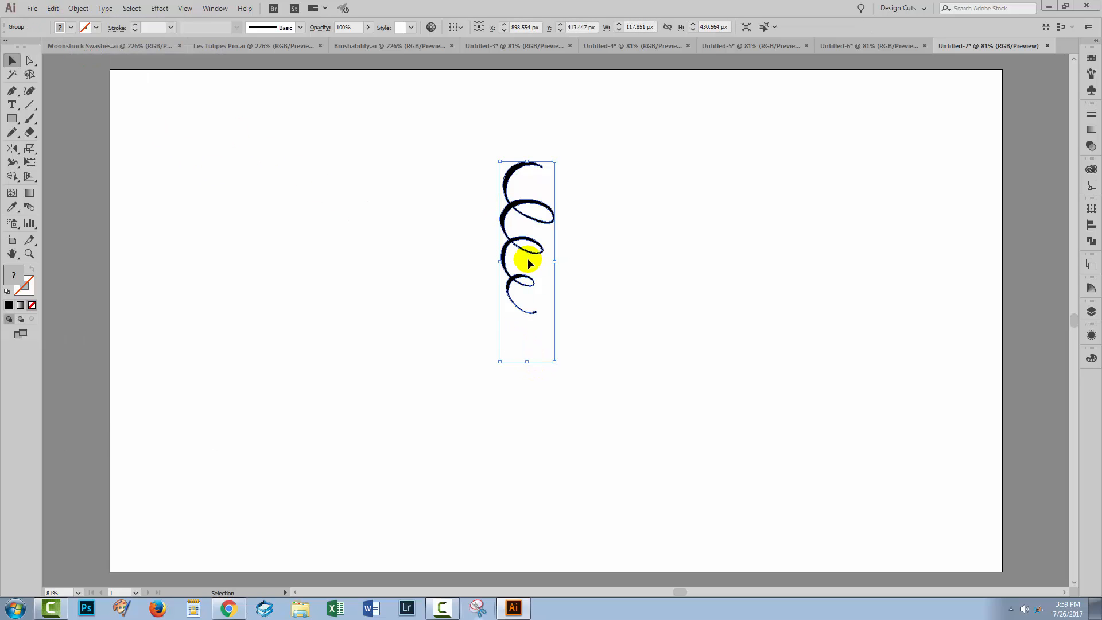
pyautogui.click(606, 252)
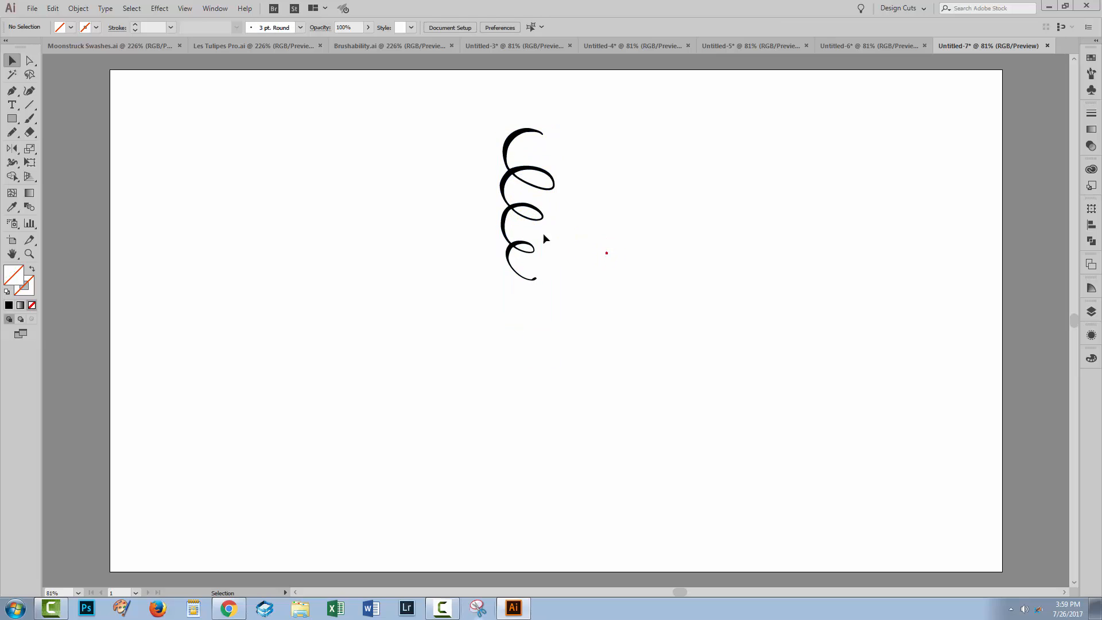
# - Apply a Transform effect rotating the grouped swirl 12° with 29 copies into a rosette
pyautogui.click(524, 212)
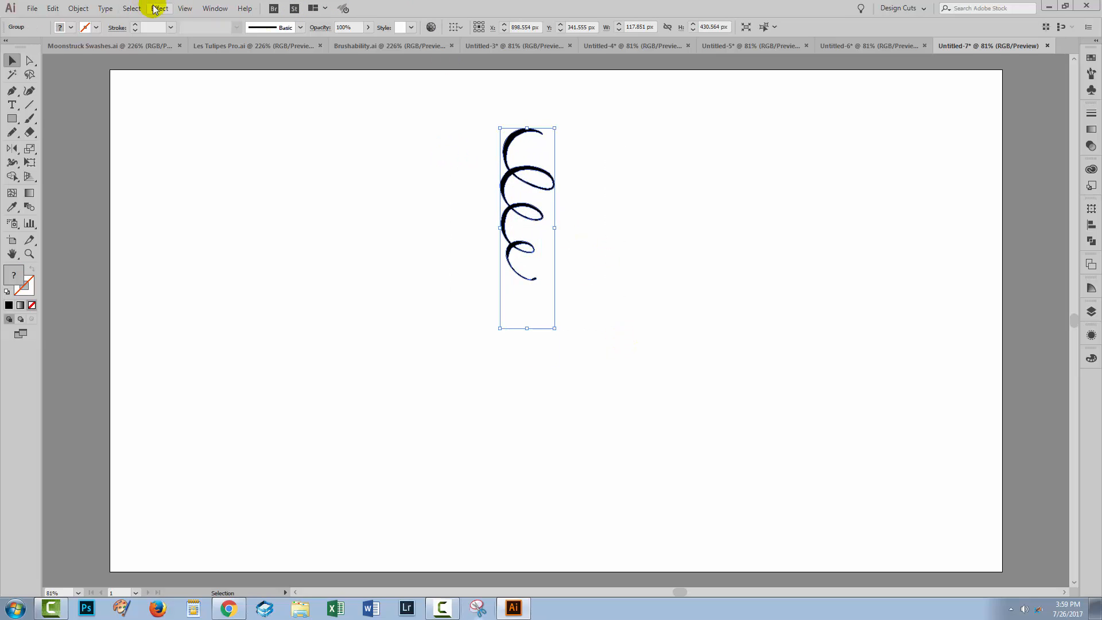
pyautogui.click(158, 8)
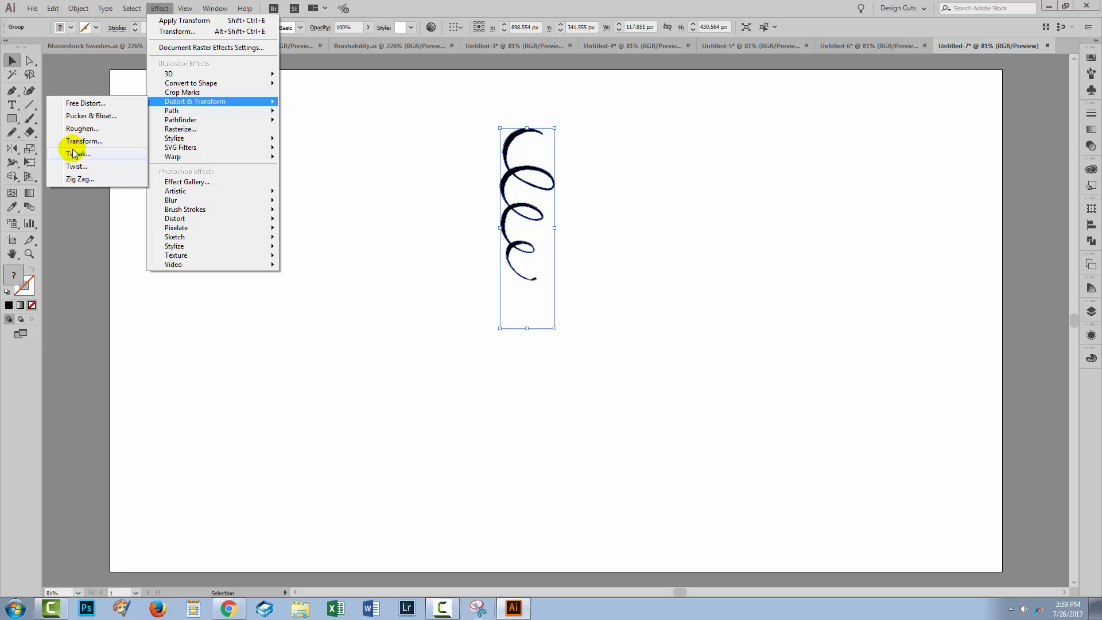
pyautogui.click(84, 141)
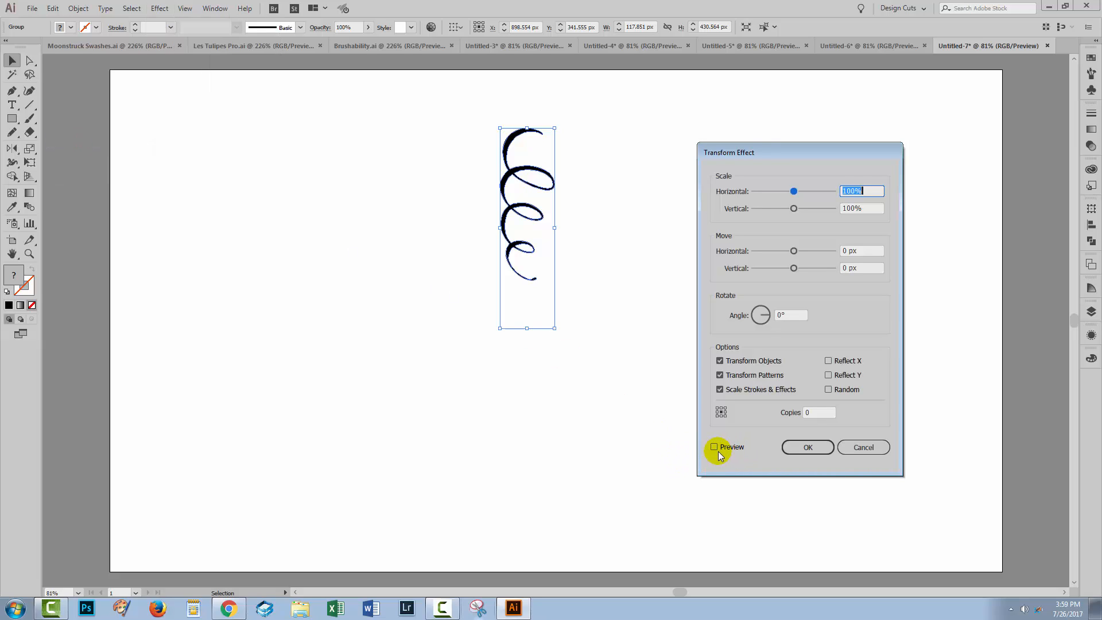
pyautogui.click(714, 446)
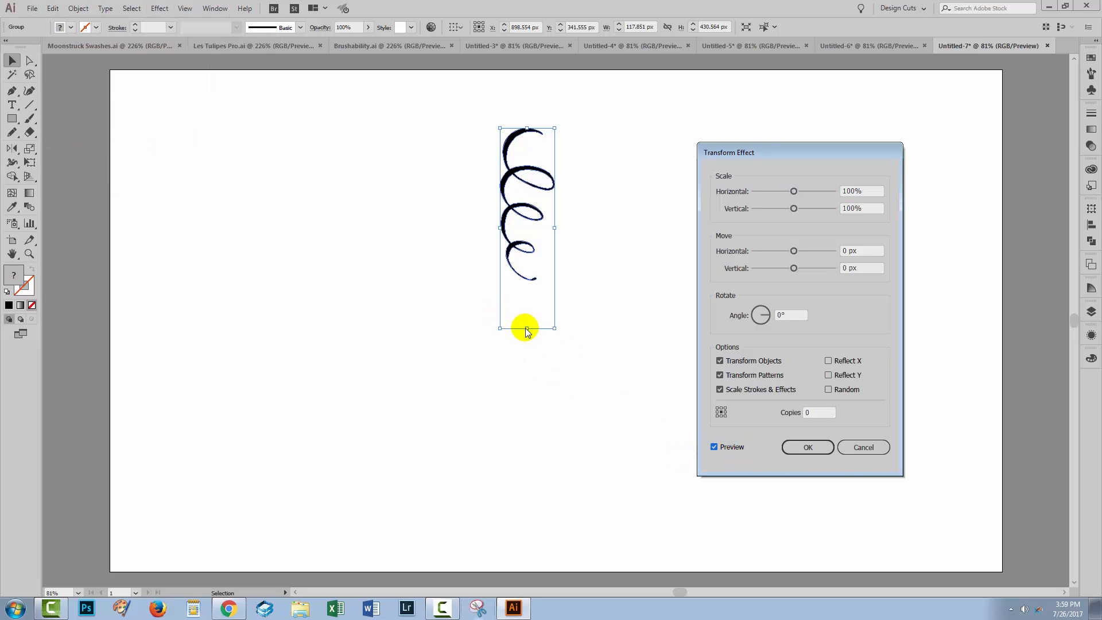
pyautogui.moveTo(721, 414)
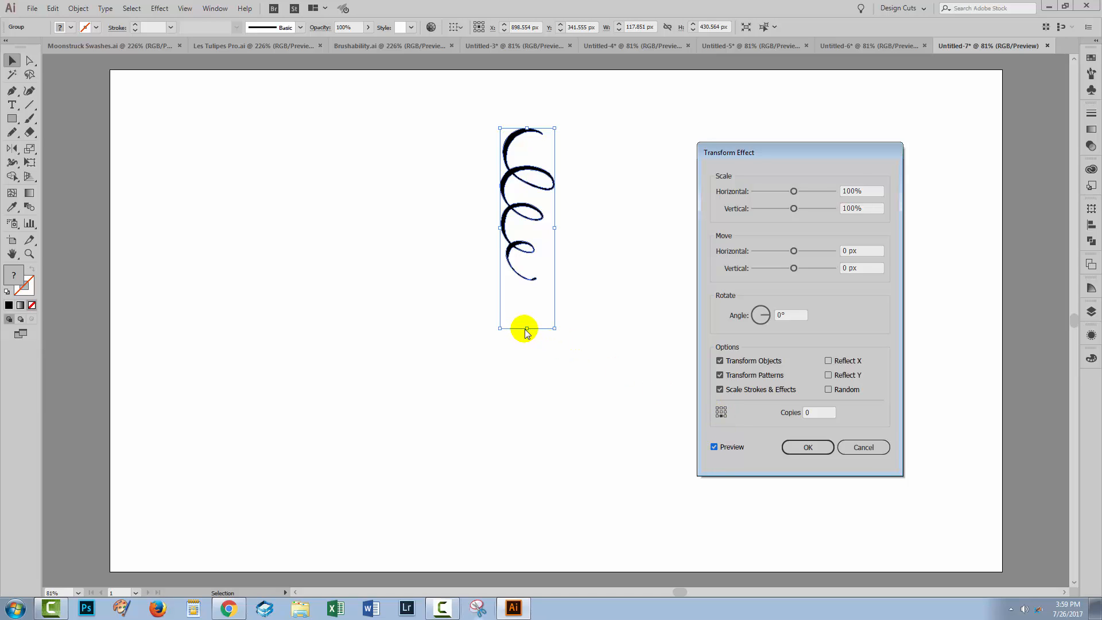
pyautogui.moveTo(784, 336)
pyautogui.write('360/18')
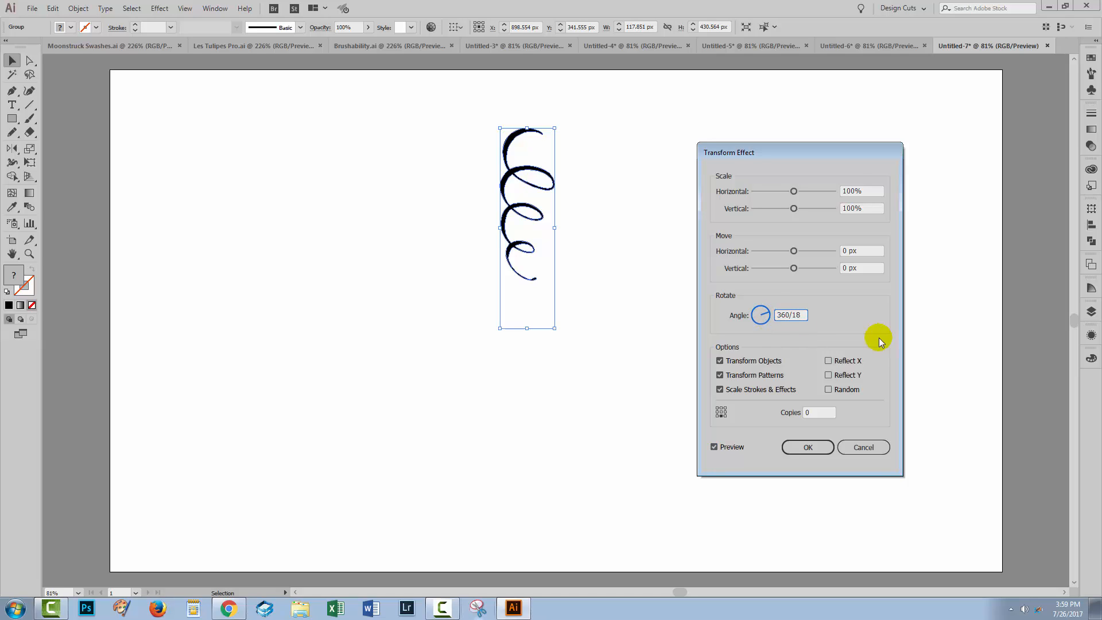
pyautogui.moveTo(813, 412)
pyautogui.write('17')
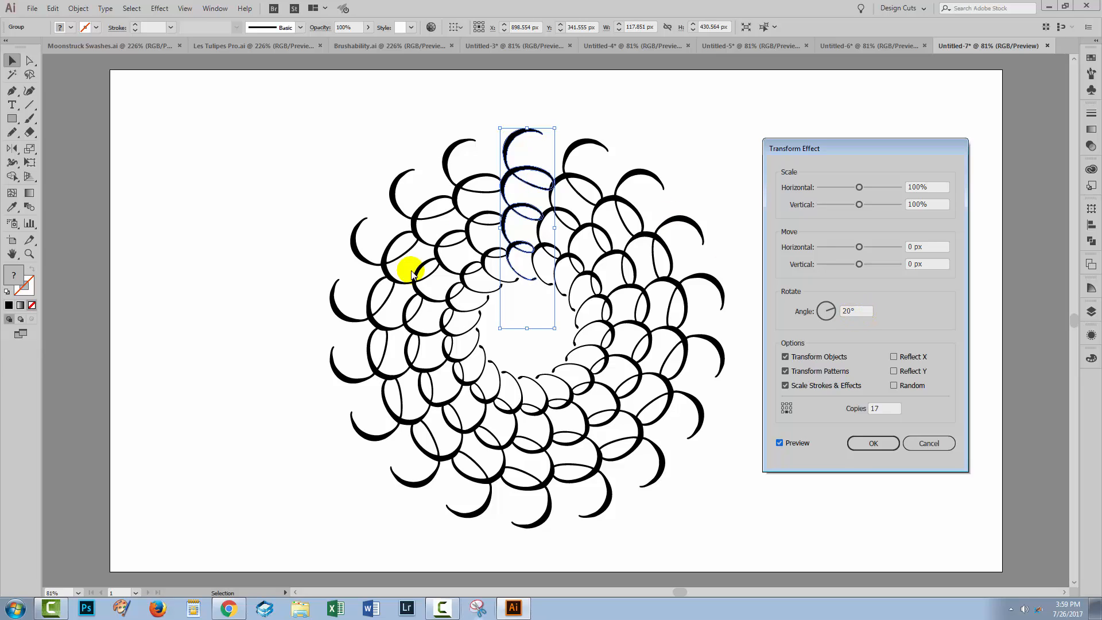
pyautogui.moveTo(427, 271)
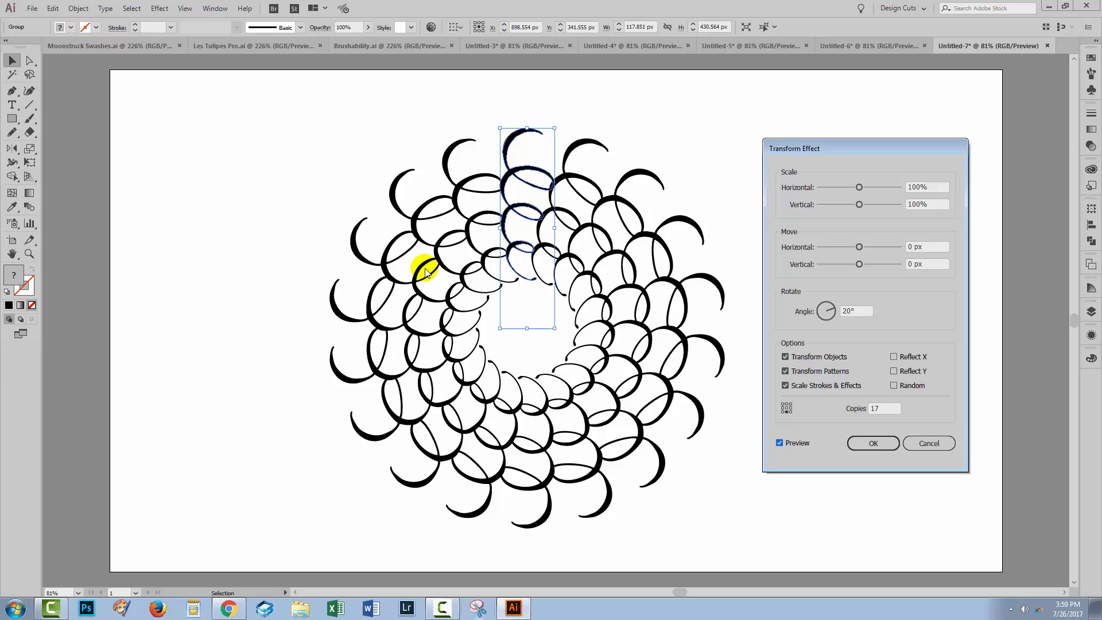
pyautogui.moveTo(716, 367)
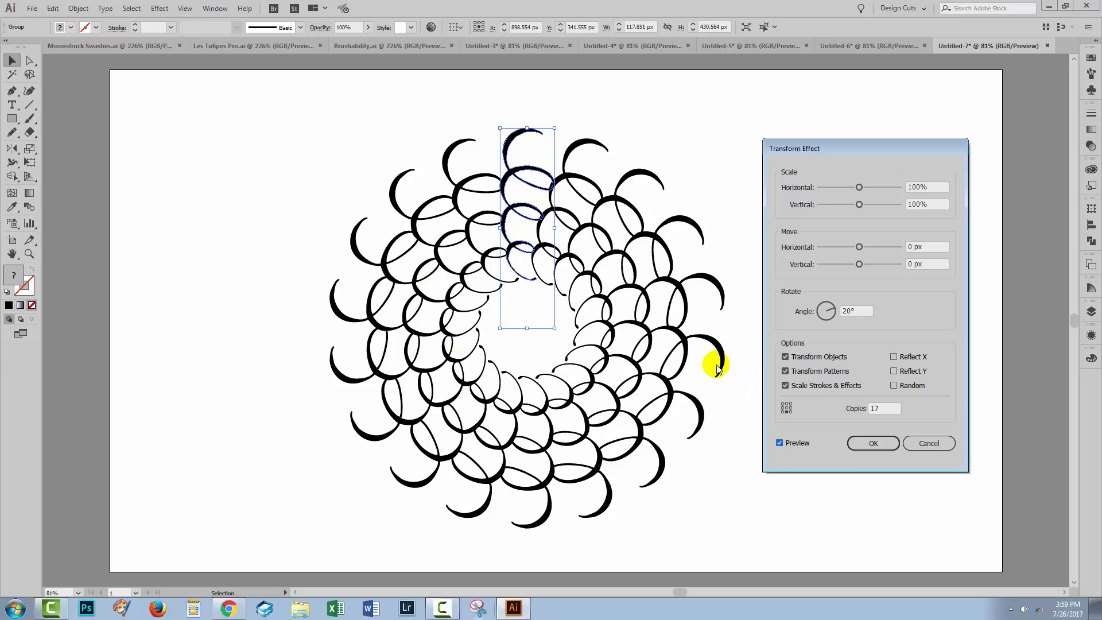
pyautogui.moveTo(819, 340)
pyautogui.write('29')
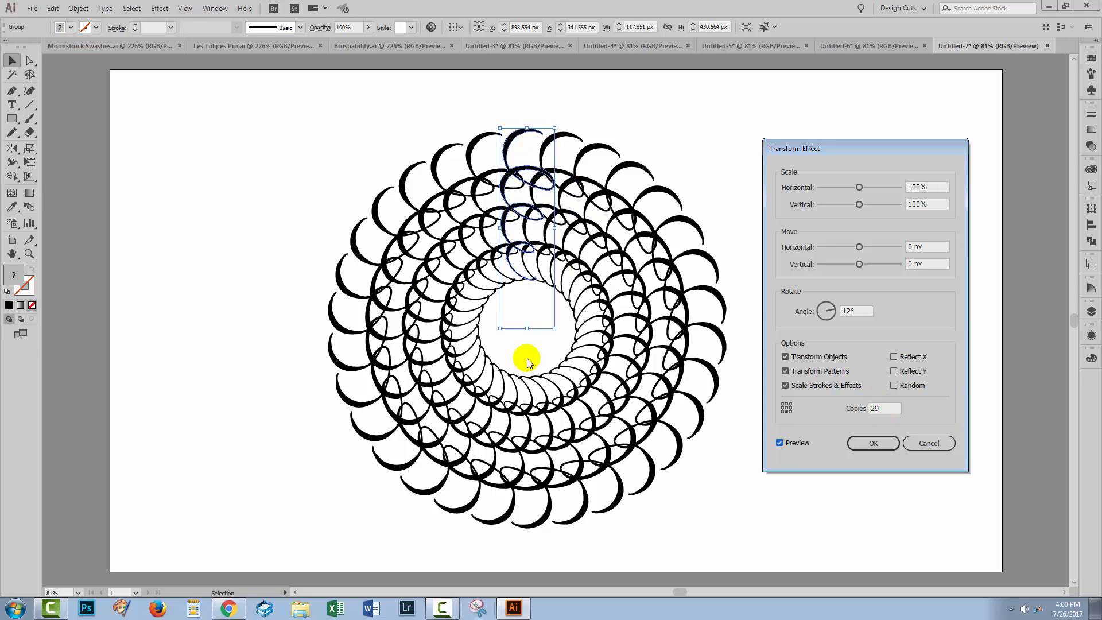
pyautogui.click(873, 443)
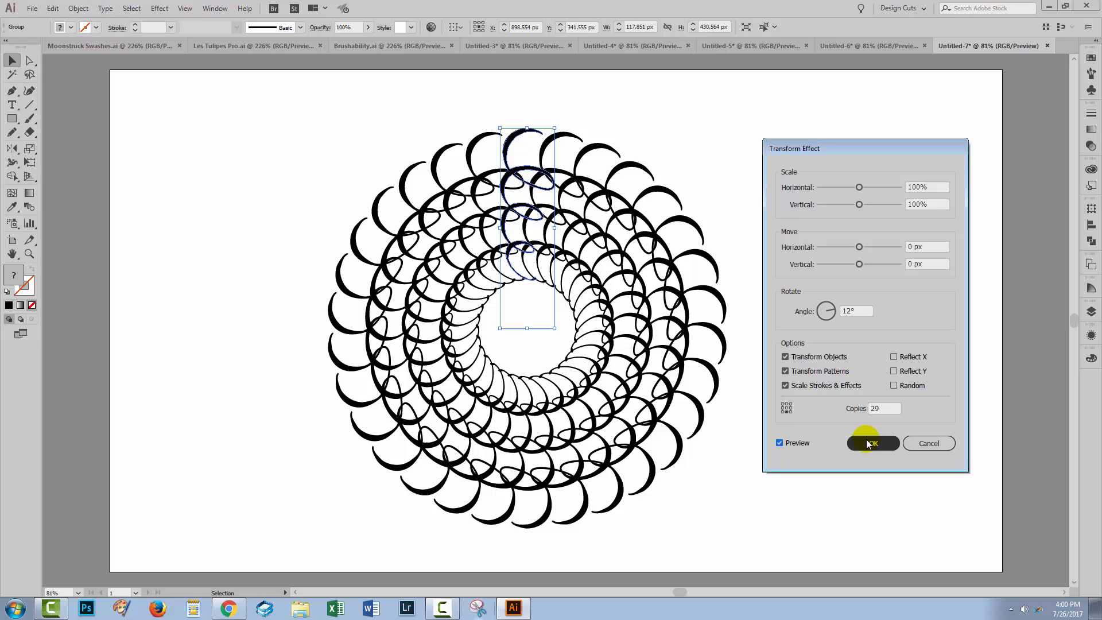
pyautogui.click(871, 443)
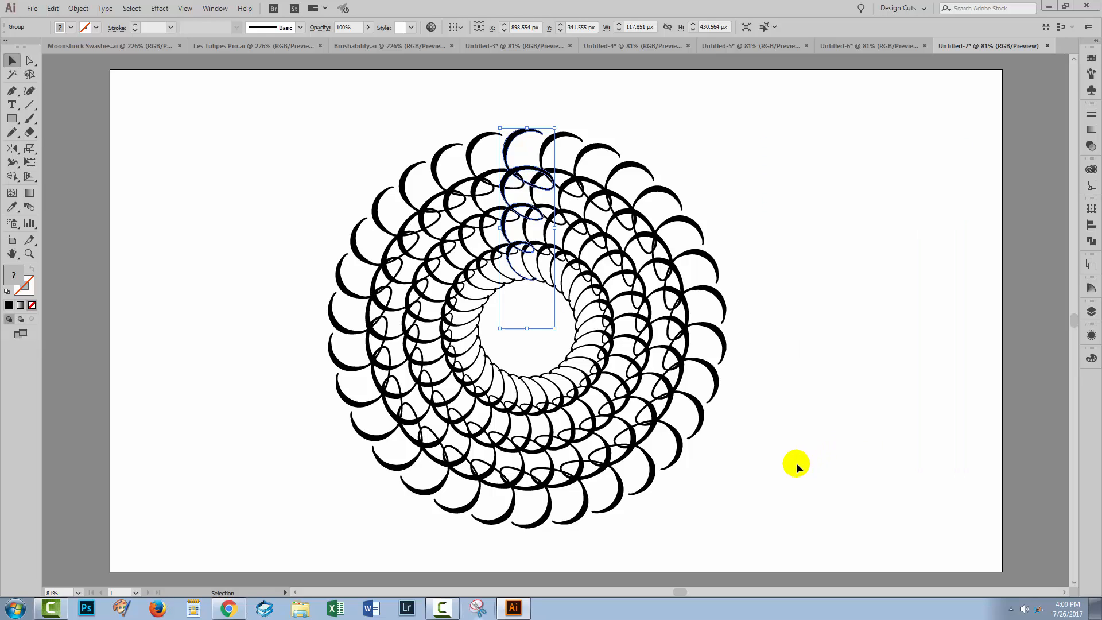
pyautogui.moveTo(536, 285)
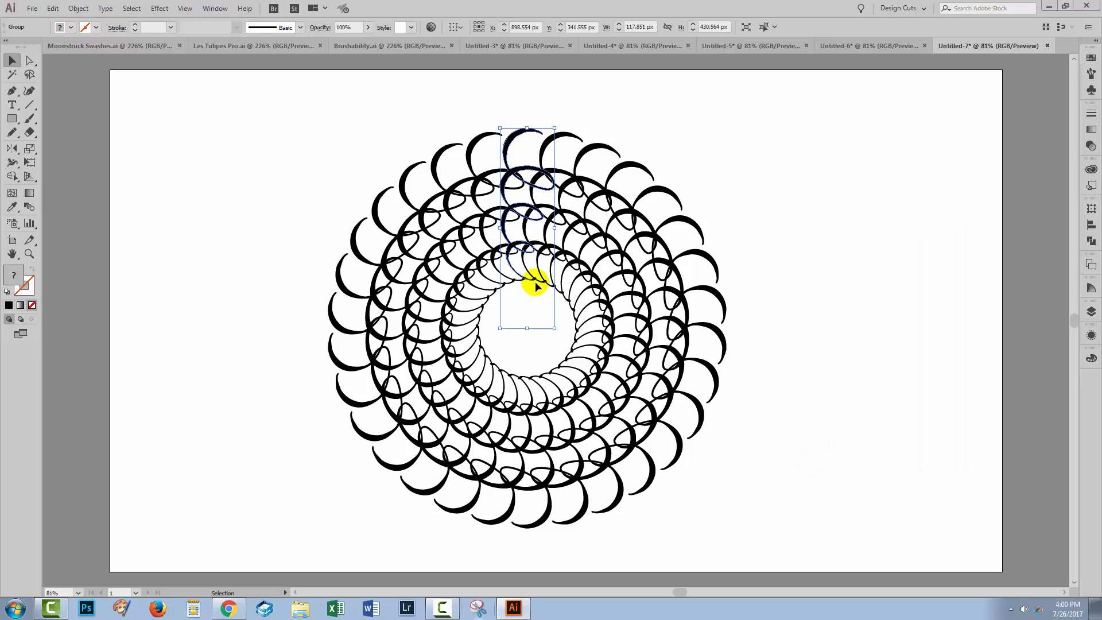
pyautogui.moveTo(512, 133)
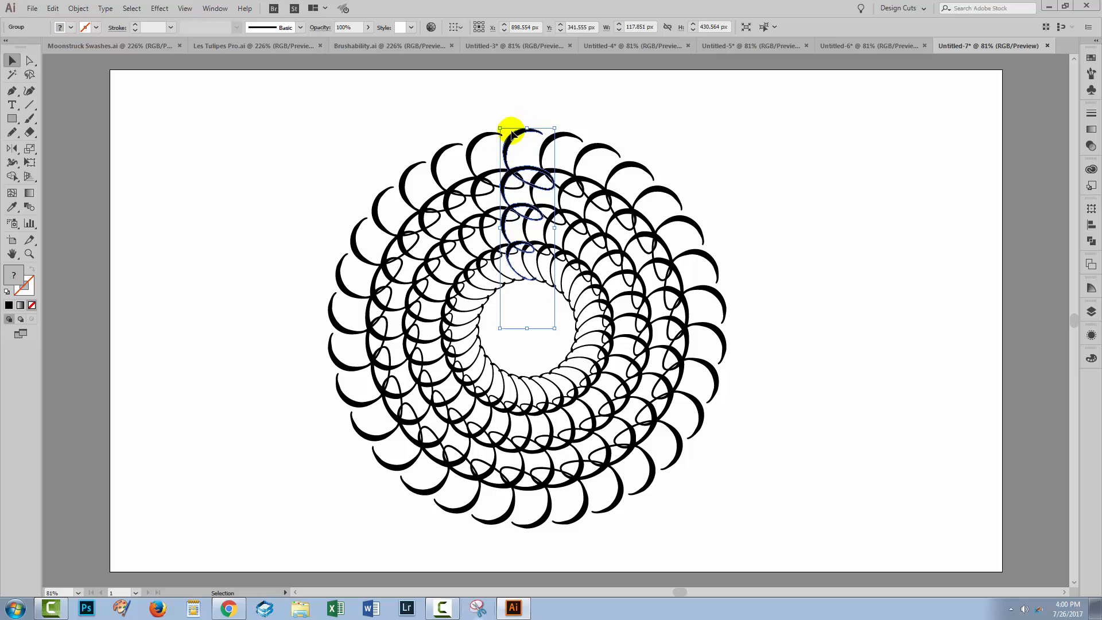
pyautogui.moveTo(609, 501)
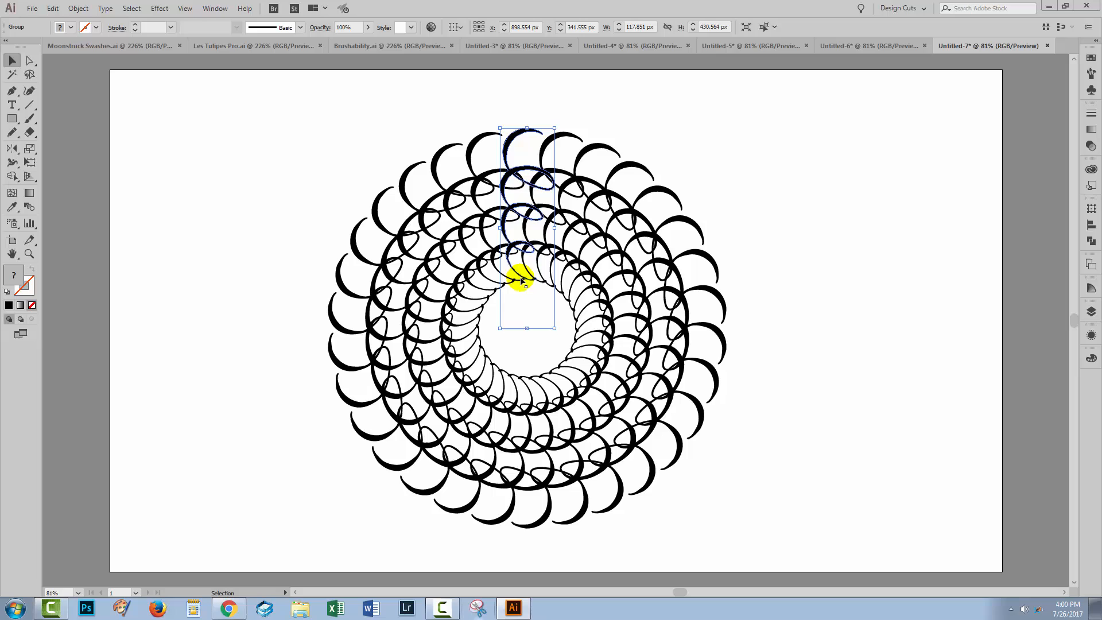
pyautogui.moveTo(418, 288)
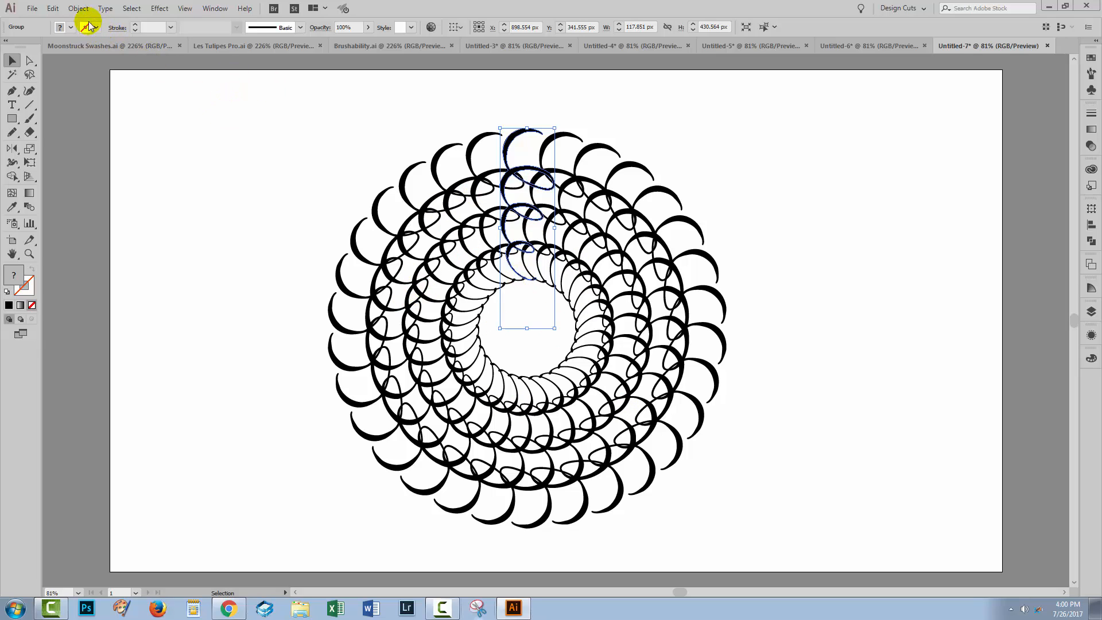
# - Expand the rosette's appearance into real paths and ungroup it into compound paths
pyautogui.click(79, 8)
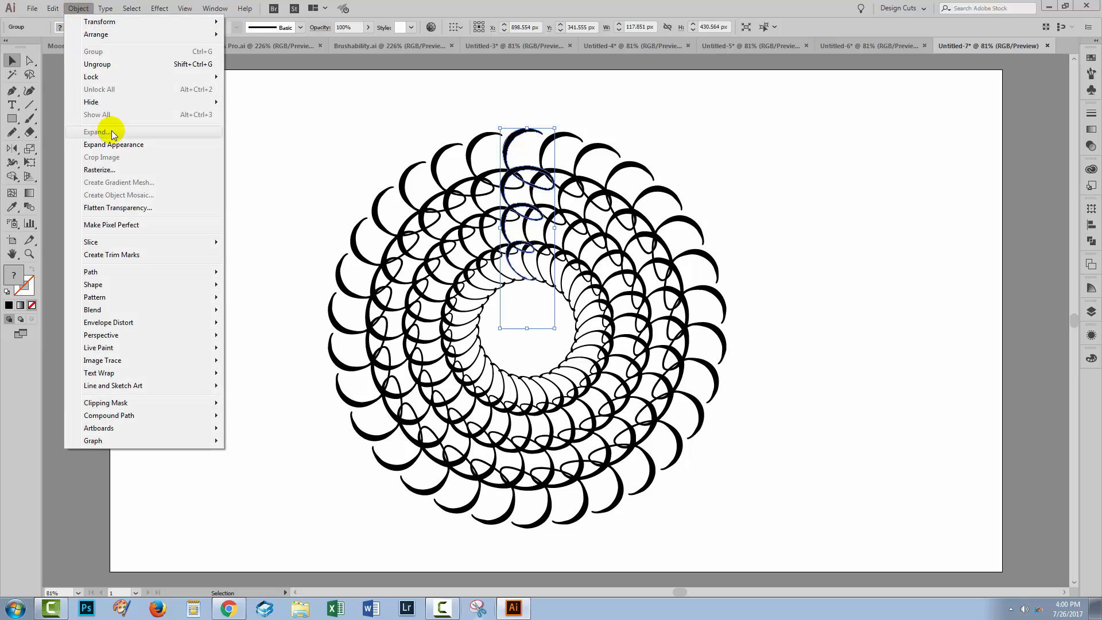
pyautogui.click(97, 130)
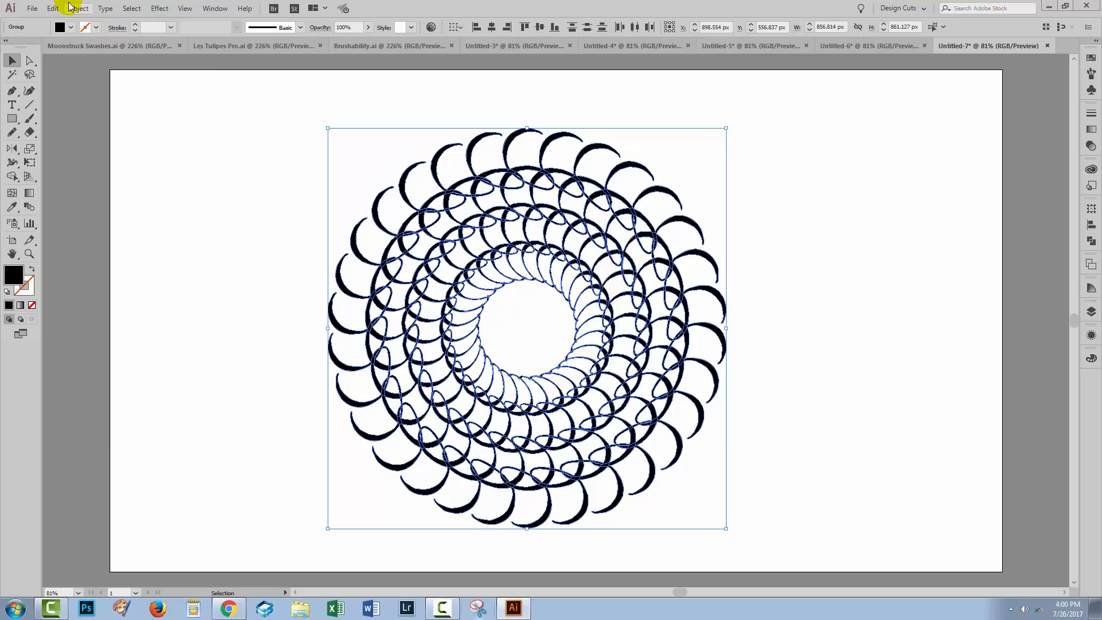
pyautogui.click(80, 8)
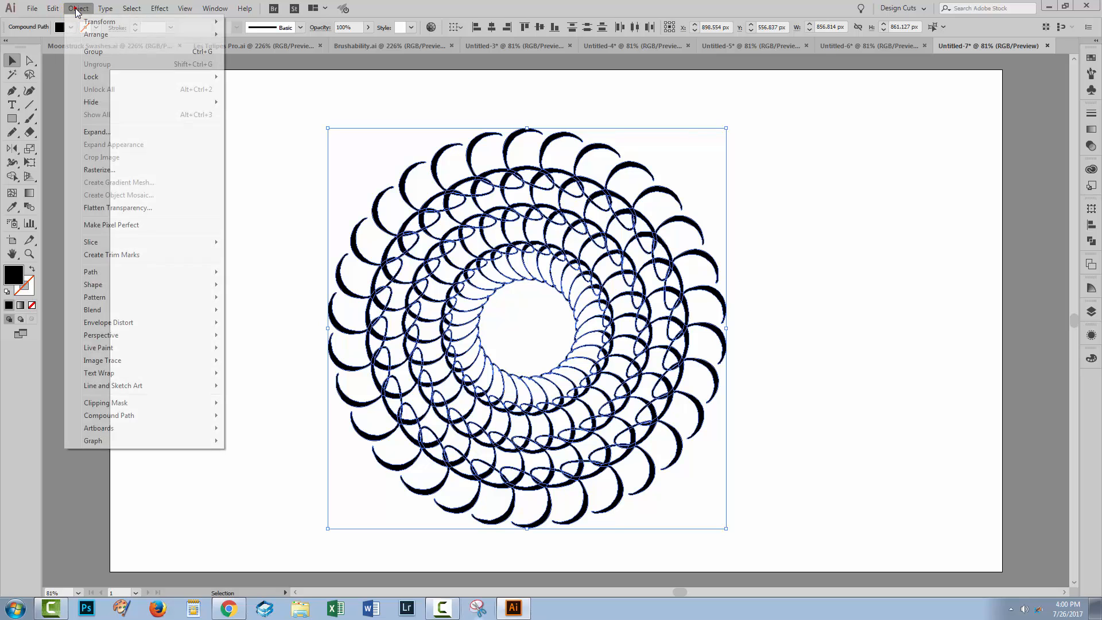
pyautogui.moveTo(855, 256)
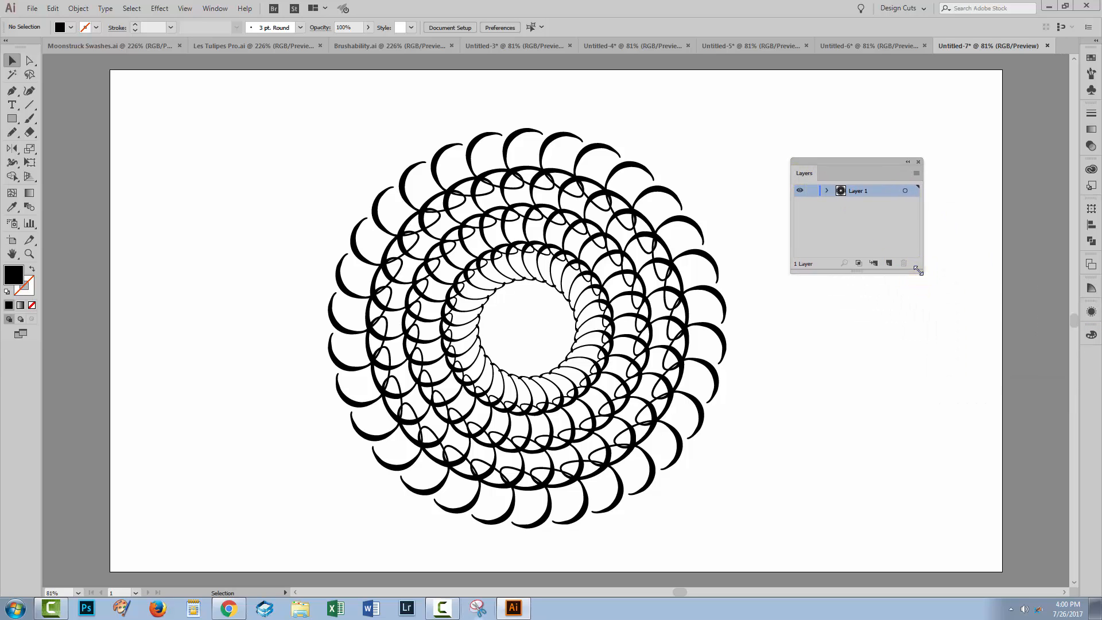
# - Expand Layer 1 in the Layers panel and scroll through the rosette's compound paths
pyautogui.click(828, 191)
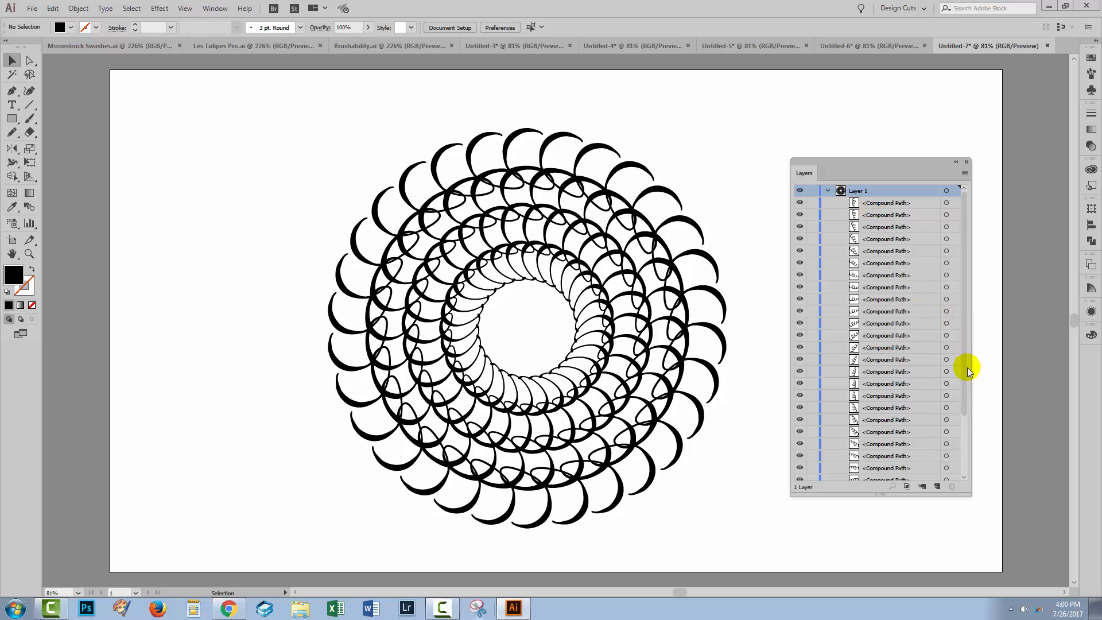
pyautogui.scroll(-3)
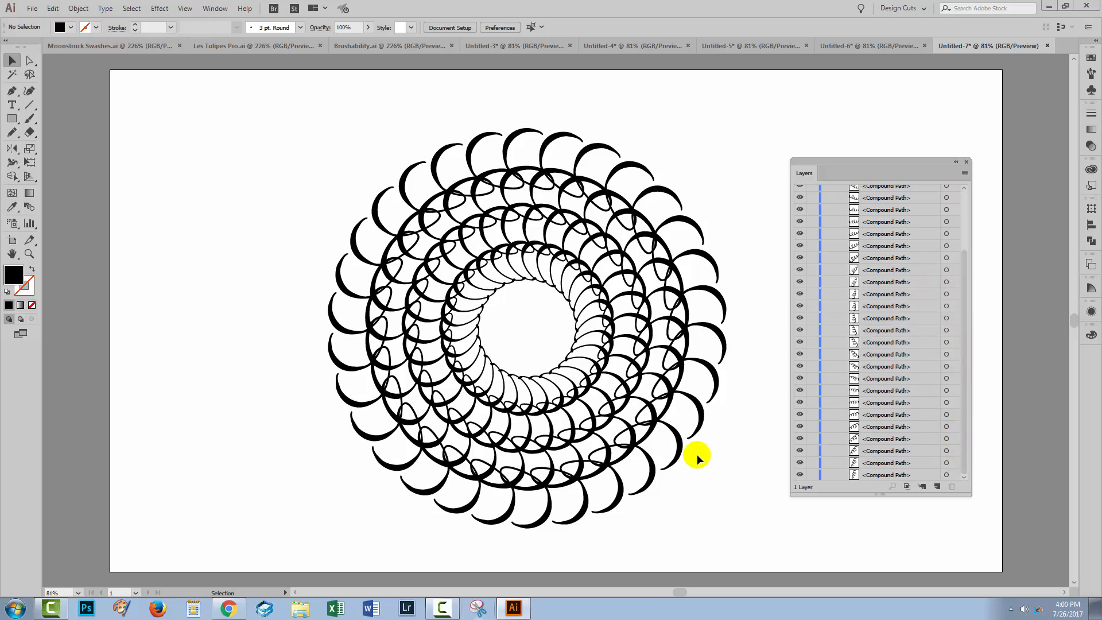
pyautogui.moveTo(525, 328)
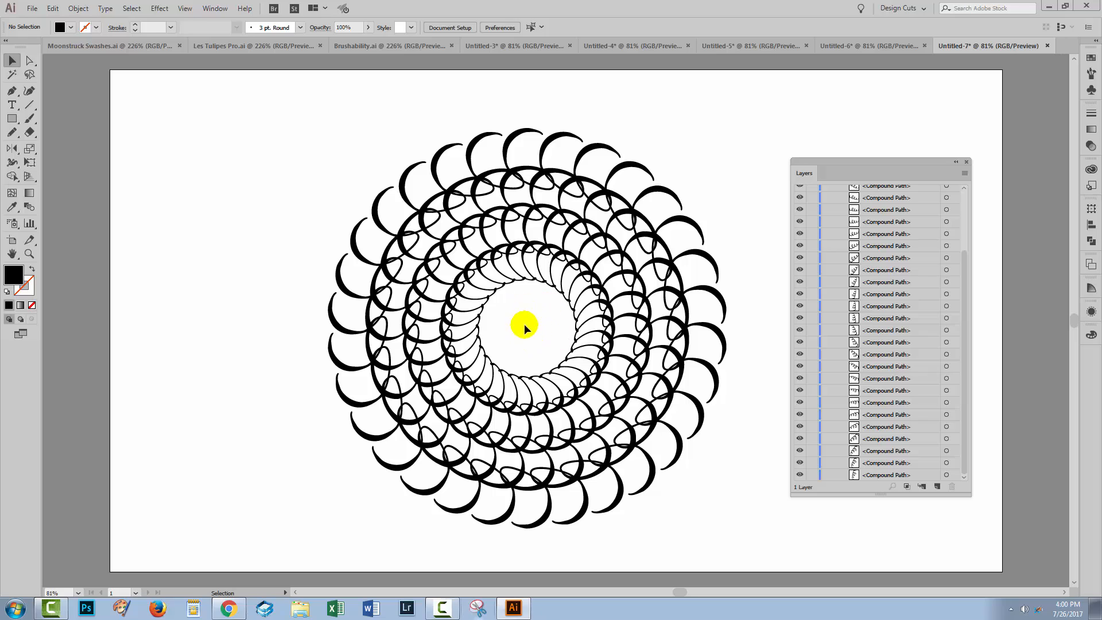
pyautogui.moveTo(530, 327)
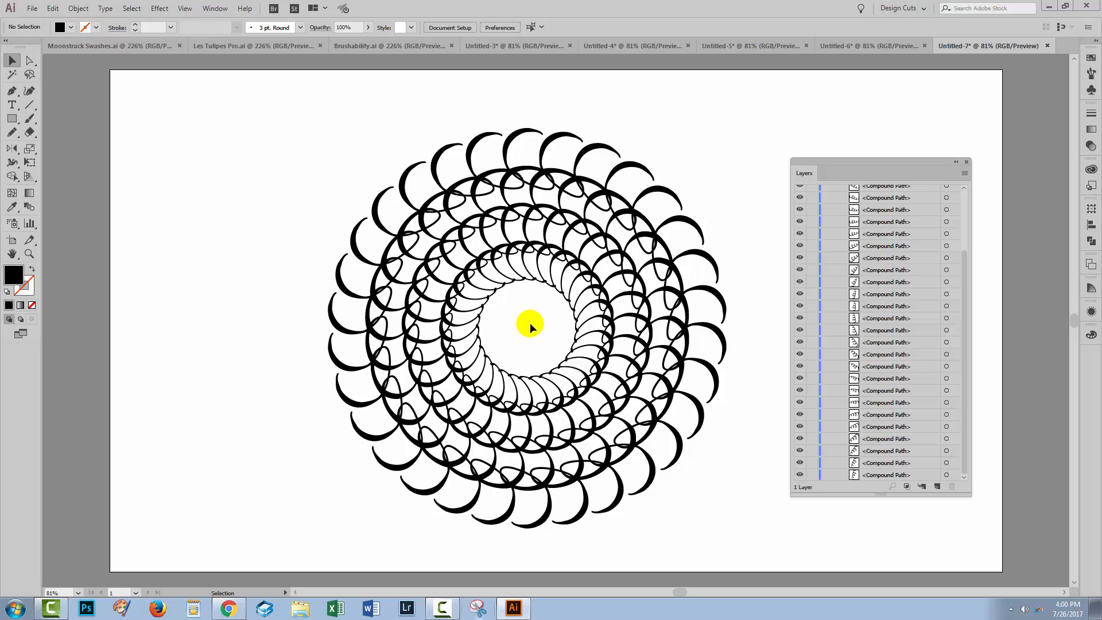
pyautogui.moveTo(931, 392)
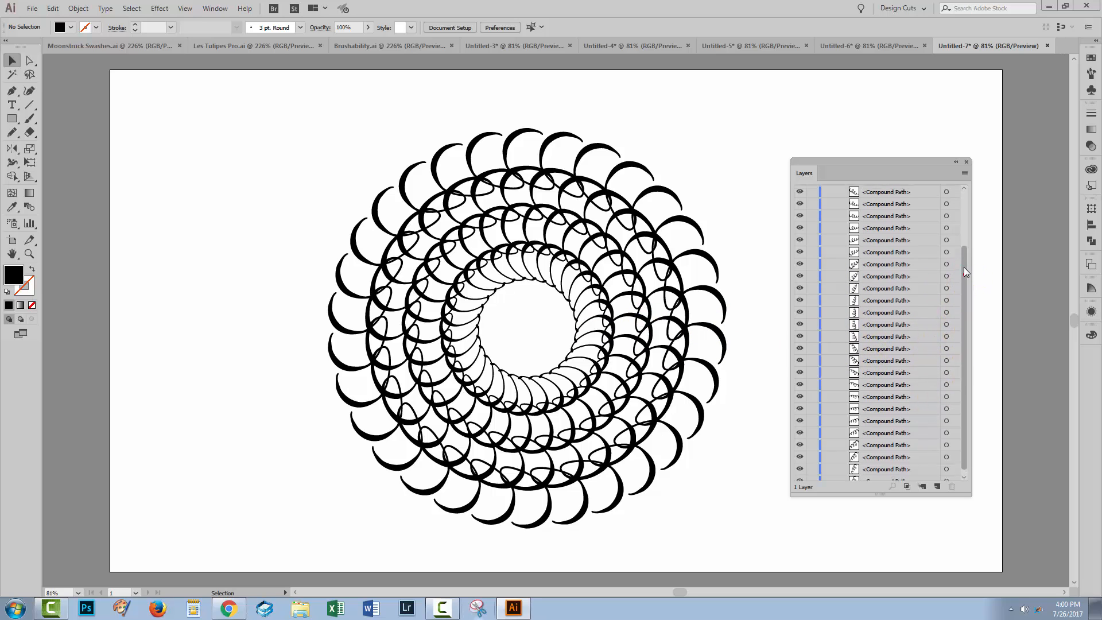
pyautogui.scroll(3)
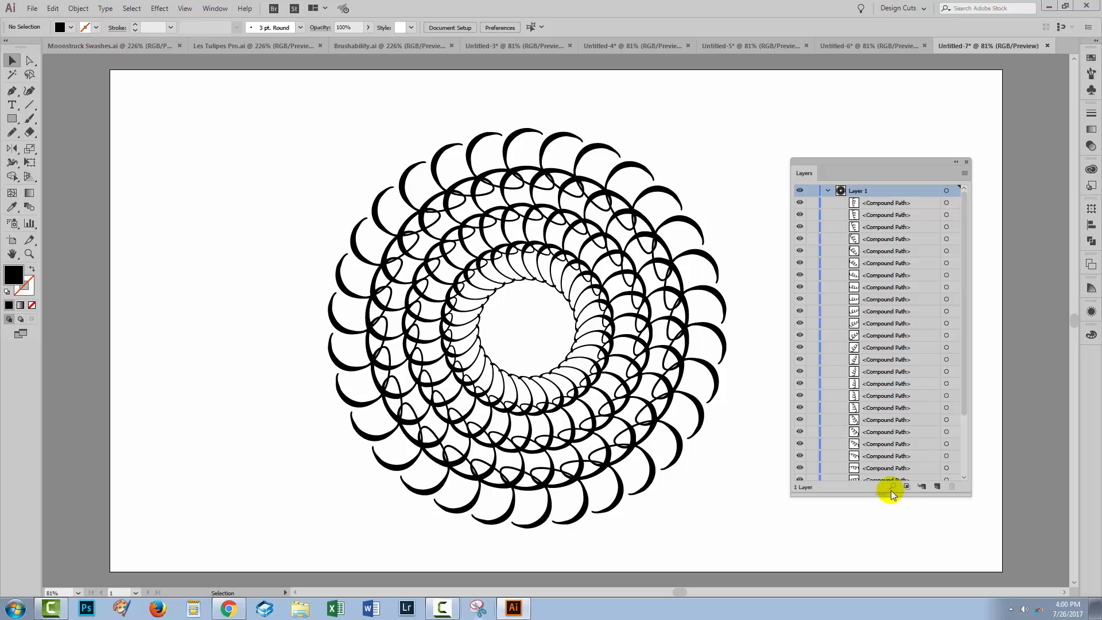
pyautogui.moveTo(233, 118)
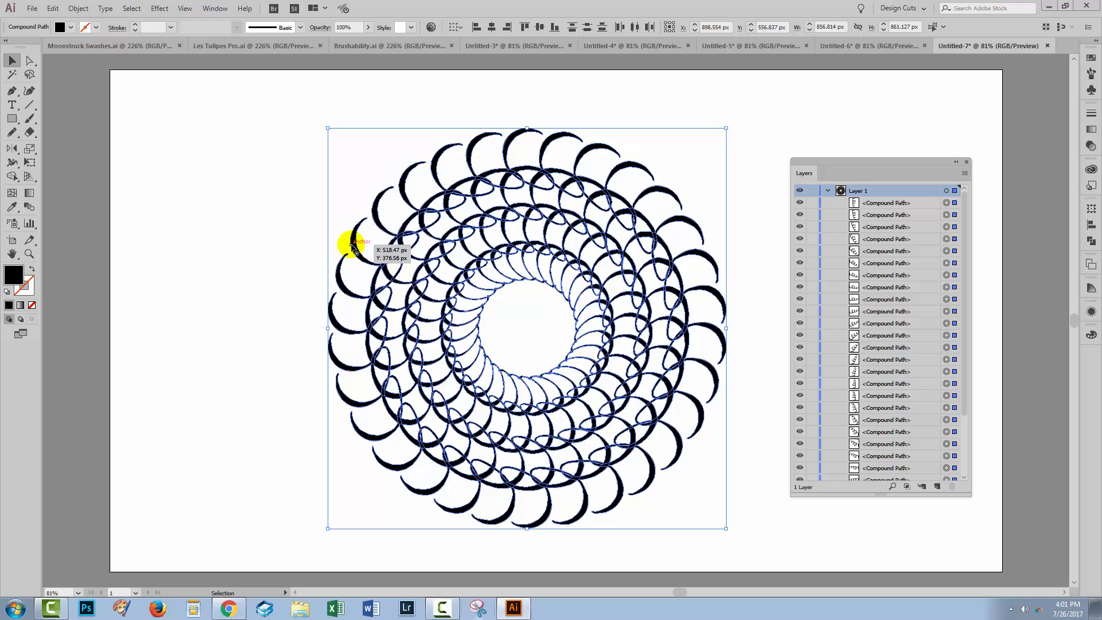
# - Group all the rosette's compound paths into one group and deselect it
pyautogui.click(78, 8)
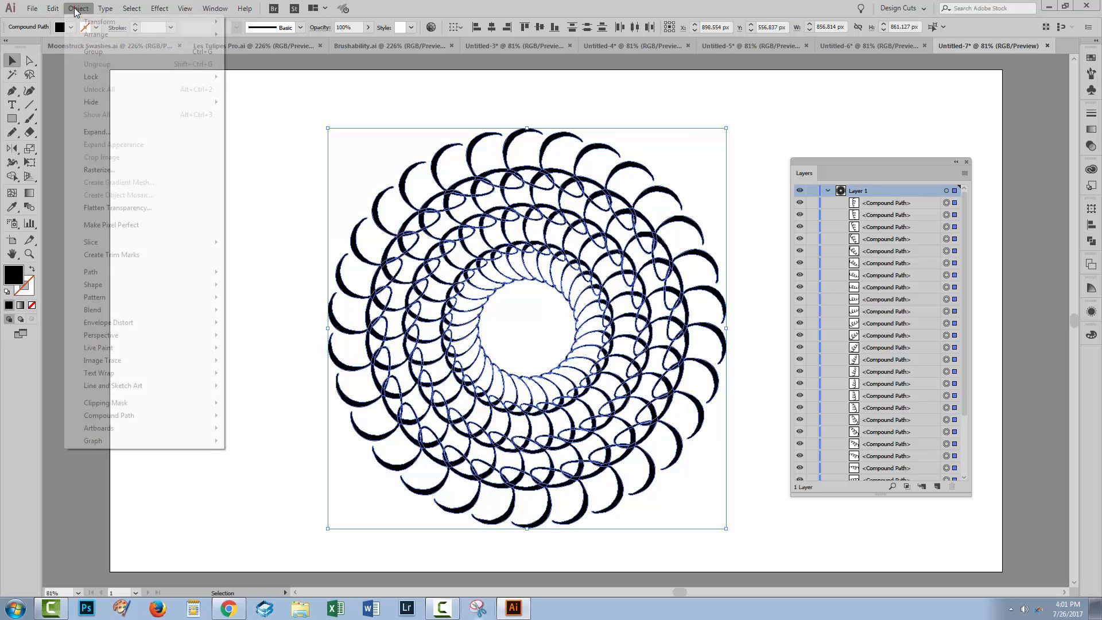
pyautogui.click(96, 52)
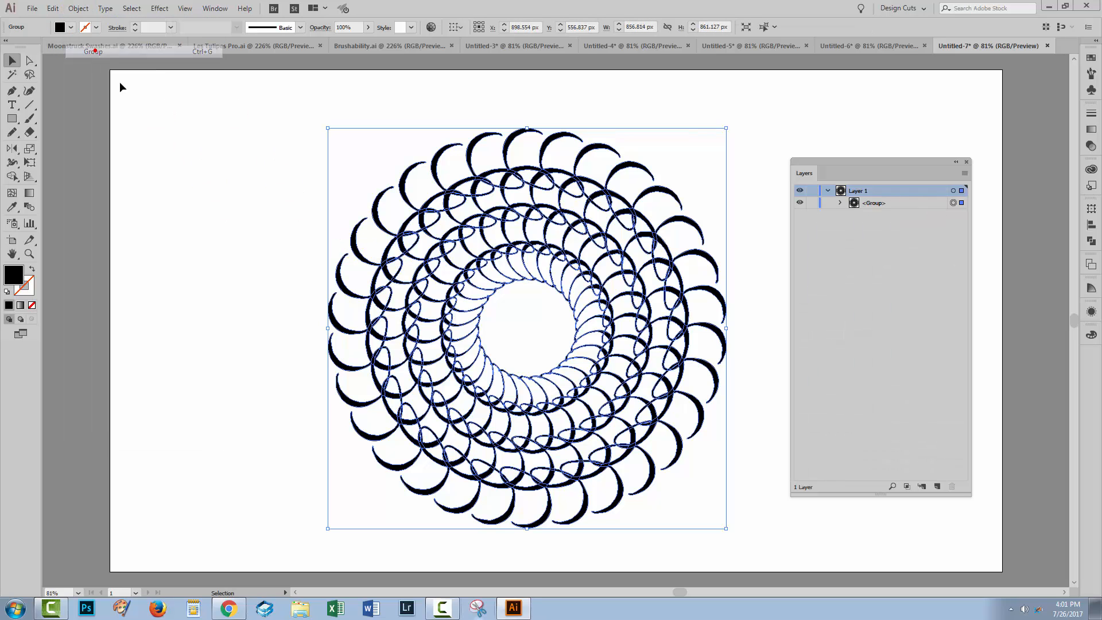
pyautogui.click(857, 280)
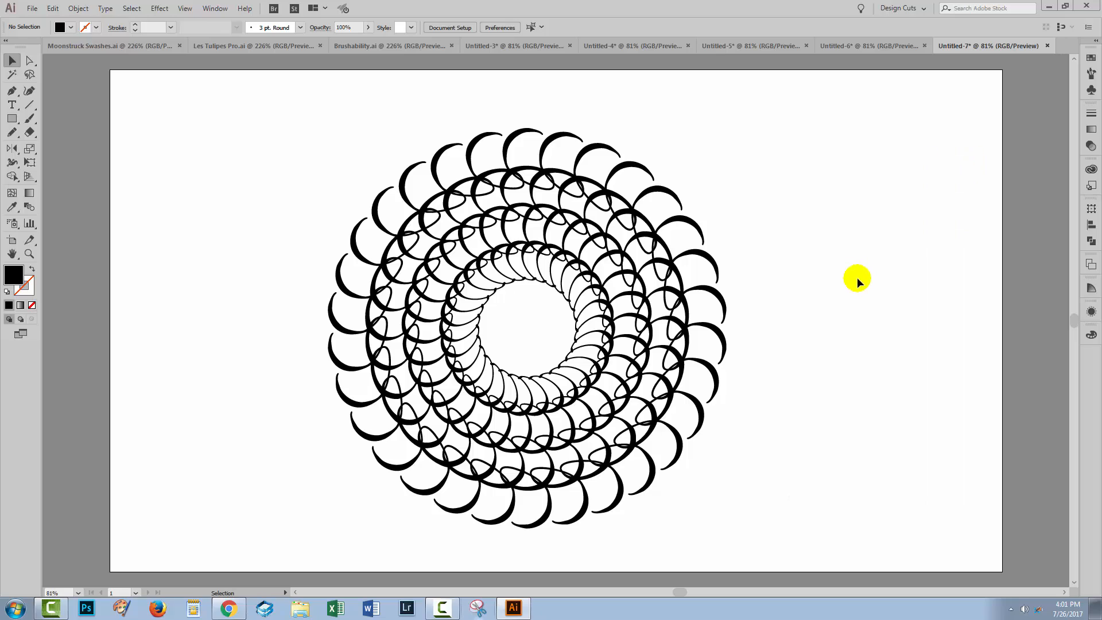
pyautogui.moveTo(841, 364)
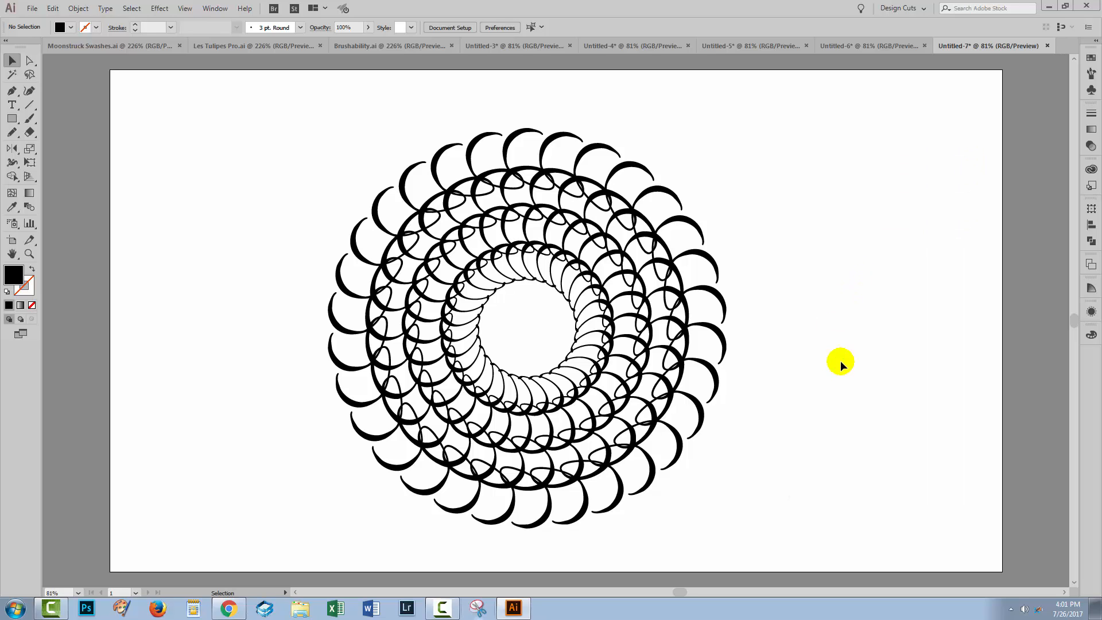